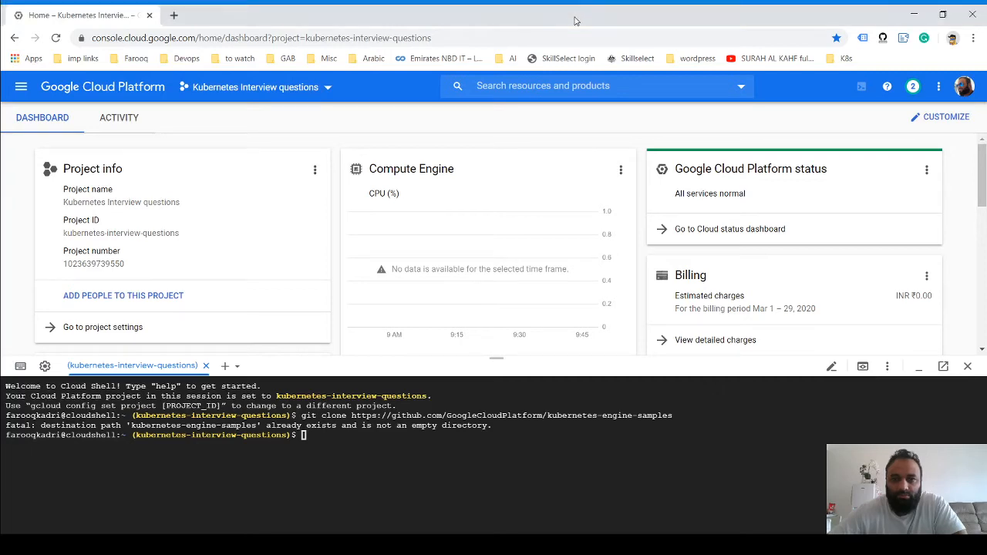
{"action": "mouse_move", "coordinate": [509, 9]}
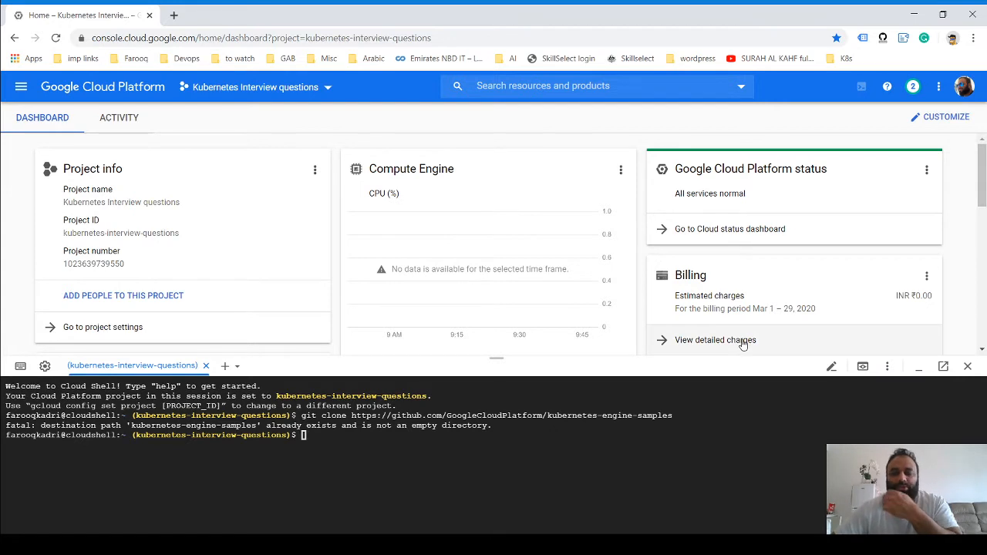
{"action": "mouse_move", "coordinate": [756, 218]}
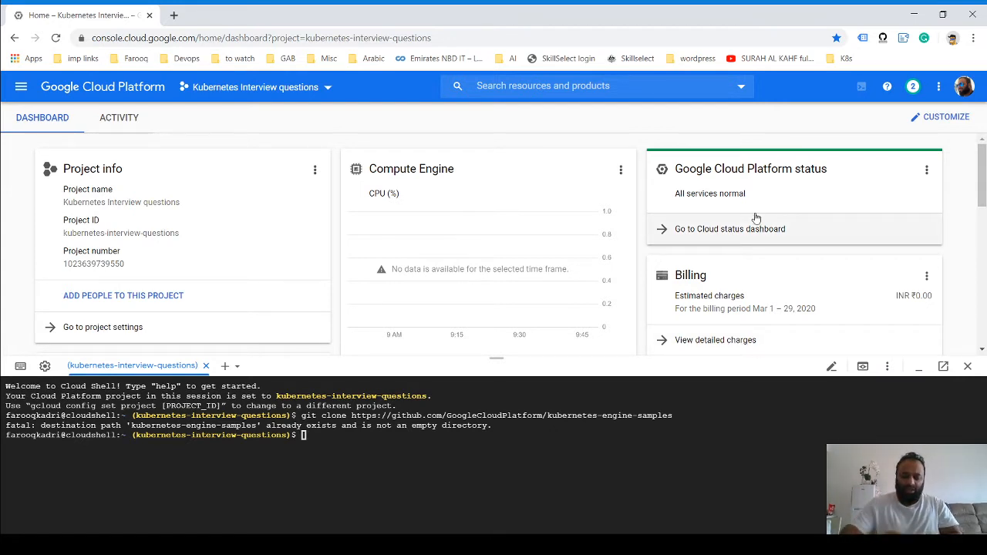
{"action": "mouse_move", "coordinate": [655, 189]}
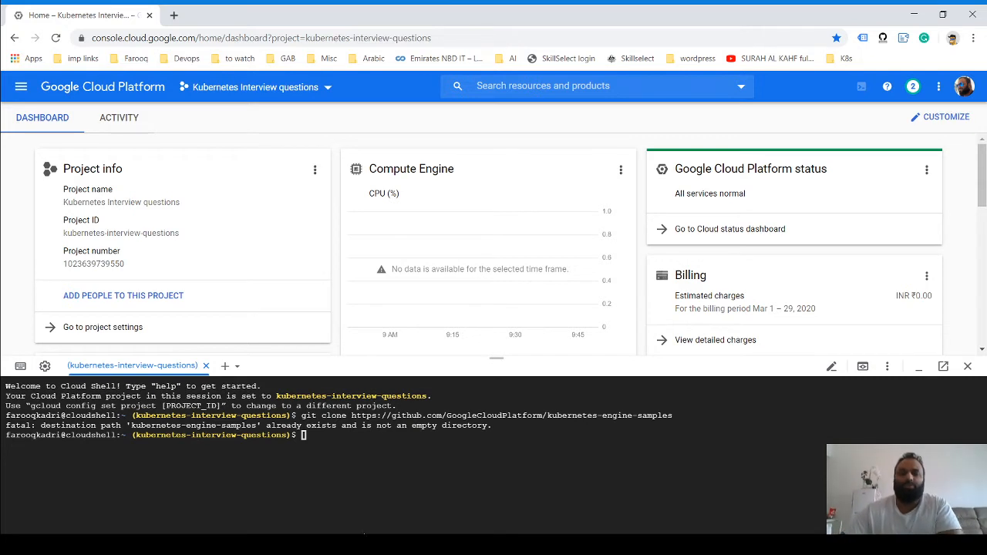
{"action": "mouse_move", "coordinate": [324, 442]}
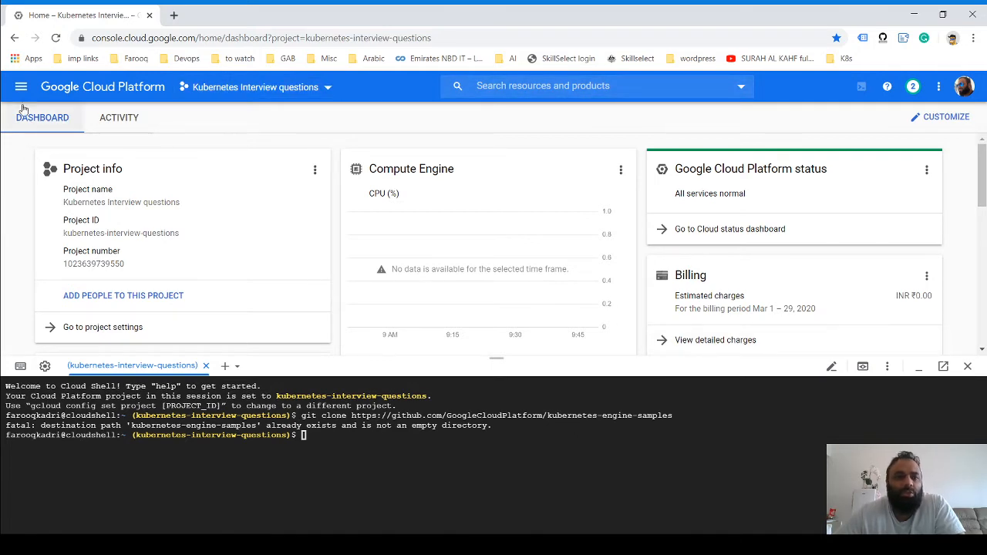
Go to Kubernetes Engine > Clusters from the Navigation menu, showing no clusters
{"action": "left_click", "coordinate": [21, 86]}
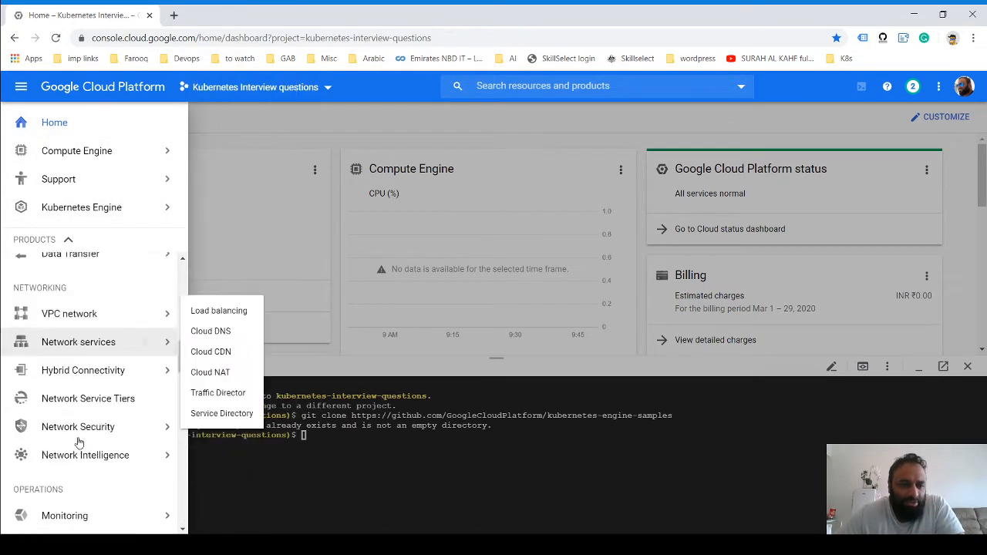
{"action": "scroll", "scroll_direction": "down", "scroll_amount": 3}
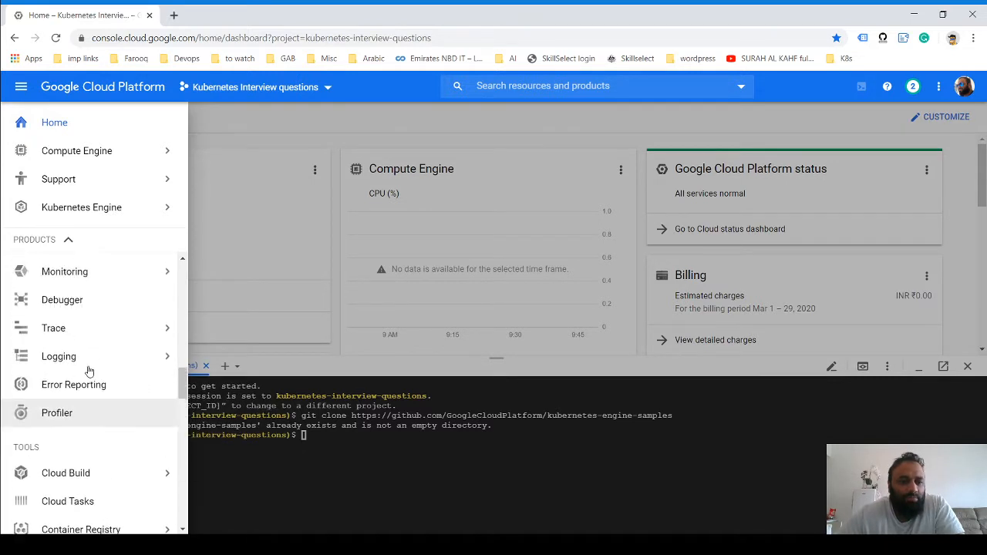
{"action": "left_click", "coordinate": [81, 207]}
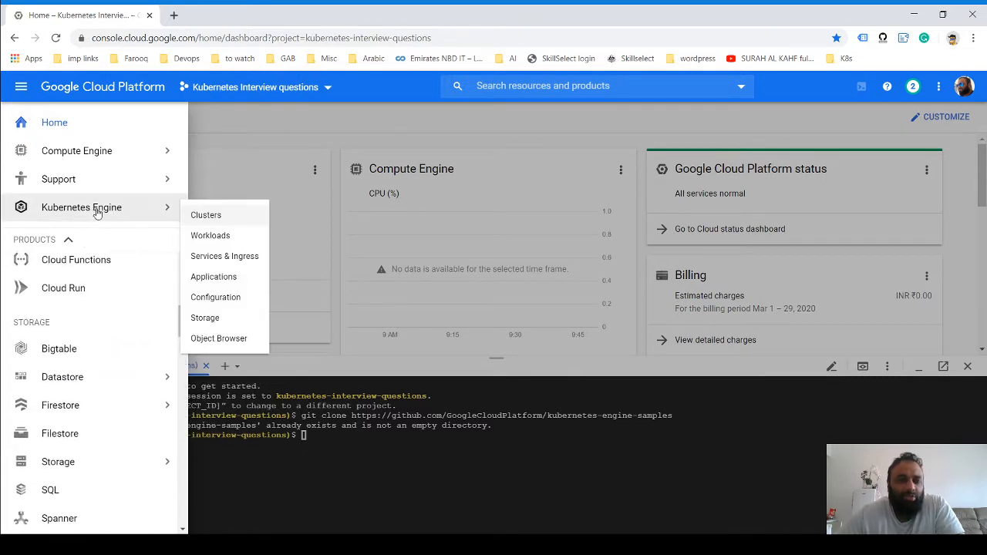
{"action": "mouse_move", "coordinate": [92, 348]}
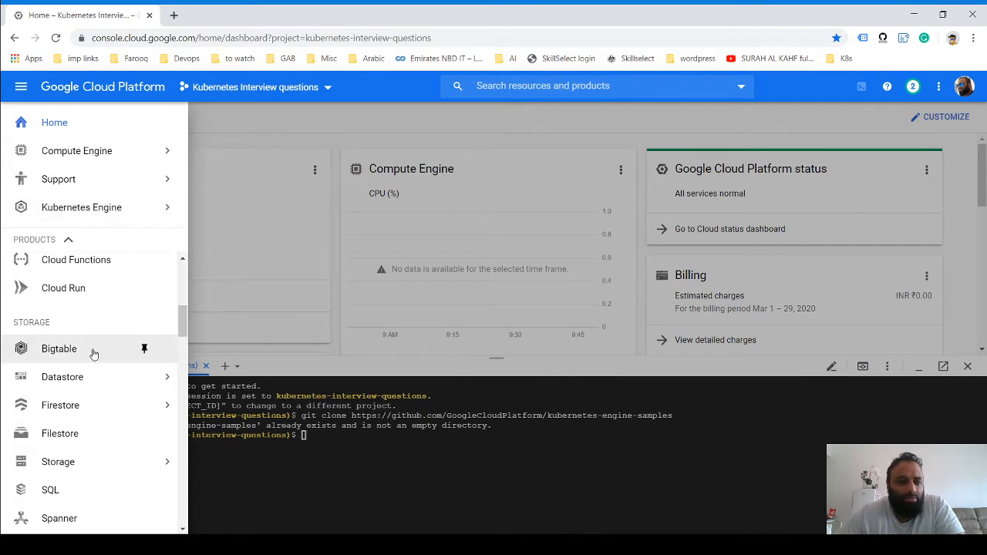
{"action": "mouse_move", "coordinate": [144, 349]}
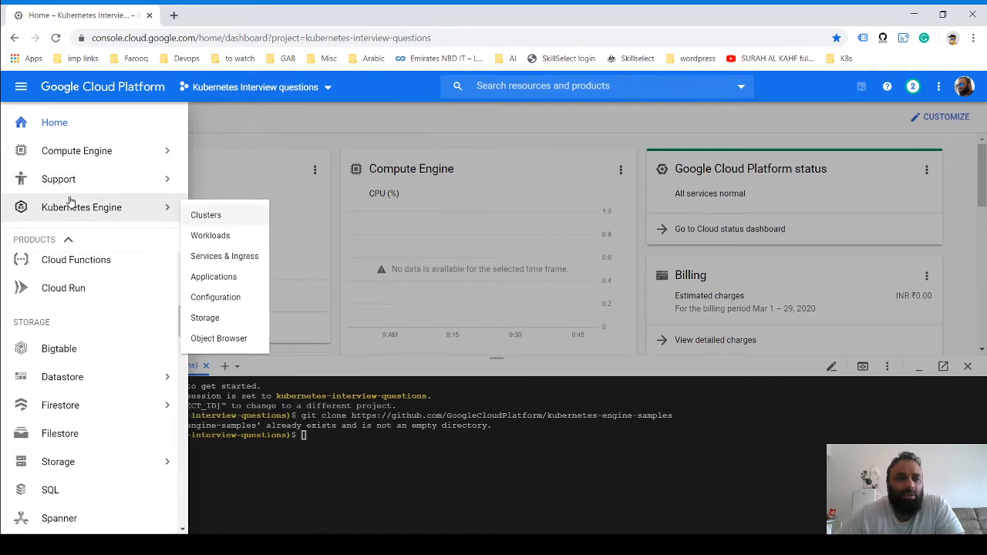
{"action": "mouse_move", "coordinate": [85, 216]}
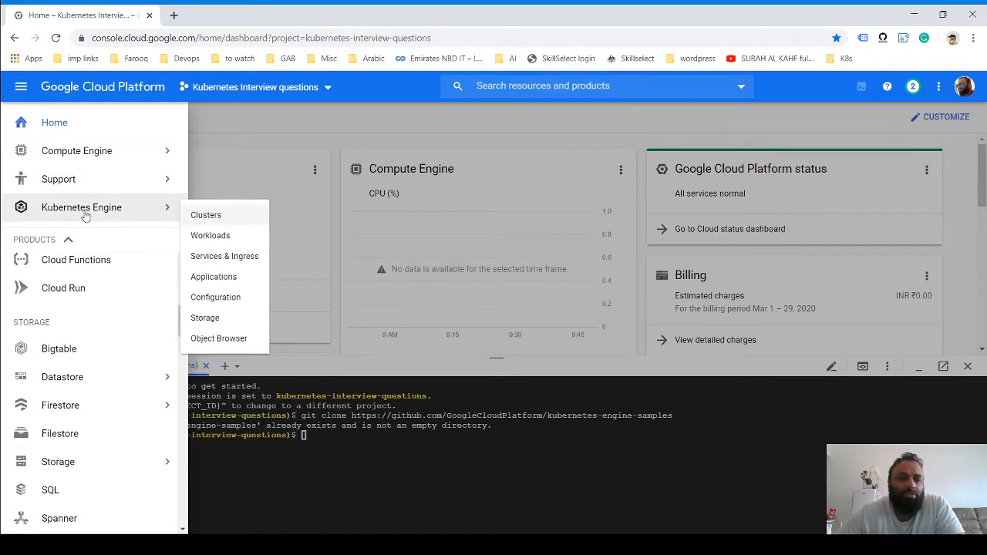
{"action": "left_click", "coordinate": [205, 214]}
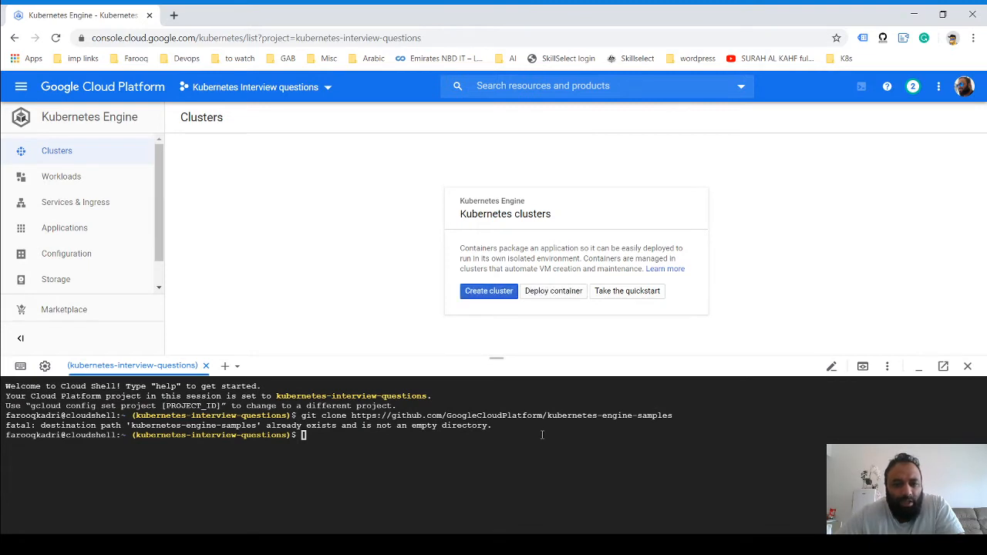
{"action": "mouse_move", "coordinate": [513, 324]}
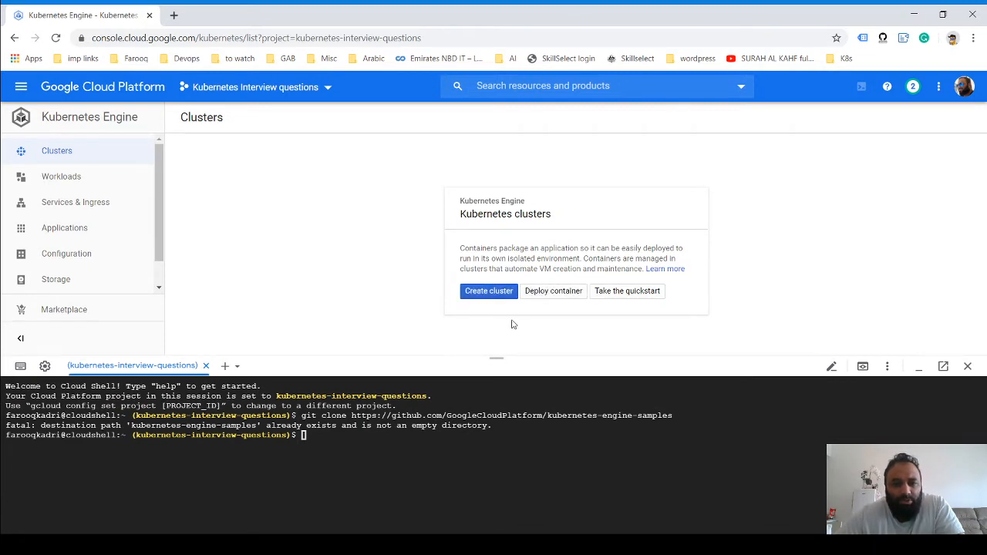
{"action": "mouse_move", "coordinate": [437, 481]}
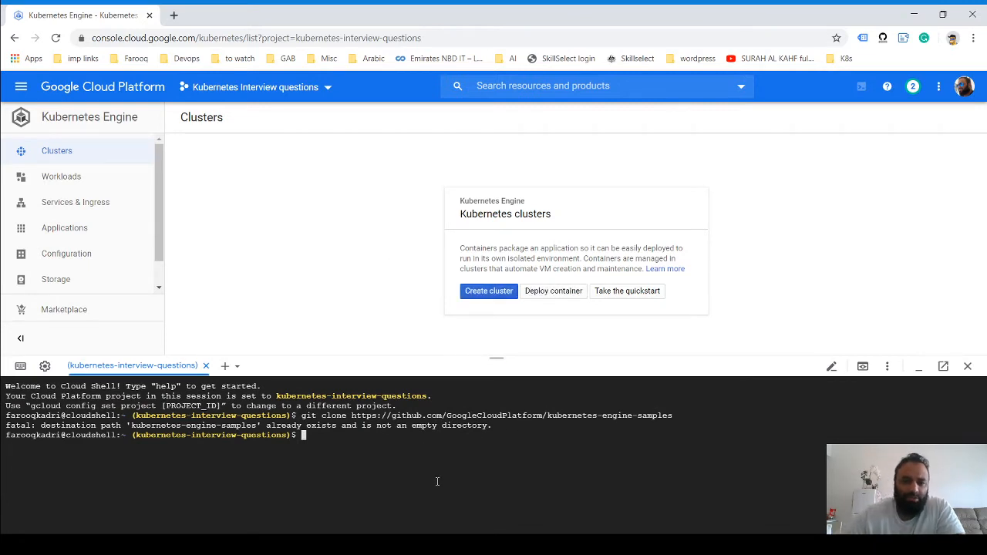
Enter the git clone command for GoogleCloudPlatform/kubernetes-engine-samples without running it
{"action": "type", "text": "git clone https://github.com/GoogleCloudPlatform/kubernetes-engine-samples"}
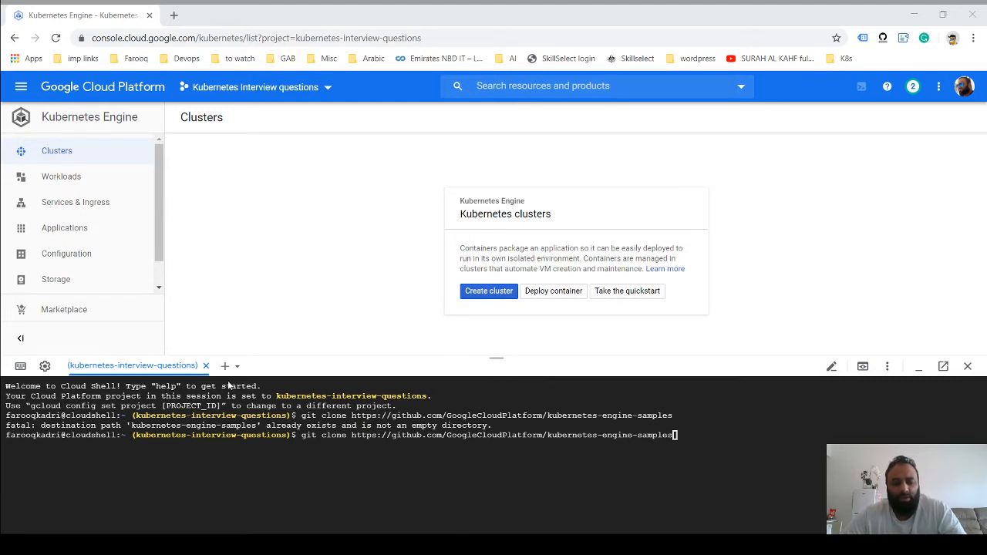
{"action": "mouse_move", "coordinate": [653, 467]}
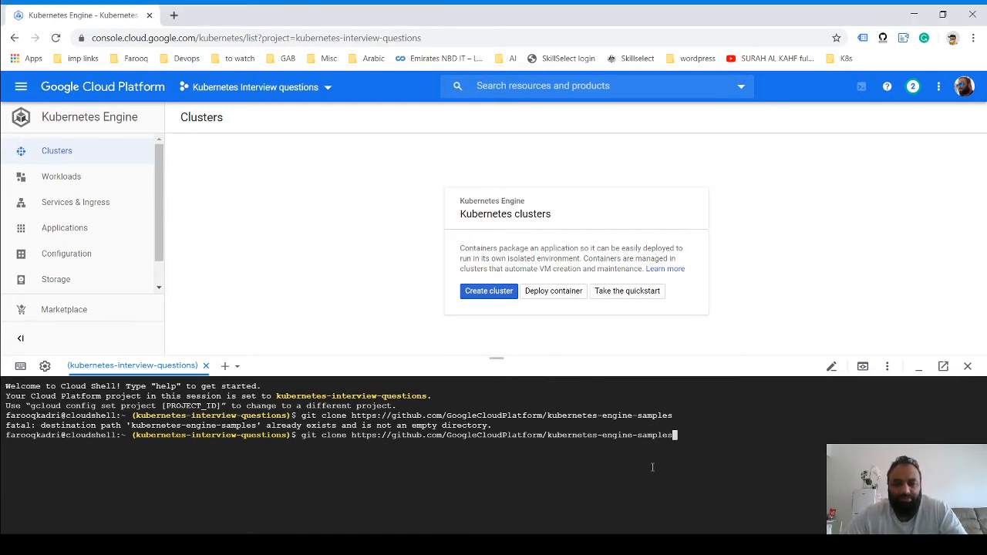
Cancel the clone, change into kubernetes-engine-samples/hello-app and list its files
{"action": "key", "text": "Return"}
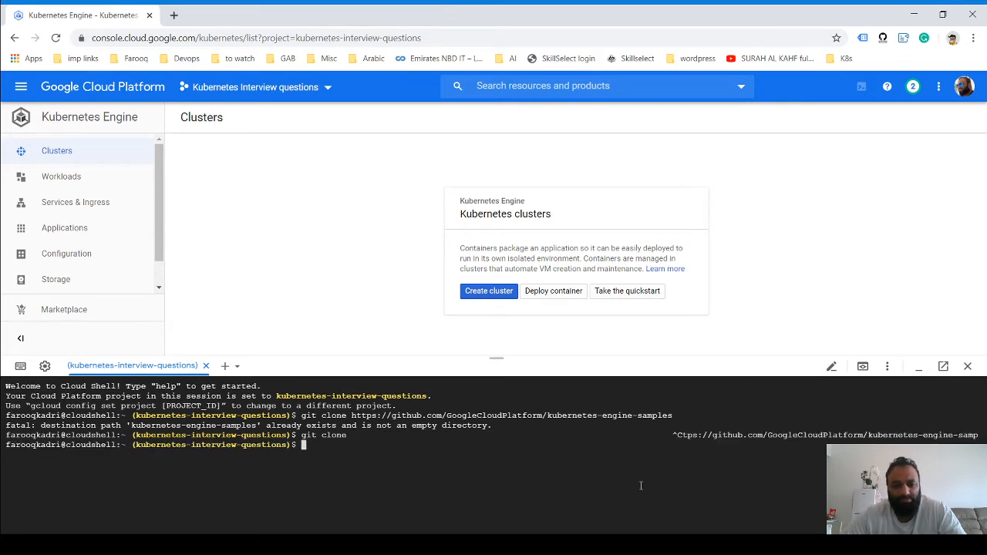
{"action": "type", "text": "cd kubernetes-engine-samples/hello-app"}
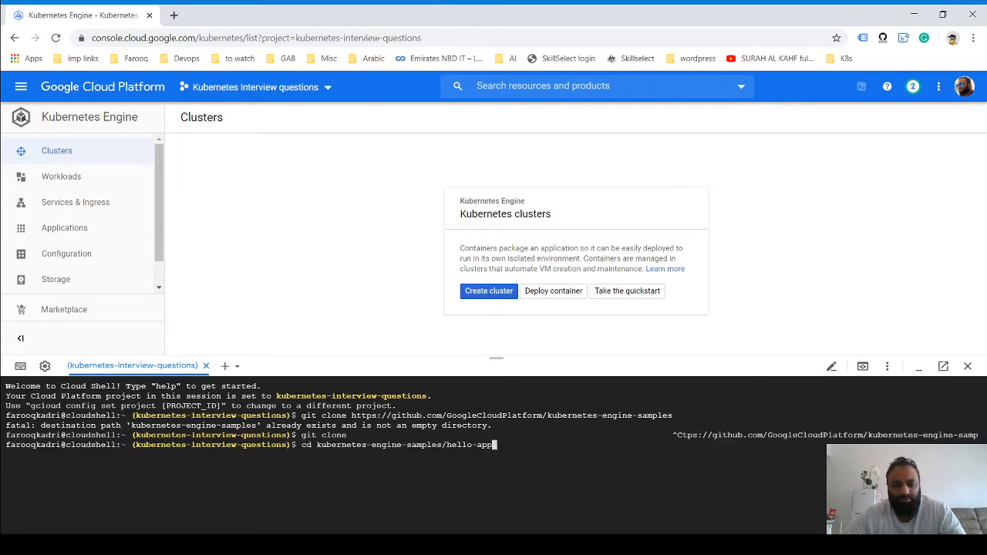
{"action": "key", "text": "Return"}
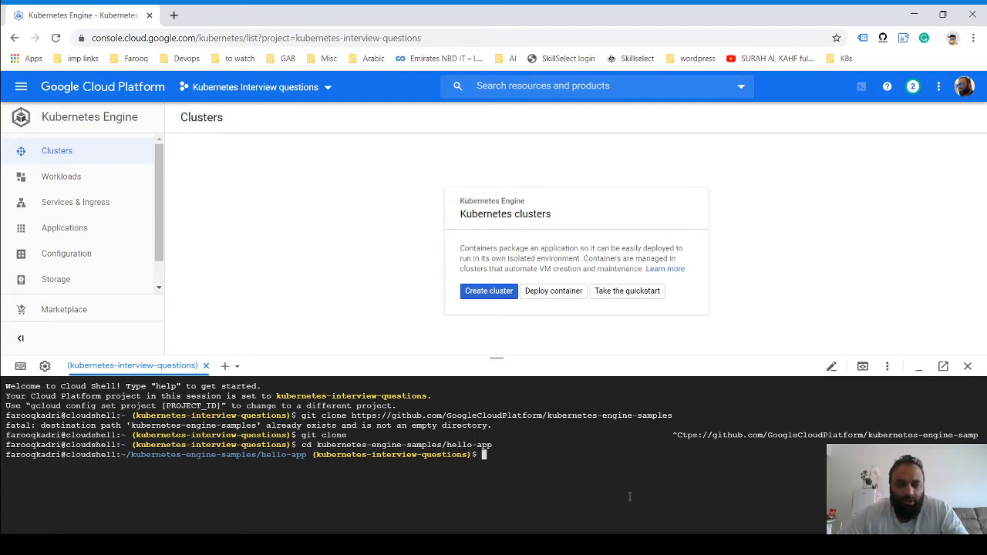
{"action": "type", "text": "ls"}
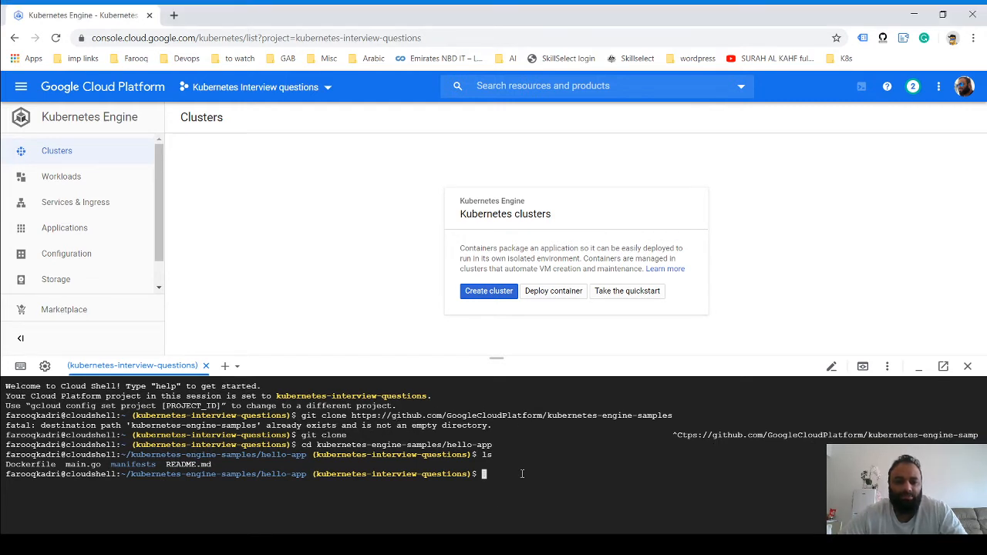
Begin an export PROJECT_ID= command in Cloud Shell
{"action": "type", "text": "exp"}
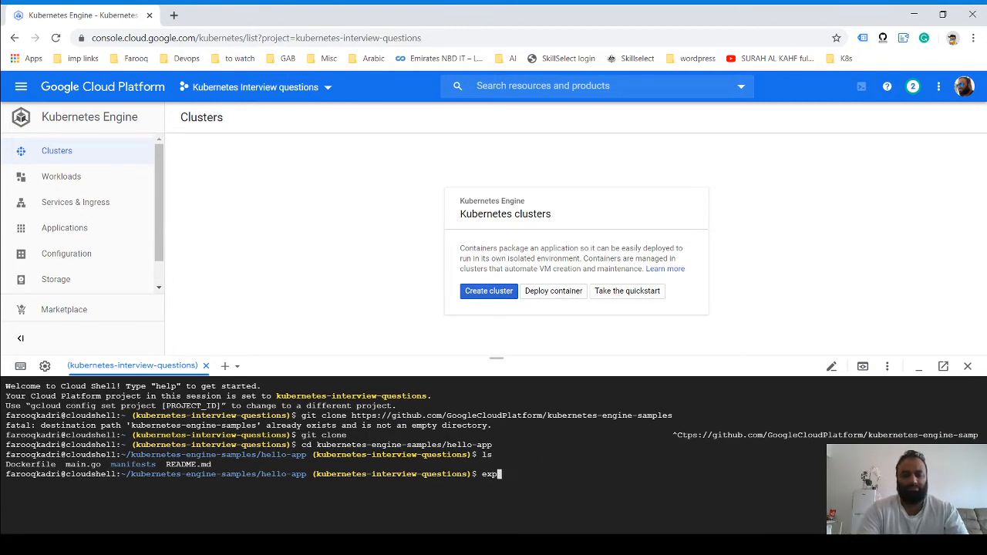
{"action": "type", "text": "rt"}
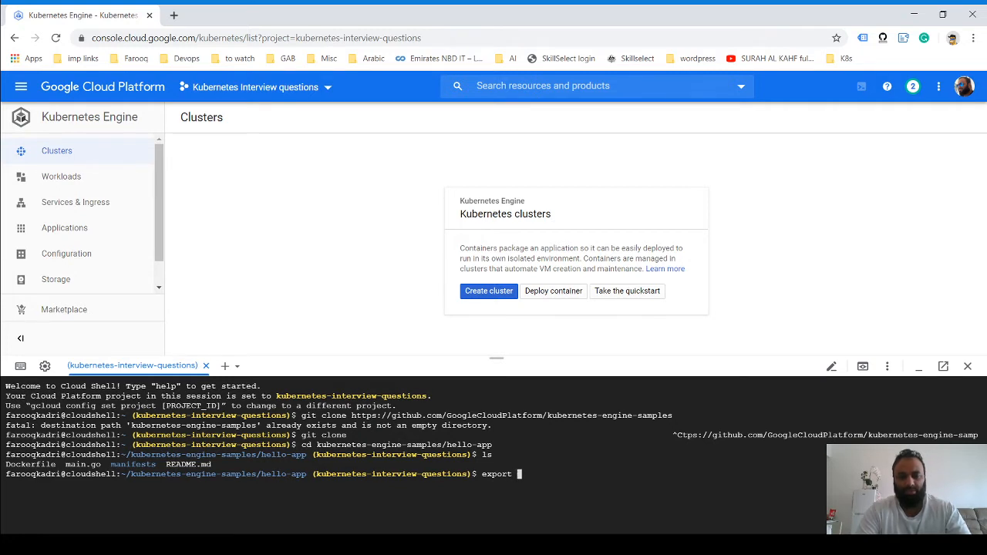
{"action": "type", "text": "PROJECY"}
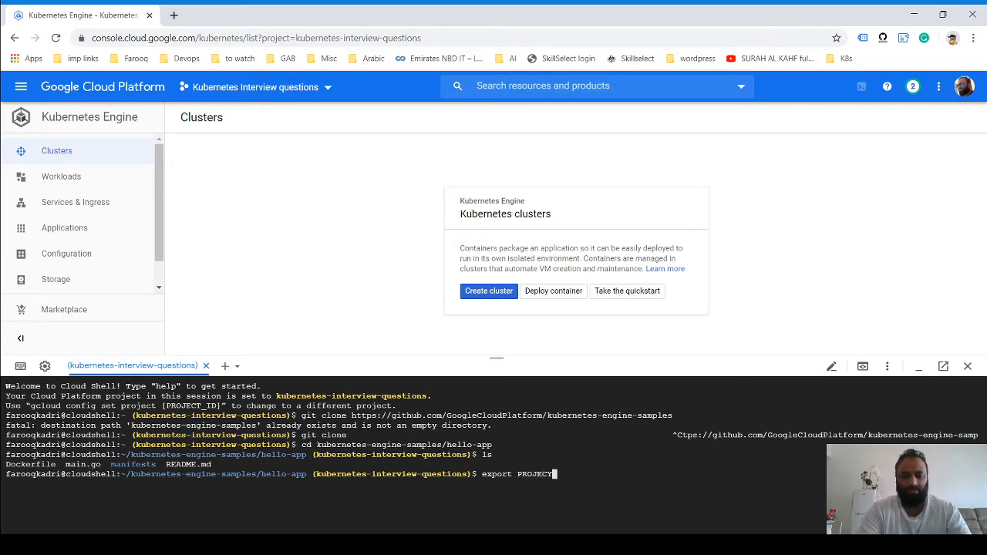
{"action": "type", "text": "_ID="}
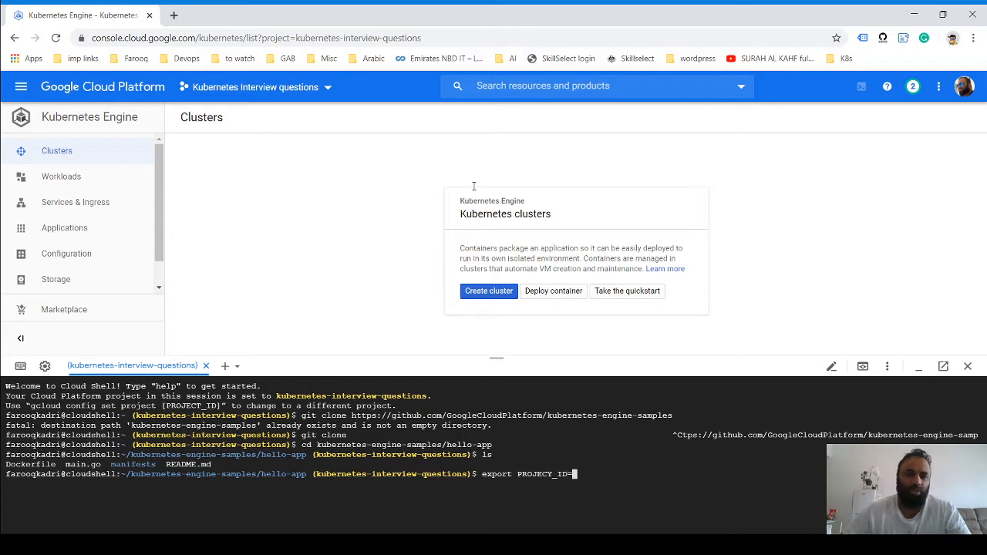
{"action": "mouse_move", "coordinate": [20, 86]}
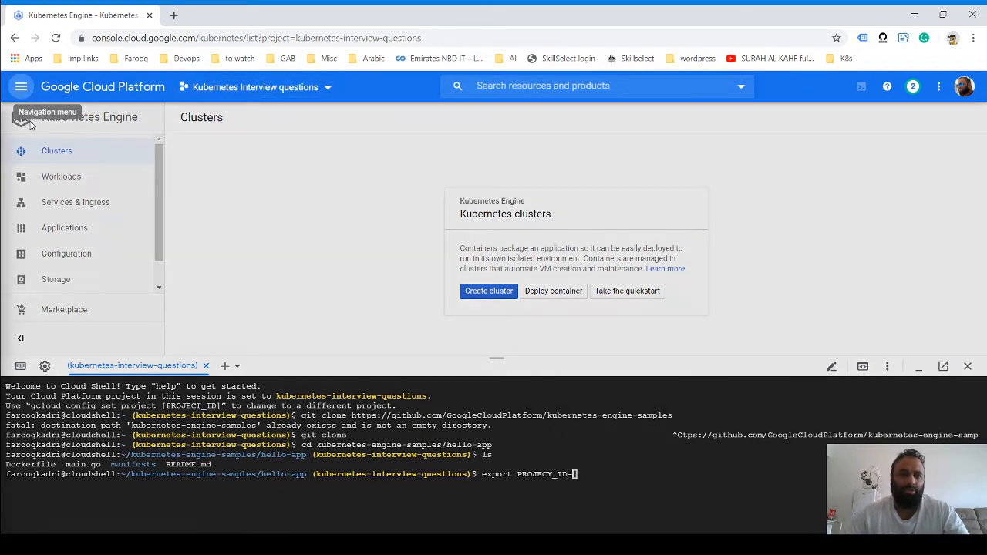
{"action": "left_click", "coordinate": [21, 87]}
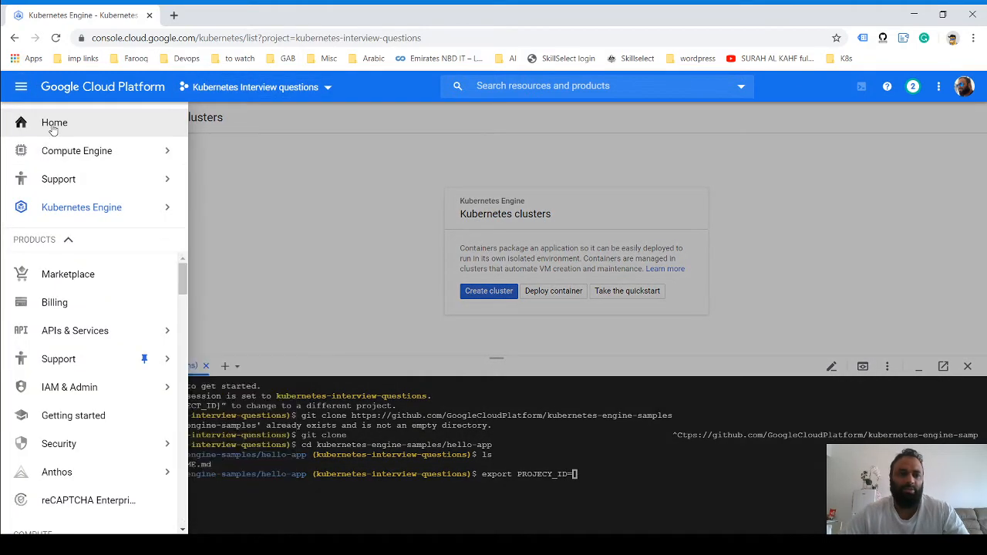
{"action": "left_click", "coordinate": [54, 123]}
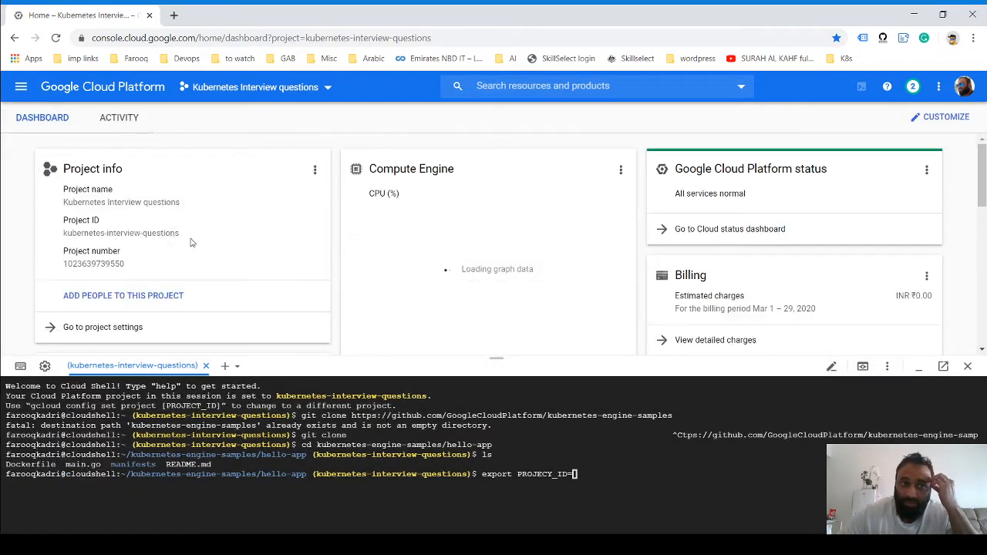
{"action": "double_click", "coordinate": [127, 233]}
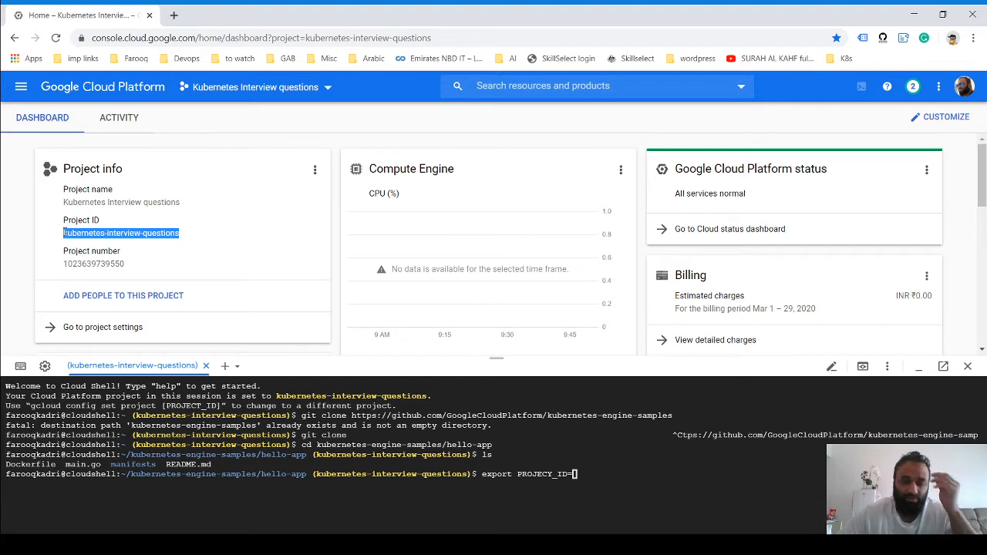
{"action": "mouse_move", "coordinate": [20, 86]}
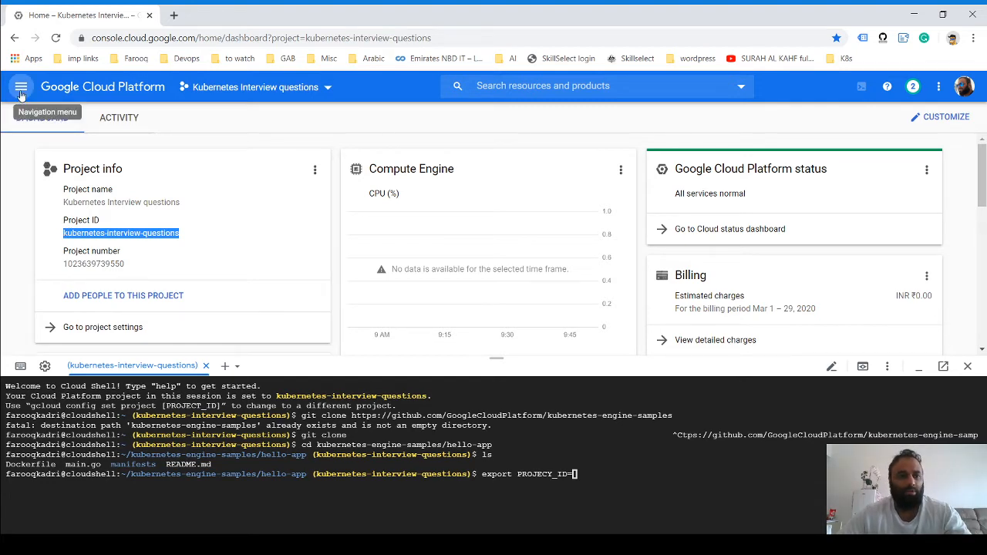
{"action": "left_click", "coordinate": [20, 86]}
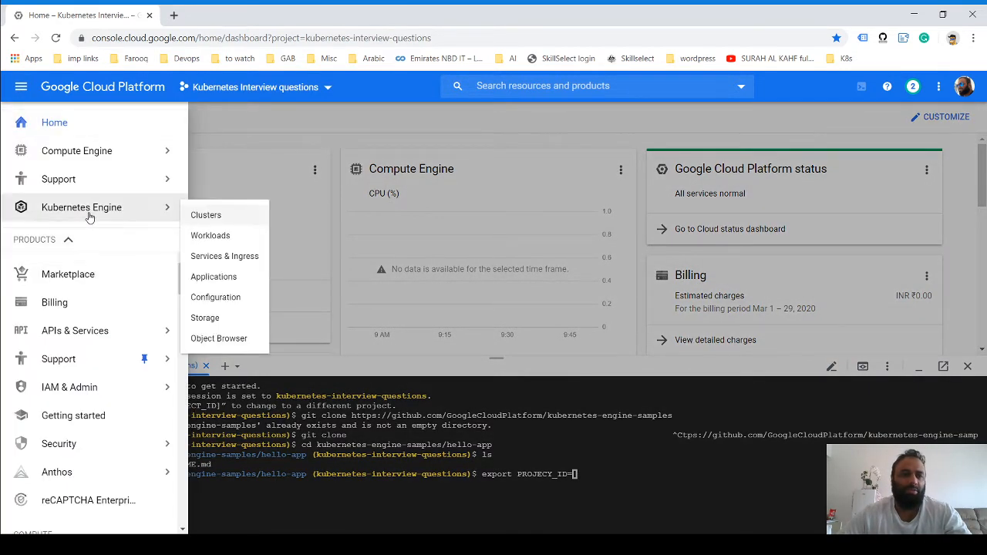
{"action": "left_click", "coordinate": [206, 214]}
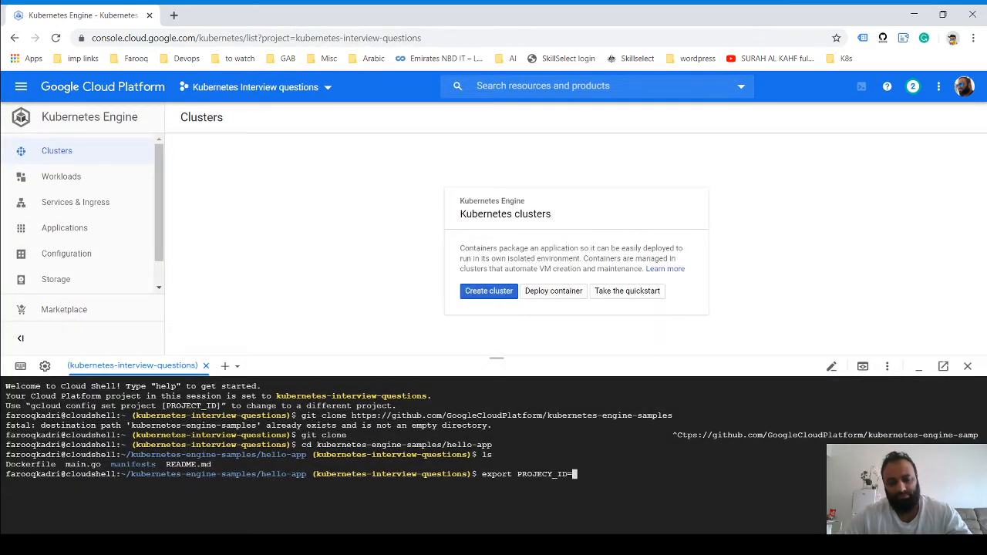
Export PROJECT_ID and build gcr.io/${PROJECT_ID}/hello-app:v1, which fails with invalid reference format
{"action": "type", "text": "kubernetes-interview-questions"}
{"action": "key", "text": "Return"}
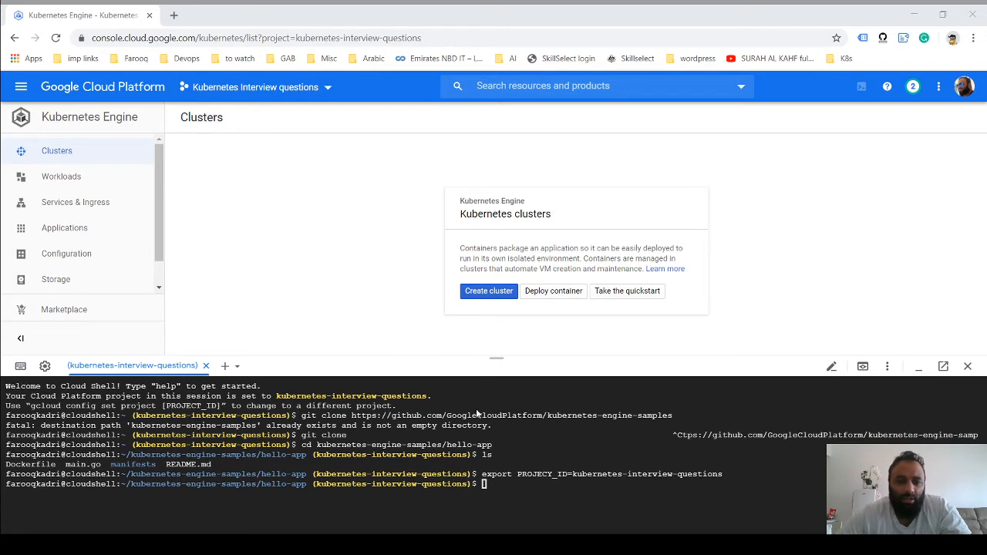
{"action": "mouse_move", "coordinate": [509, 370]}
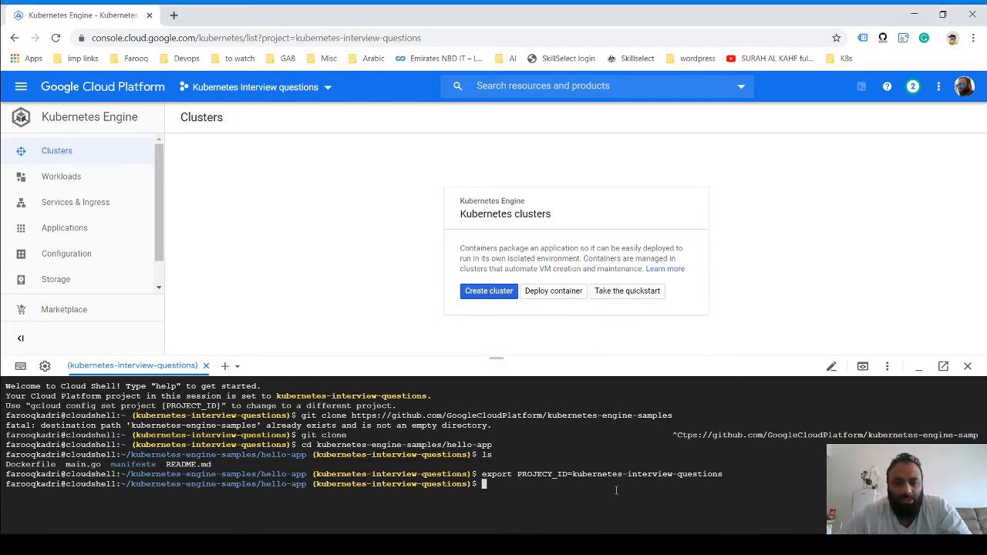
{"action": "type", "text": "docker build -t gcr.io/${PROJECT_ID}/hello-app:v1 ."}
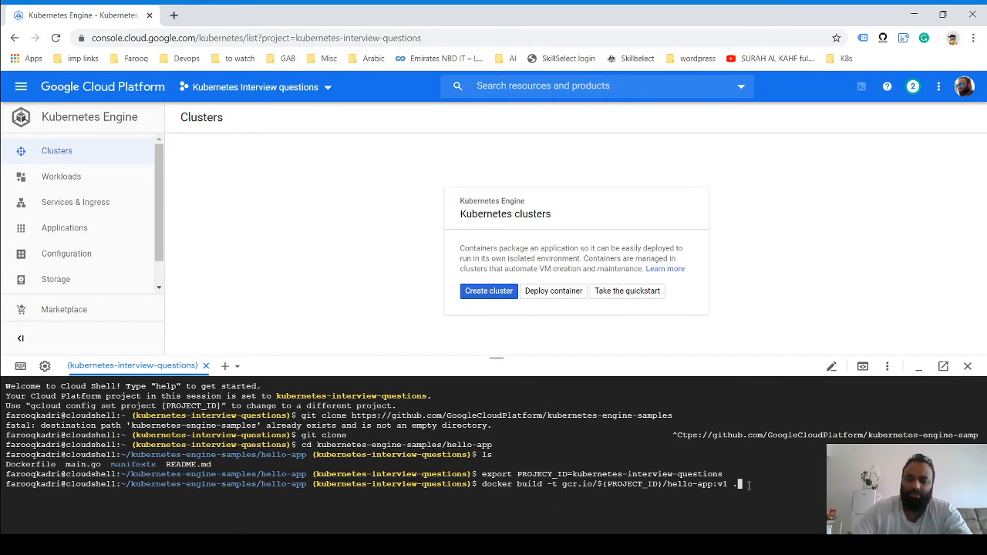
{"action": "key", "text": "Return"}
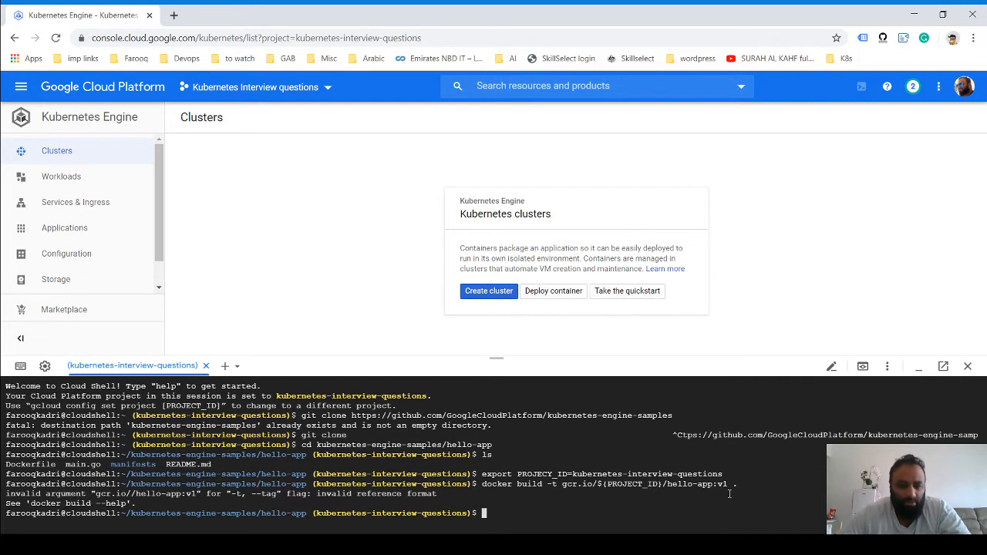
{"action": "mouse_move", "coordinate": [563, 520]}
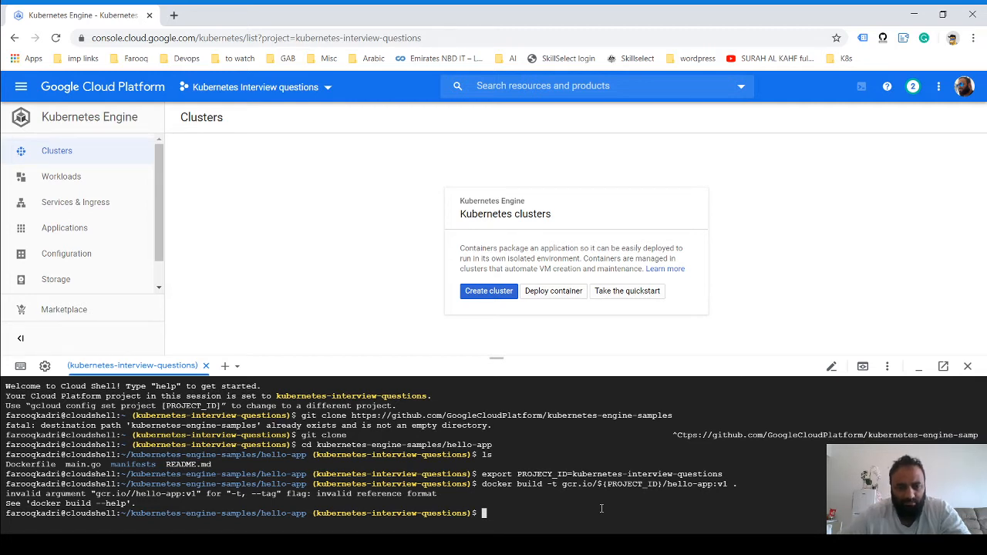
Echo $PROJECT_ID to check its value, which prints empty
{"action": "type", "text": "ecj"}
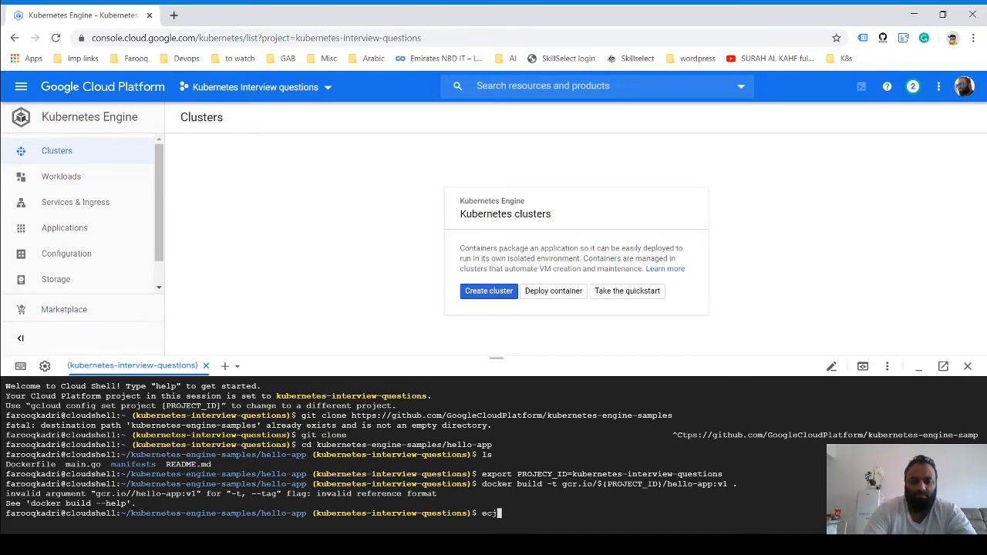
{"action": "type", "text": "echo"}
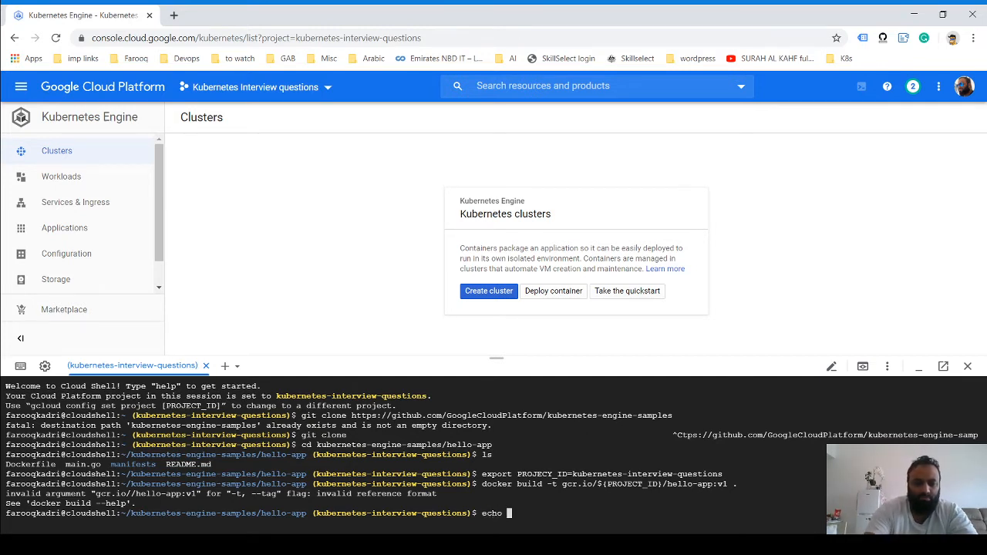
{"action": "type", "text": "$PR"}
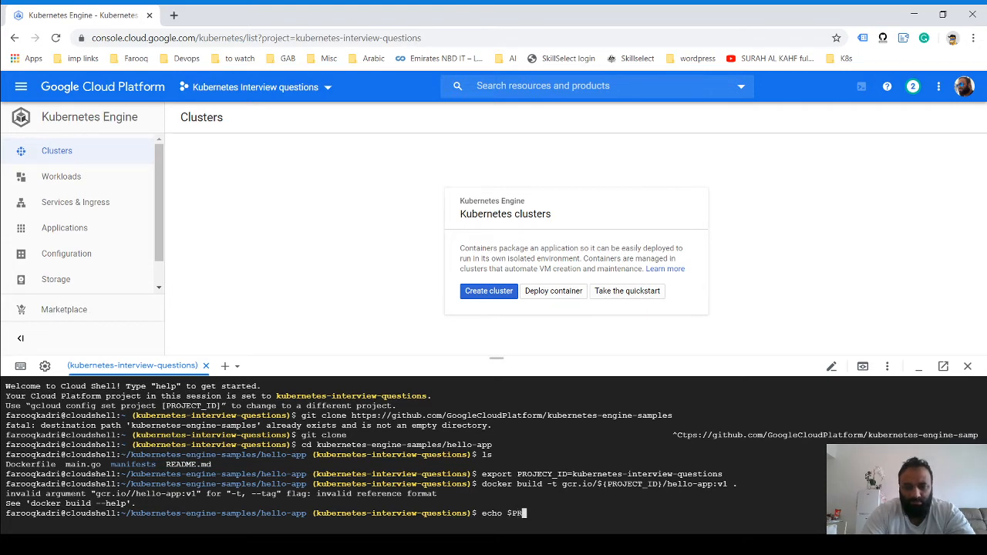
{"action": "type", "text": "ROJECT_I"}
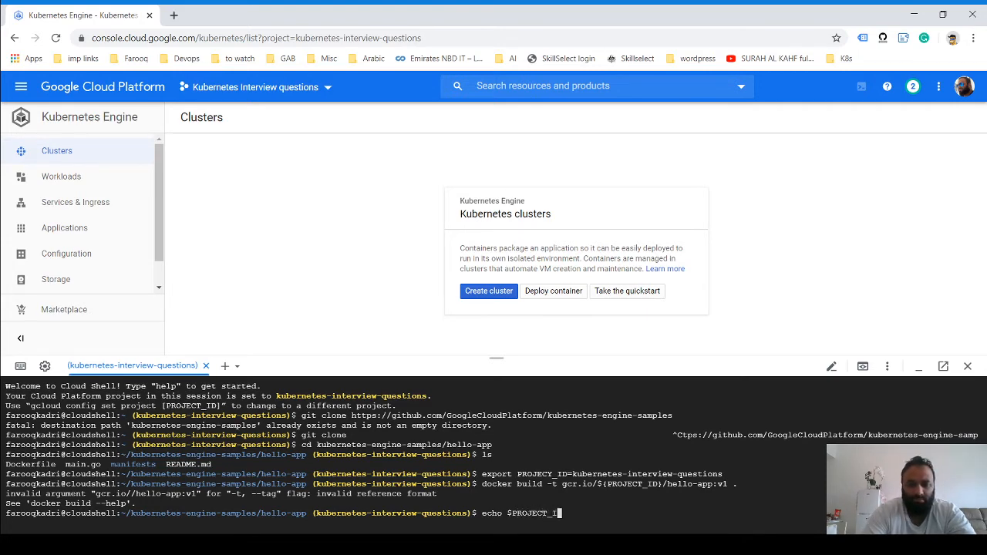
{"action": "key", "text": "Return"}
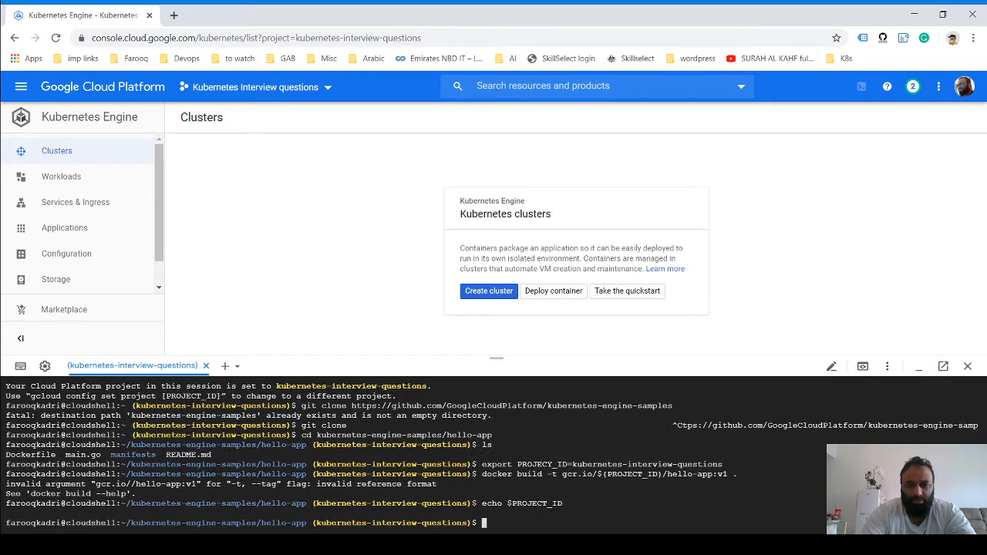
Re-export PROJECT_ID as kubernetes-interview-questions and relaunch the hello-app:v1 docker build
{"action": "type", "text": "docker build -t gcr.io/${PROJECT_ID}/hello-app:v1 ."}
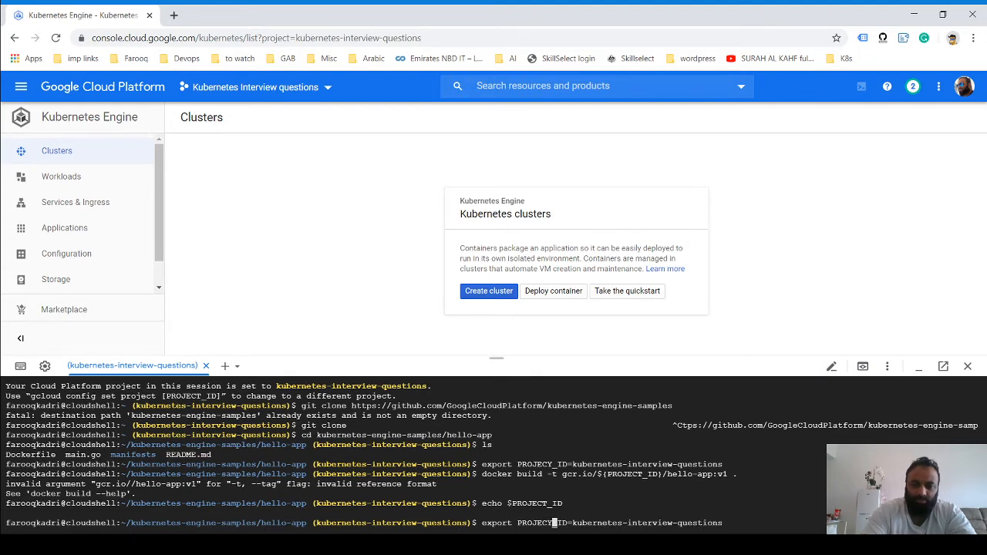
{"action": "key", "text": "Return"}
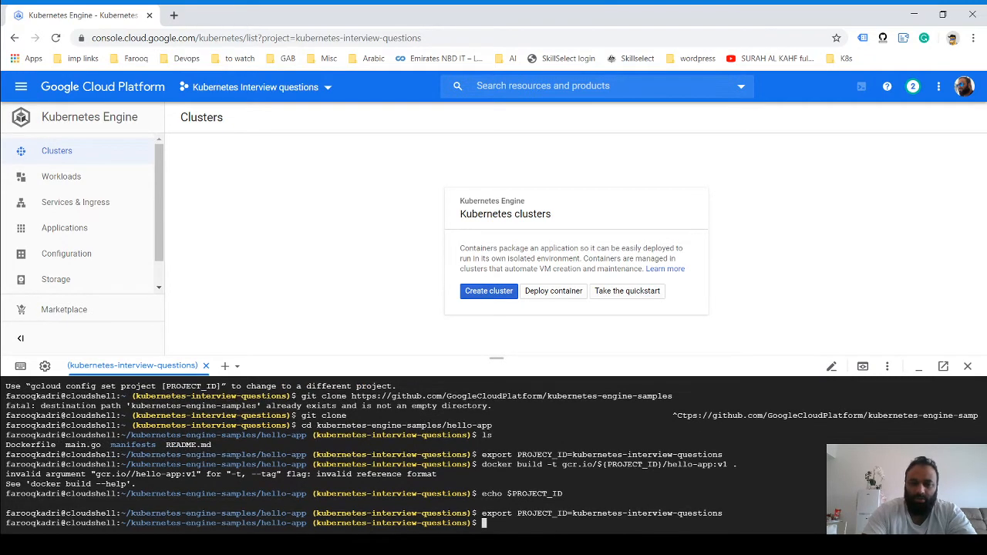
{"action": "type", "text": "docker build -t gcr.io/${PROJECT_ID}/hello-app:v1 ."}
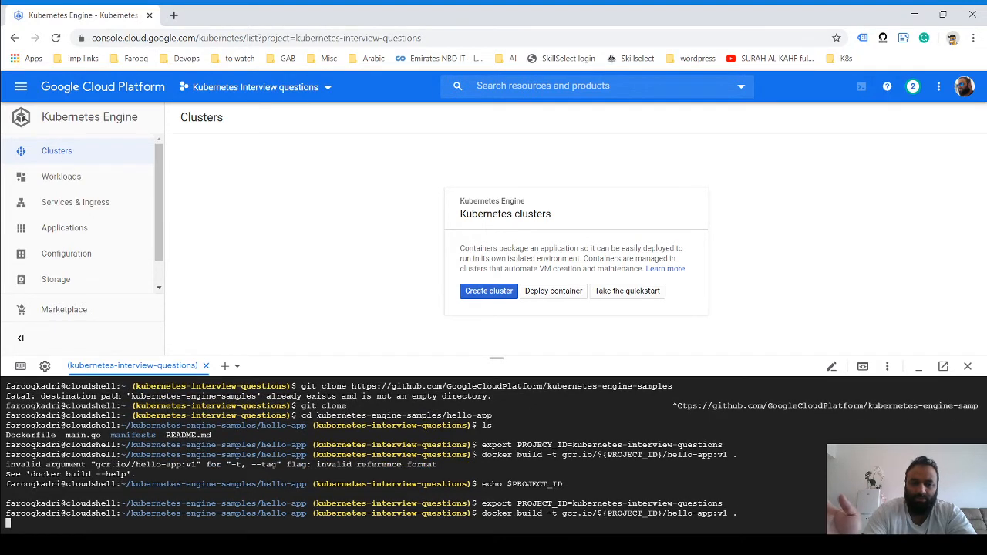
{"action": "mouse_move", "coordinate": [470, 158]}
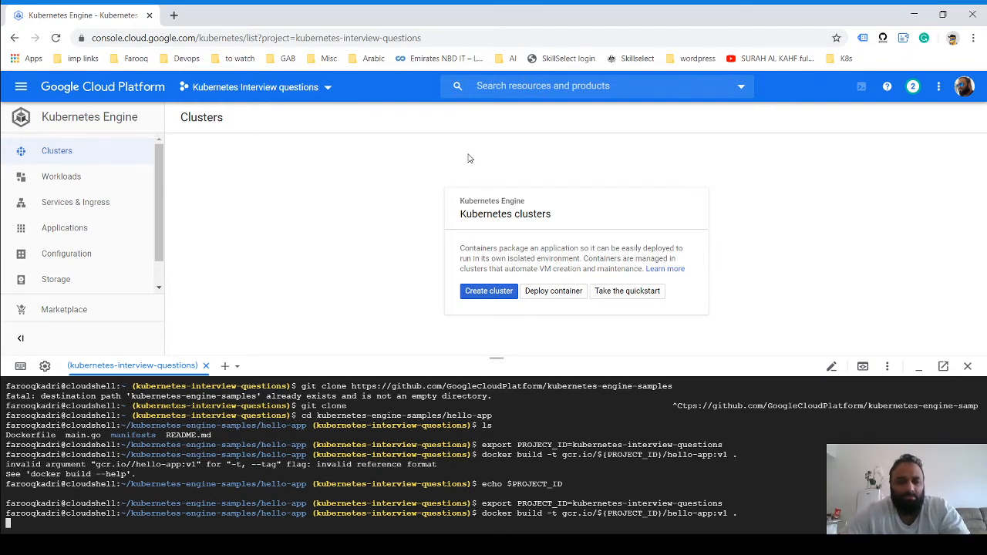
{"action": "mouse_move", "coordinate": [682, 482]}
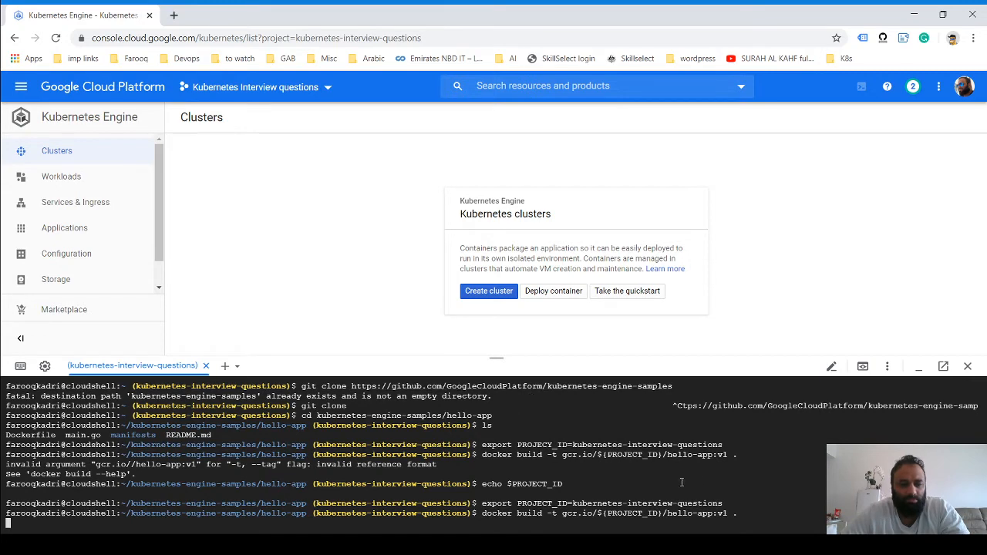
{"action": "mouse_move", "coordinate": [809, 488]}
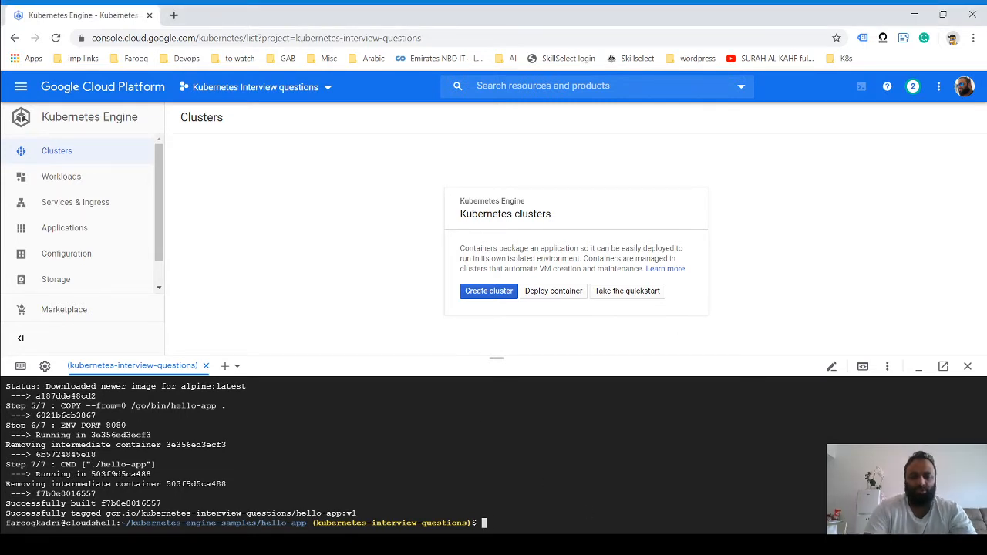
List local Docker images, showing hello-app:v1 at 11.5MB with alpine and golang
{"action": "type", "text": "docker i"}
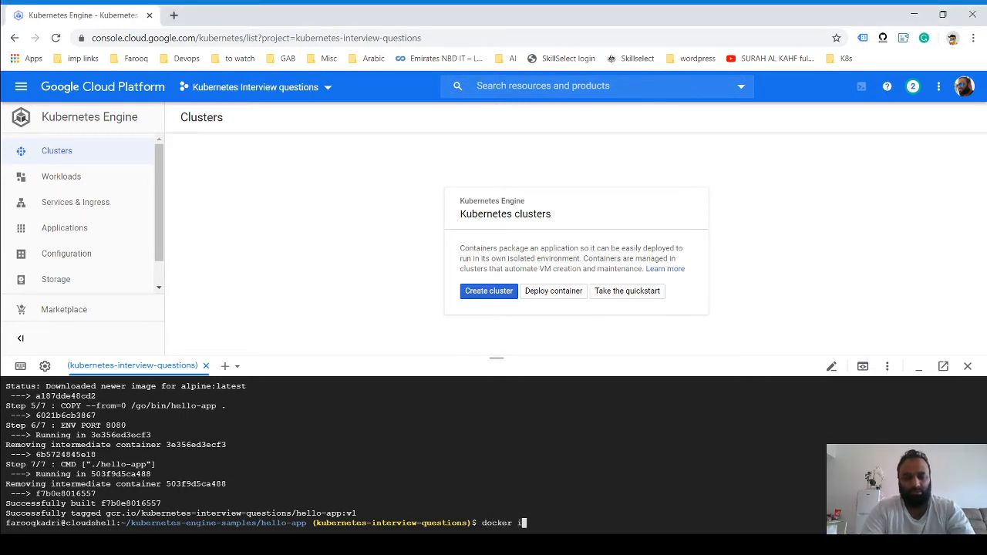
{"action": "key", "text": "Return"}
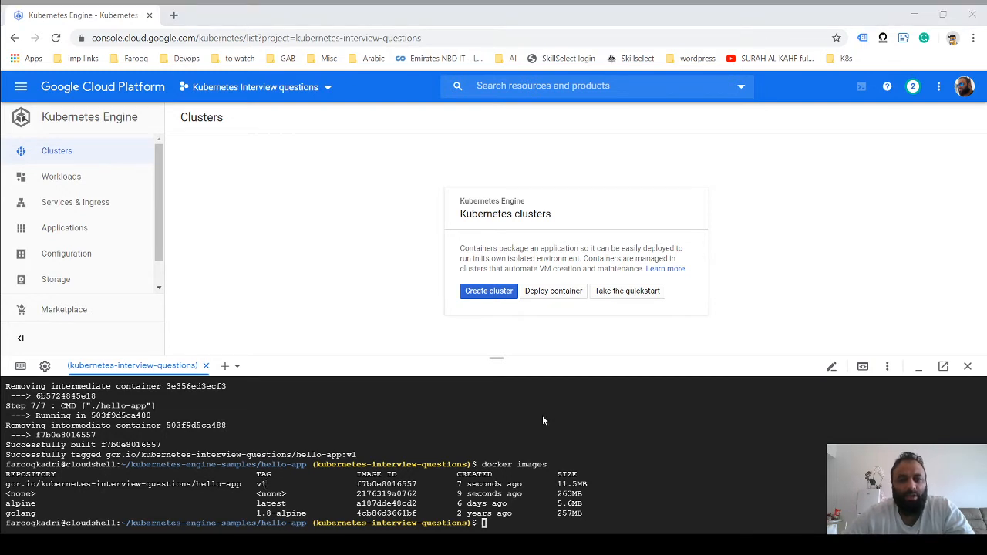
{"action": "mouse_move", "coordinate": [672, 435]}
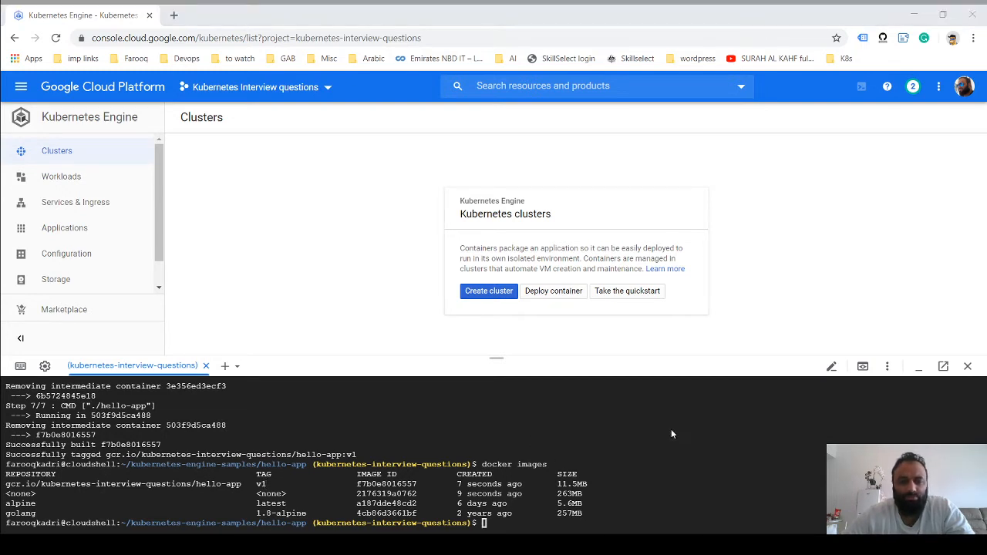
{"action": "mouse_move", "coordinate": [728, 423]}
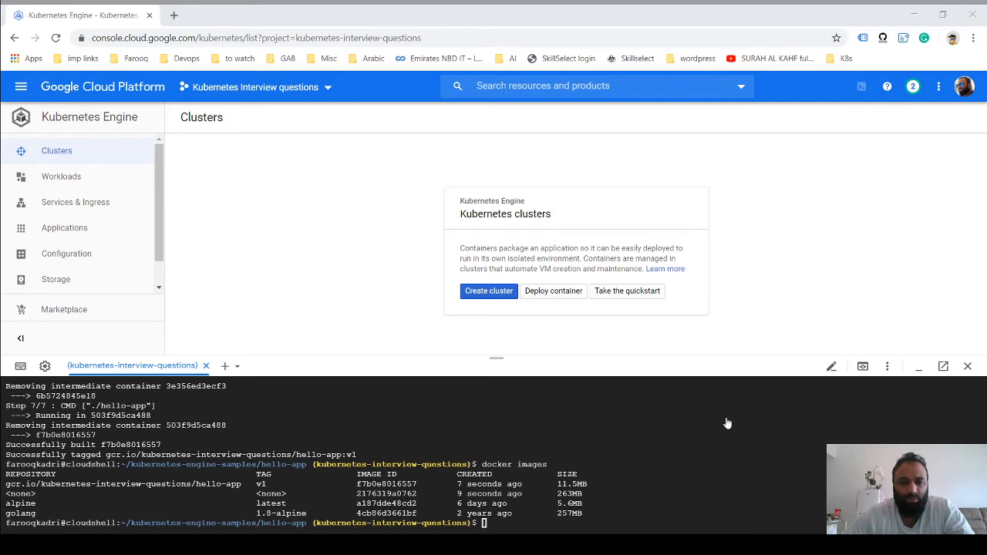
{"action": "mouse_move", "coordinate": [751, 429]}
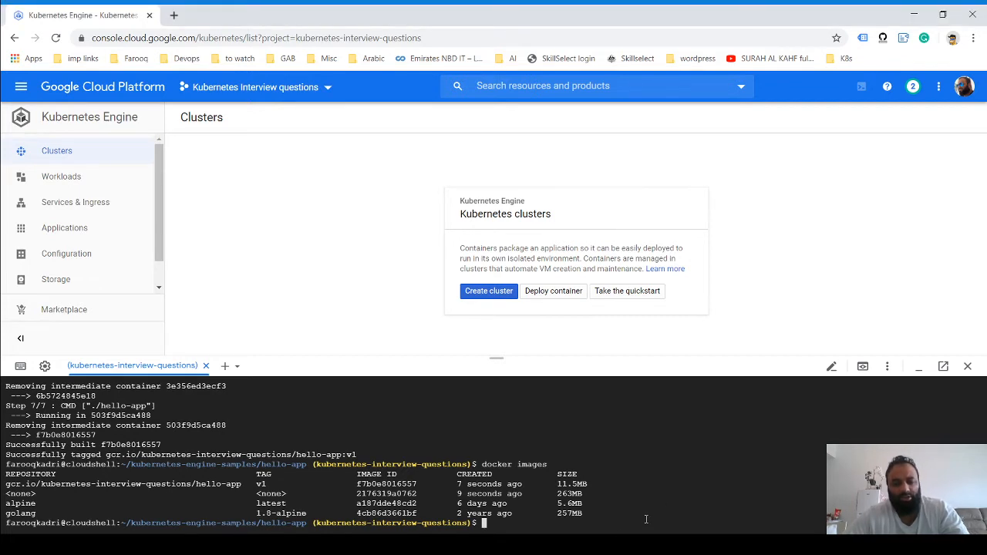
Run gcloud auth configure-docker to register gcloud credentials for GCR registries
{"action": "type", "text": "gcloud auth configure-docker"}
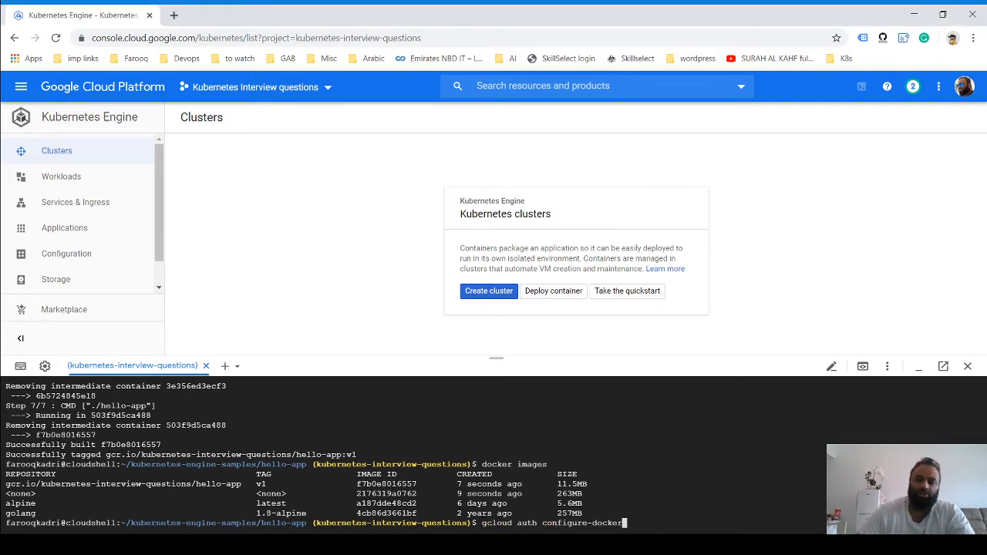
{"action": "key", "text": "Return"}
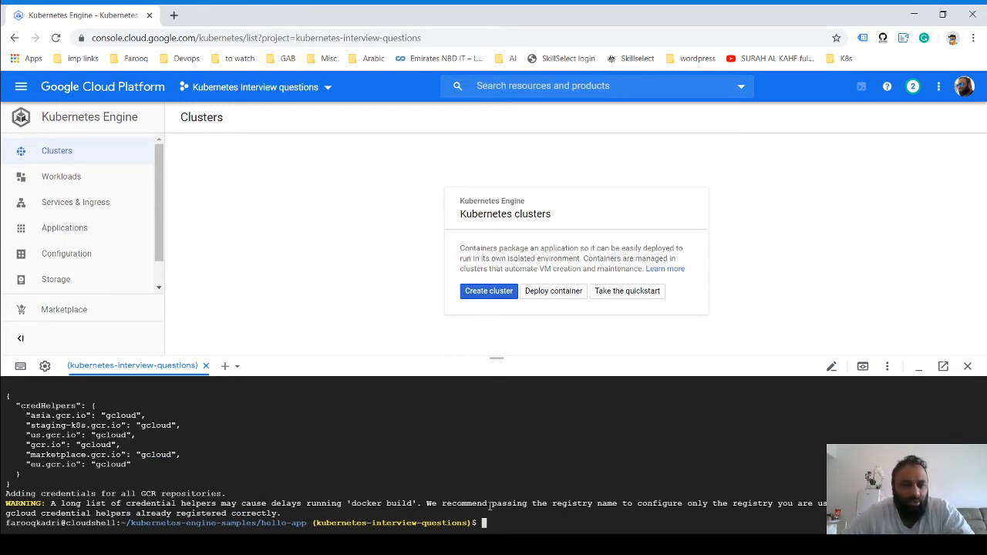
{"action": "mouse_move", "coordinate": [644, 444]}
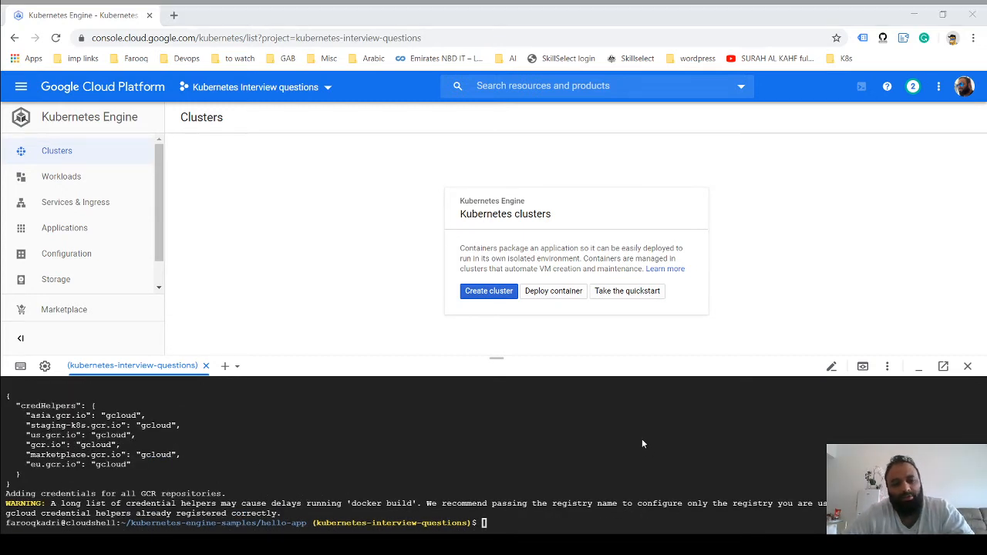
{"action": "mouse_move", "coordinate": [692, 452]}
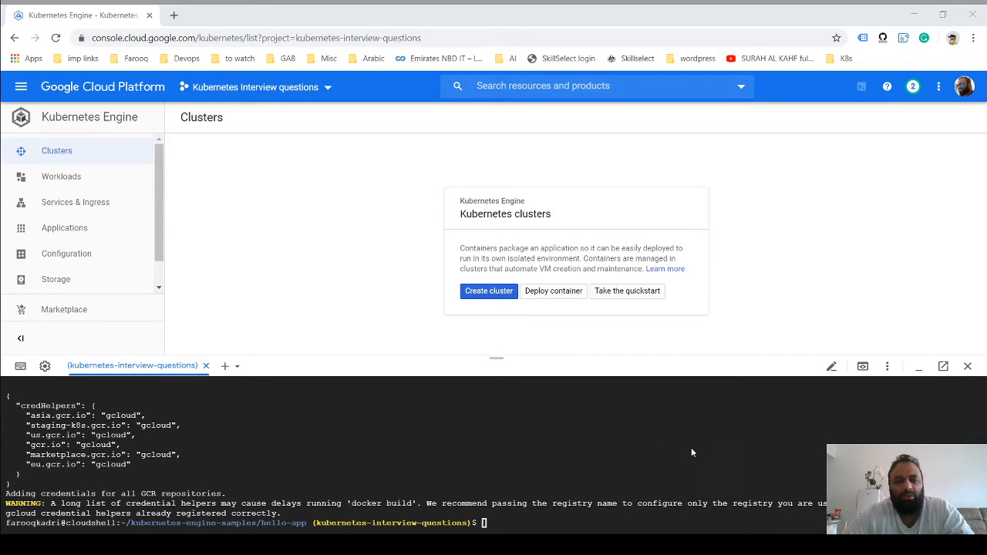
{"action": "mouse_move", "coordinate": [757, 446]}
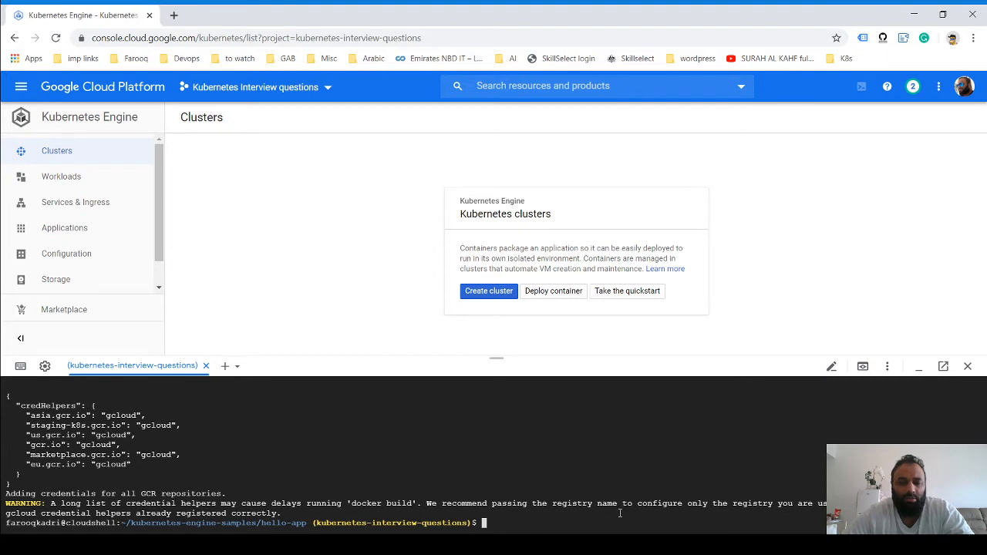
Push the gcr.io/${PROJECT_ID}/hello-app:v1 image to the container registry
{"action": "type", "text": "docker push gcr.io/${PROJECT_ID}/hello-app:v1"}
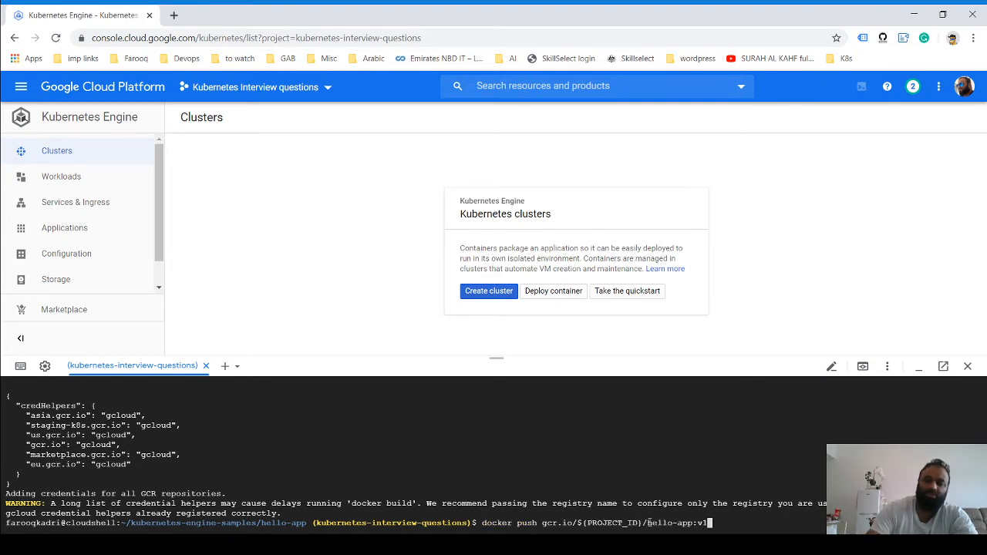
{"action": "key", "text": "Return"}
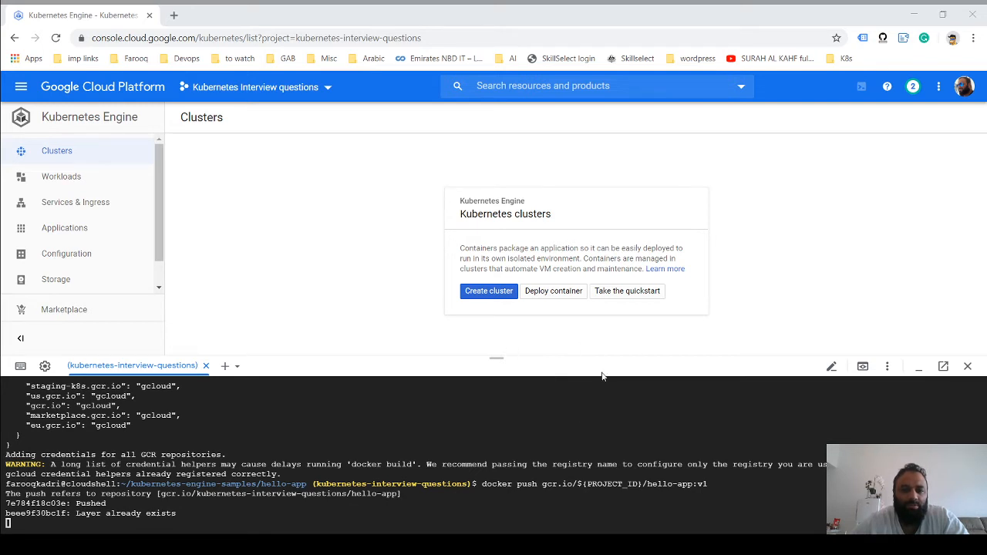
{"action": "mouse_move", "coordinate": [538, 408]}
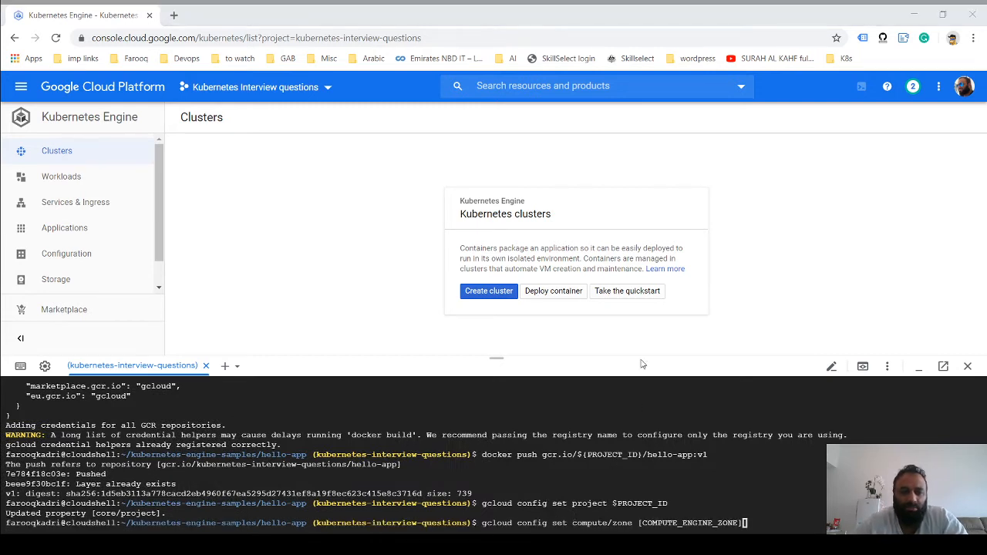
{"action": "mouse_move", "coordinate": [522, 415]}
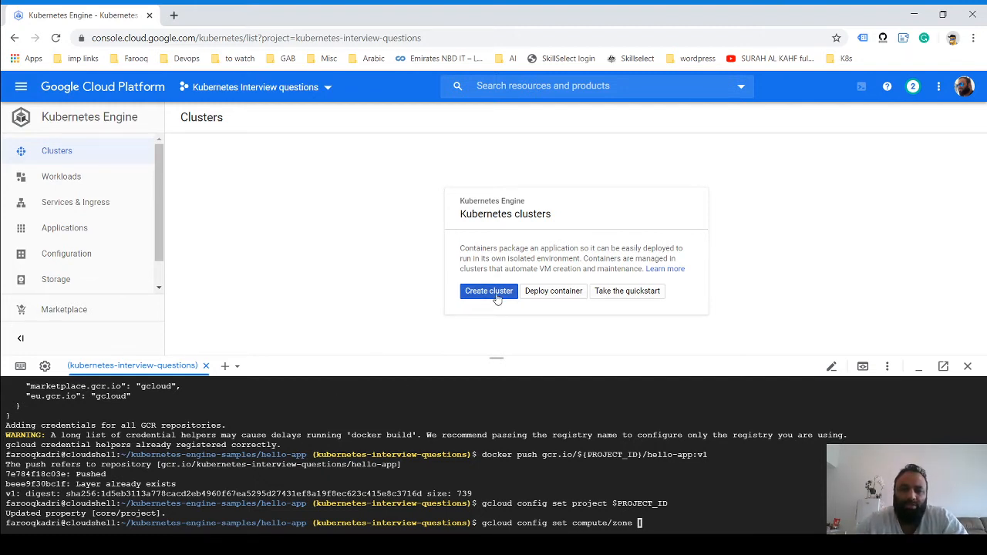
Start a new cluster, try the regional location option, then cancel the form
{"action": "left_click", "coordinate": [488, 291]}
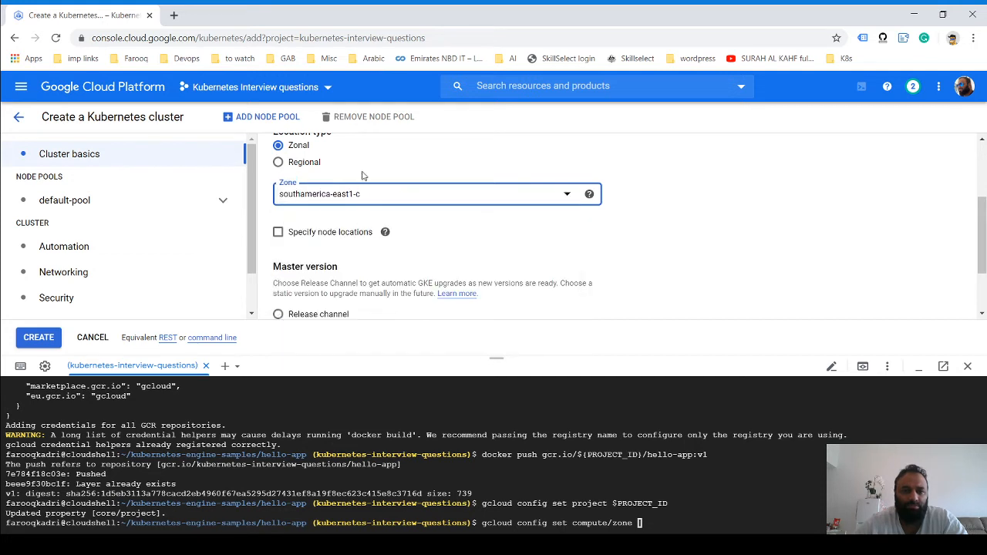
{"action": "left_click", "coordinate": [277, 162]}
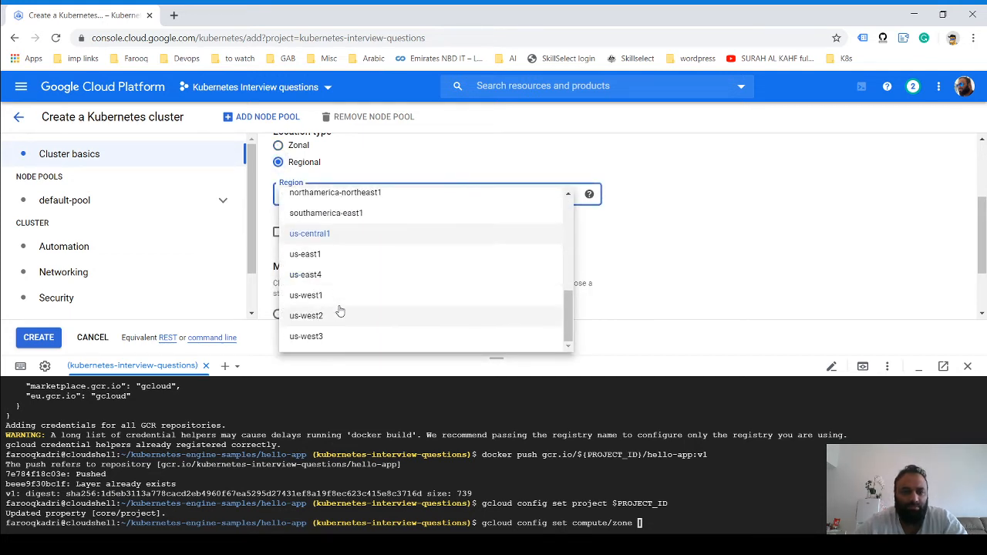
{"action": "scroll", "scroll_direction": "up", "scroll_amount": 3}
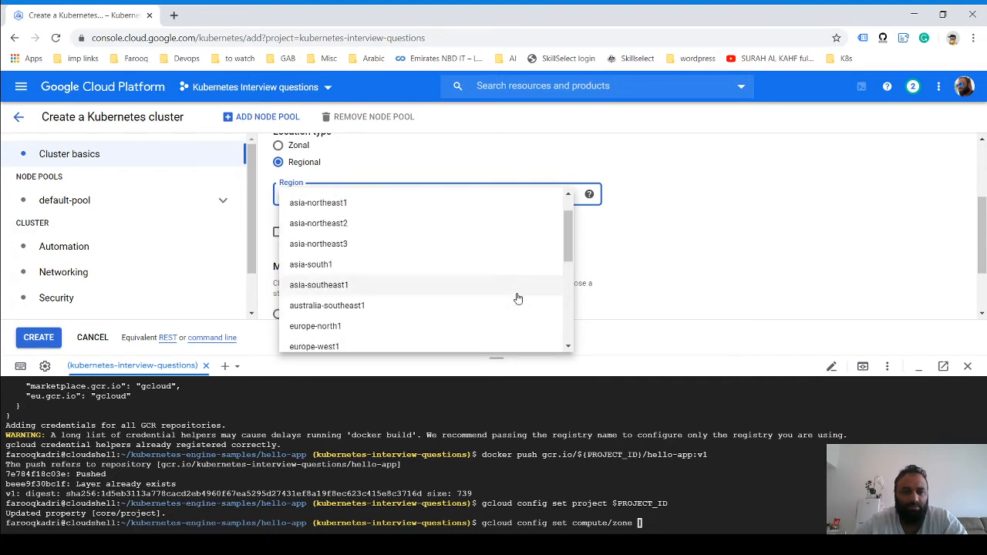
{"action": "scroll", "scroll_direction": "down", "scroll_amount": 3}
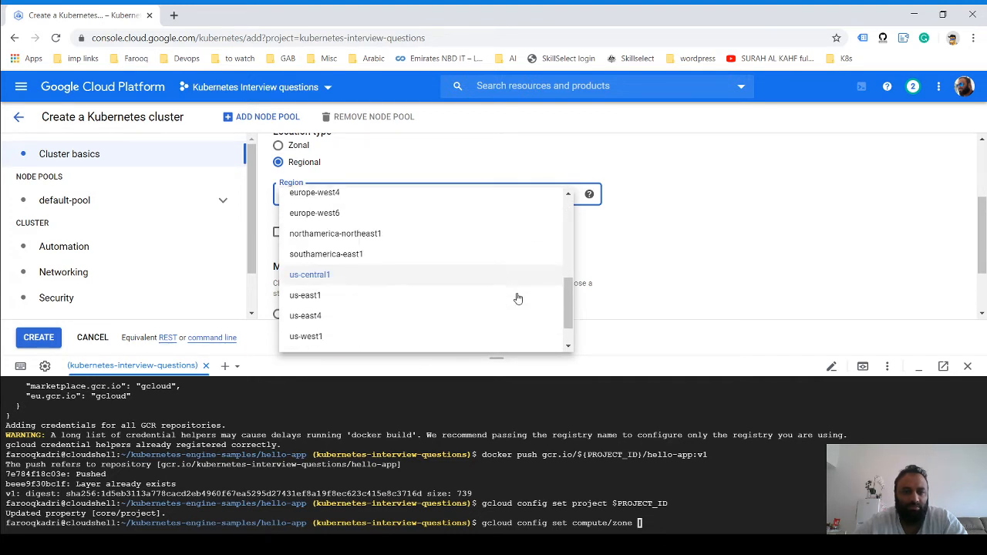
{"action": "scroll", "scroll_direction": "down", "scroll_amount": 3}
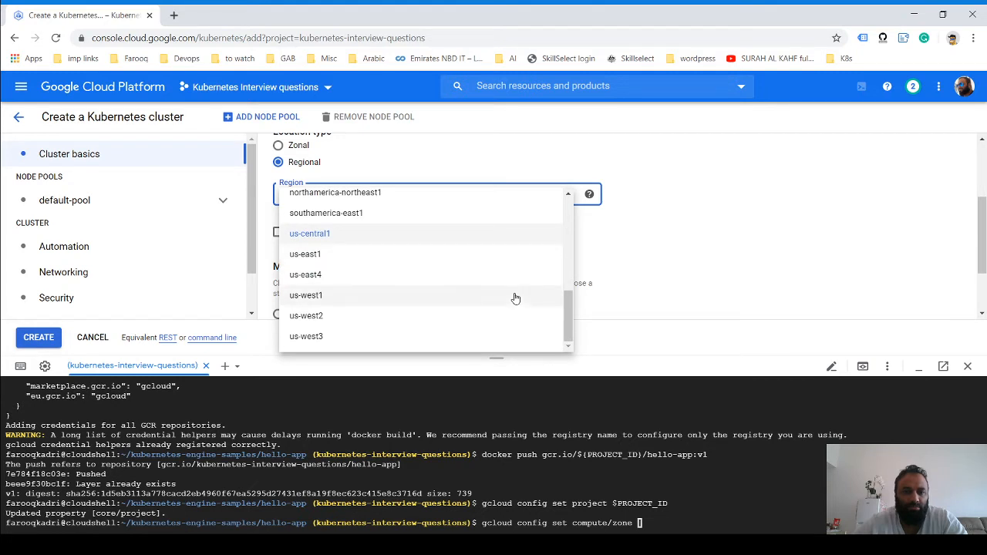
{"action": "mouse_move", "coordinate": [713, 234]}
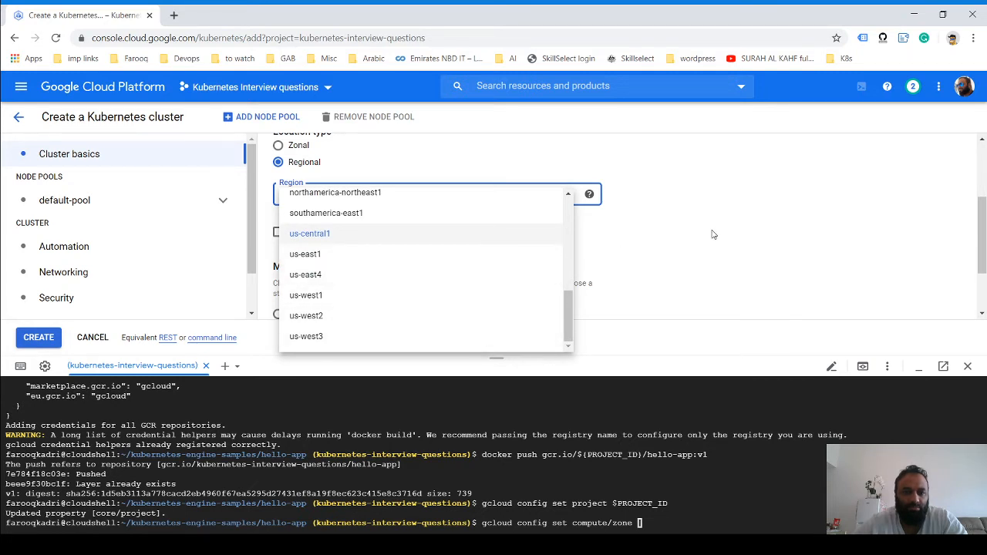
{"action": "left_click", "coordinate": [310, 233]}
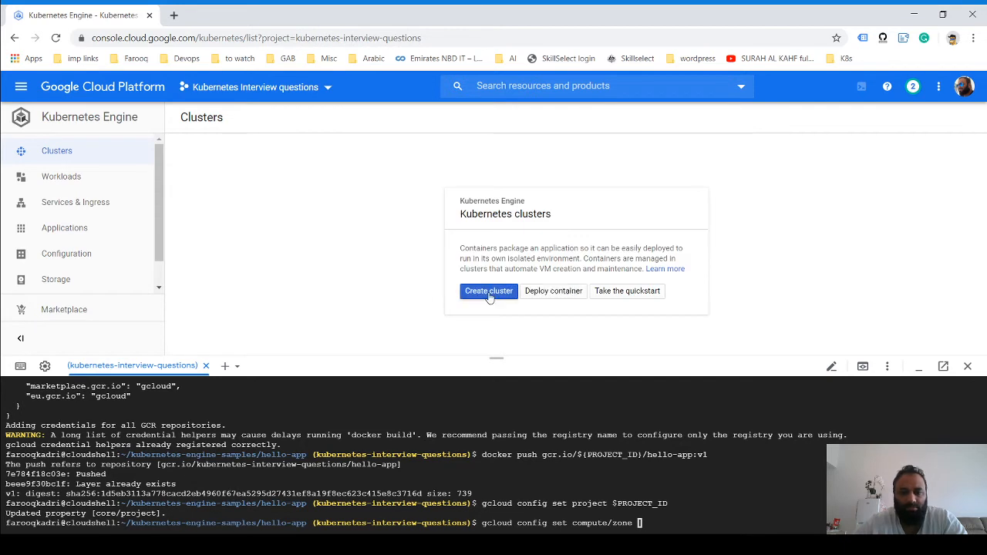
Confirm zone us-central1-c in the cluster form and set gcloud compute/zone to us-central1-c
{"action": "left_click", "coordinate": [488, 291]}
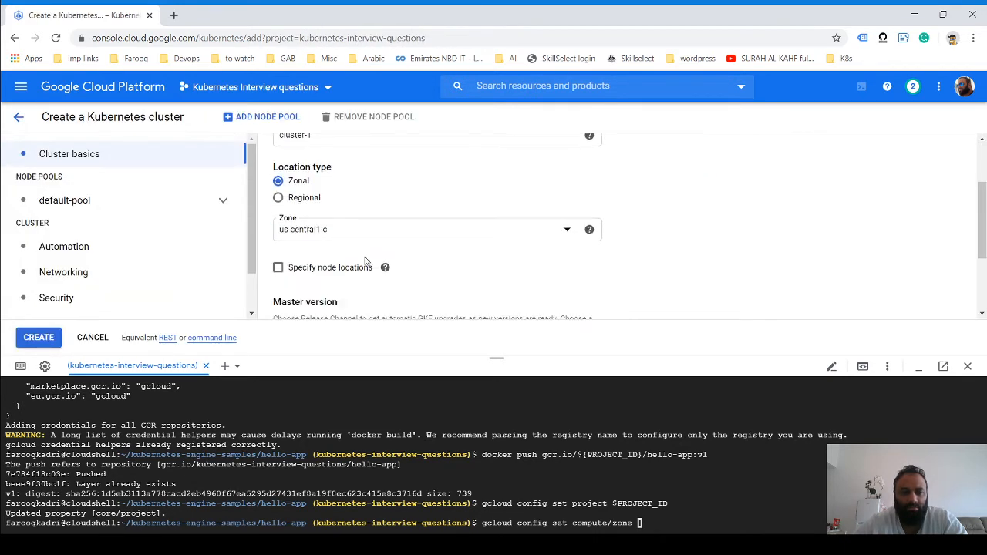
{"action": "scroll", "scroll_direction": "down", "scroll_amount": 3}
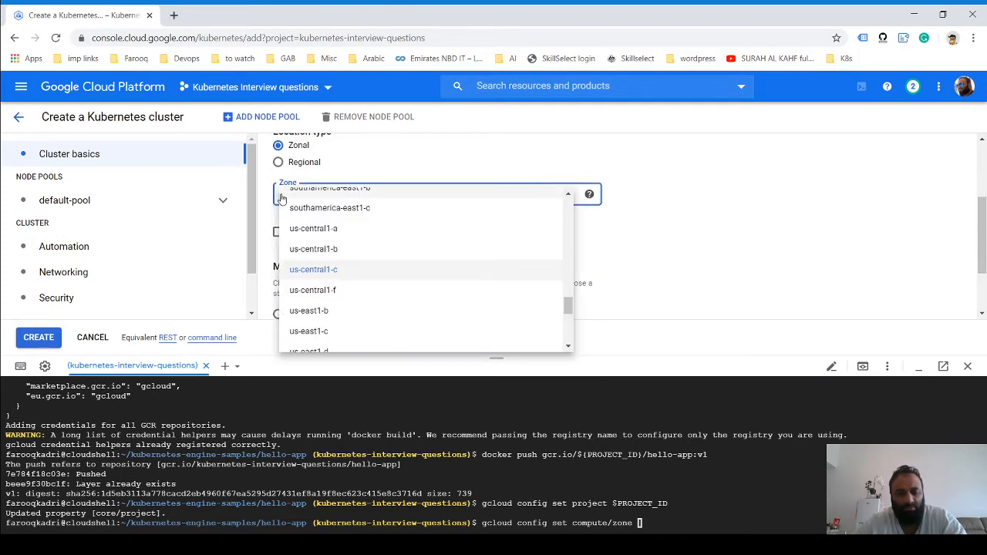
{"action": "left_click", "coordinate": [313, 269]}
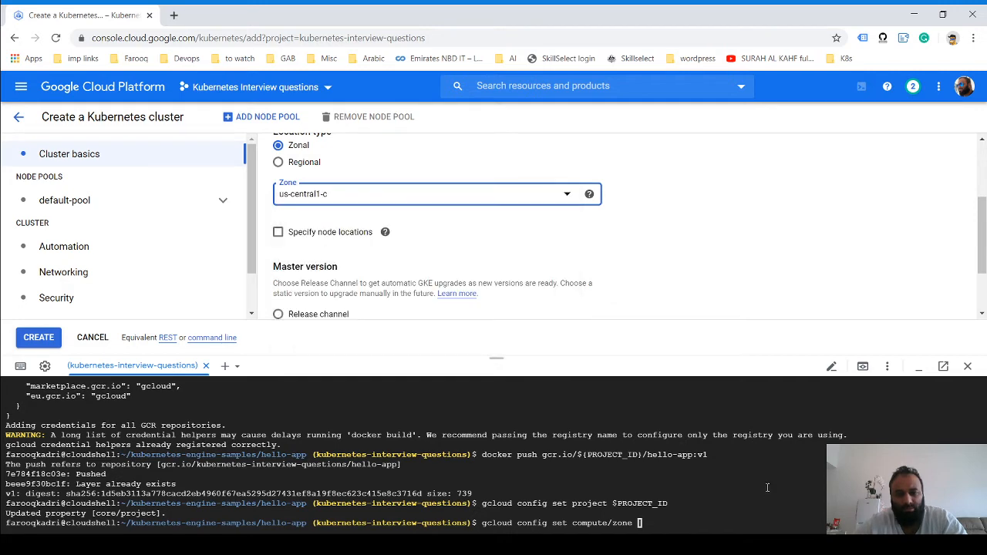
{"action": "type", "text": "us-central1-c"}
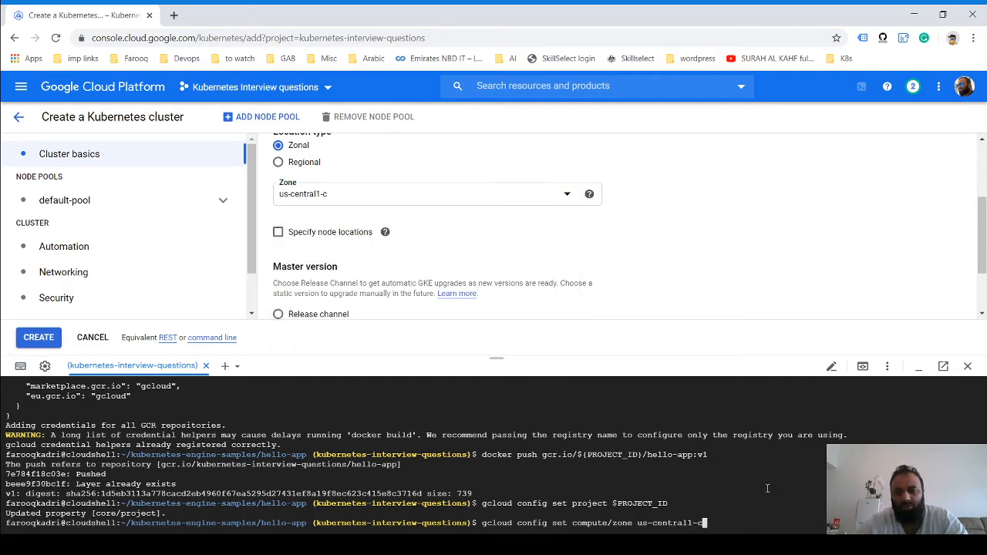
{"action": "key", "text": "Return"}
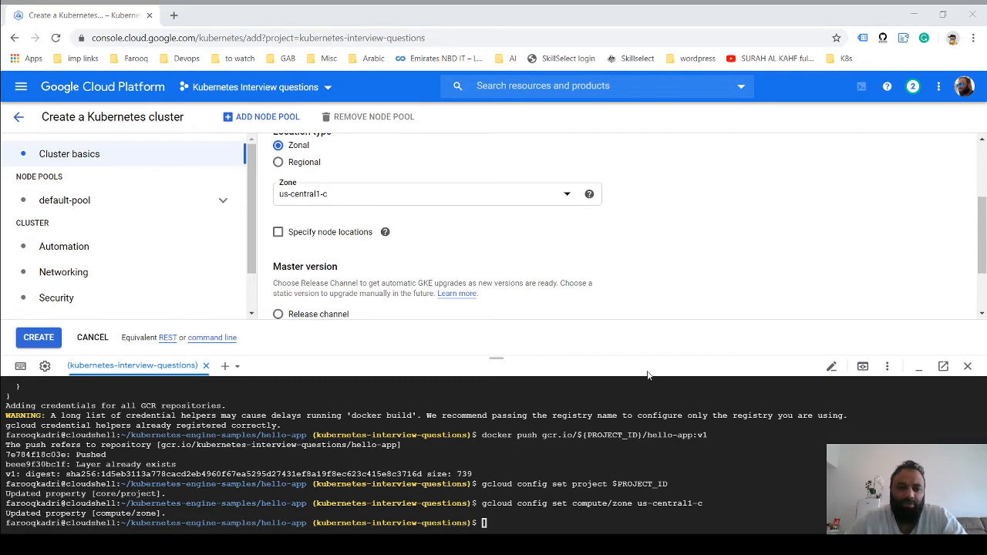
{"action": "mouse_move", "coordinate": [521, 362]}
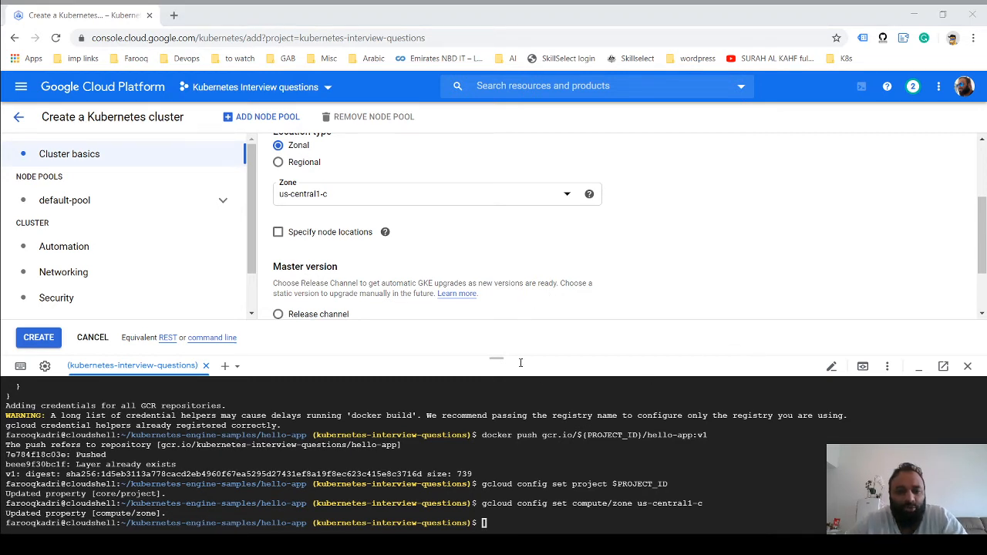
{"action": "mouse_move", "coordinate": [706, 355]}
{"action": "type", "text": "gcloud container clusters create hello-cluster --num-nodes=2"}
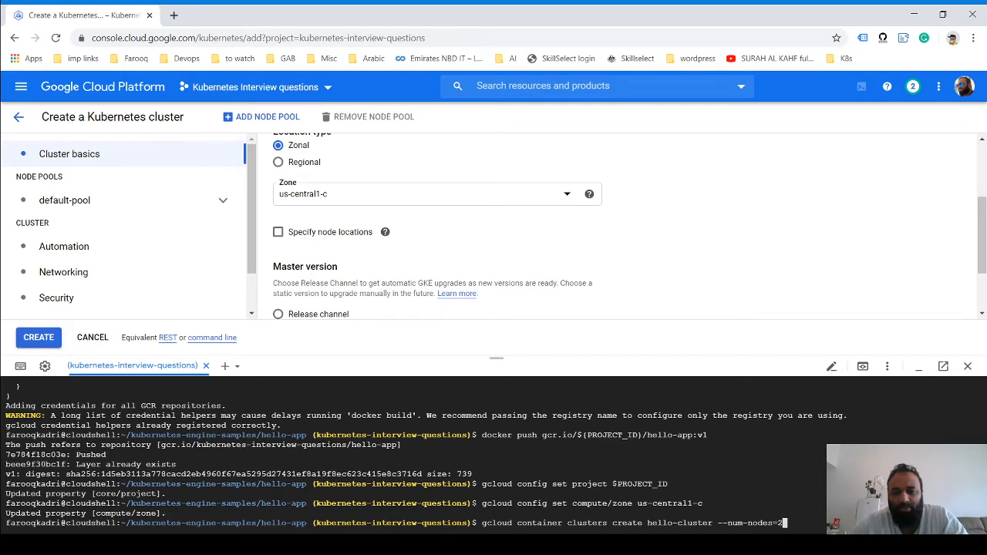
Run the command creating the two-node hello-cluster in us-central1-c
{"action": "key", "text": "Return"}
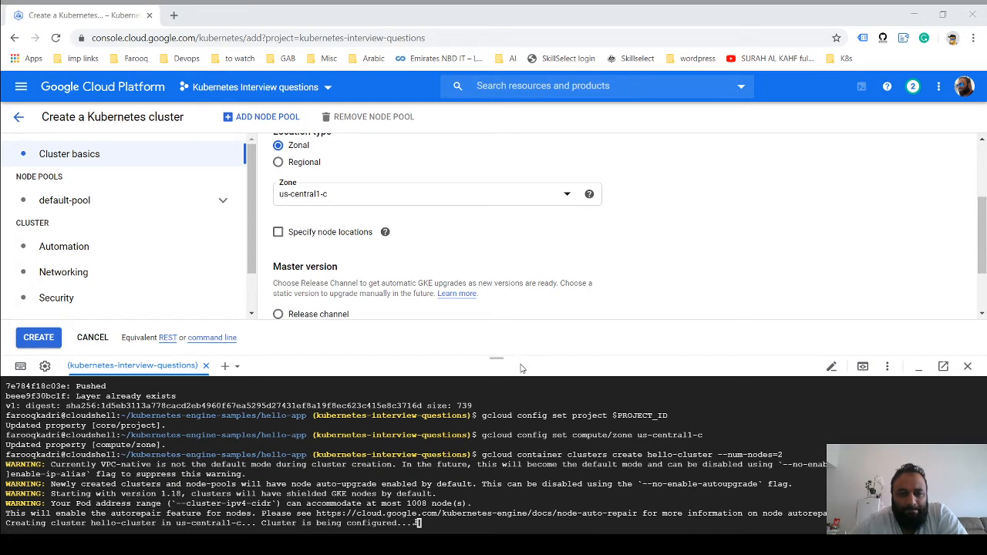
{"action": "mouse_move", "coordinate": [752, 425]}
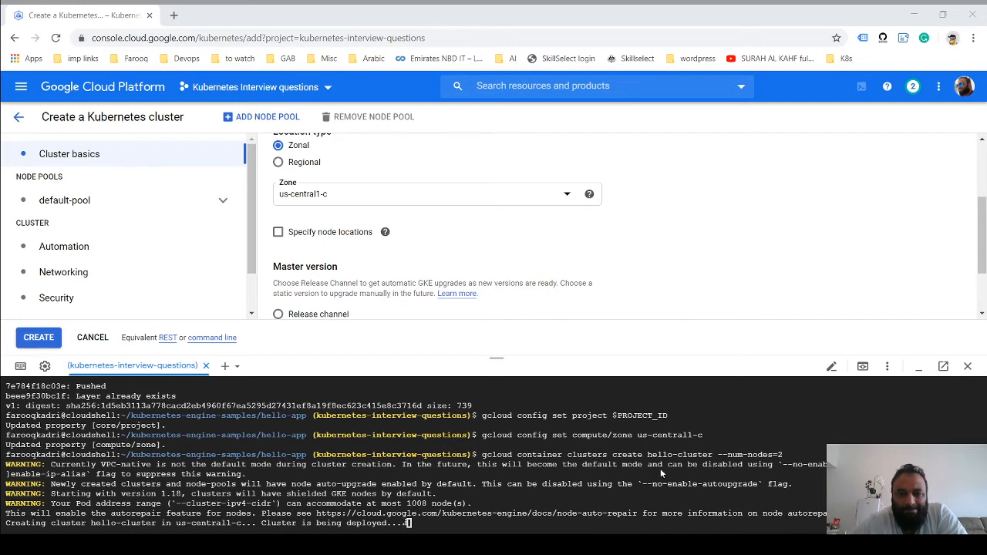
{"action": "mouse_move", "coordinate": [739, 425]}
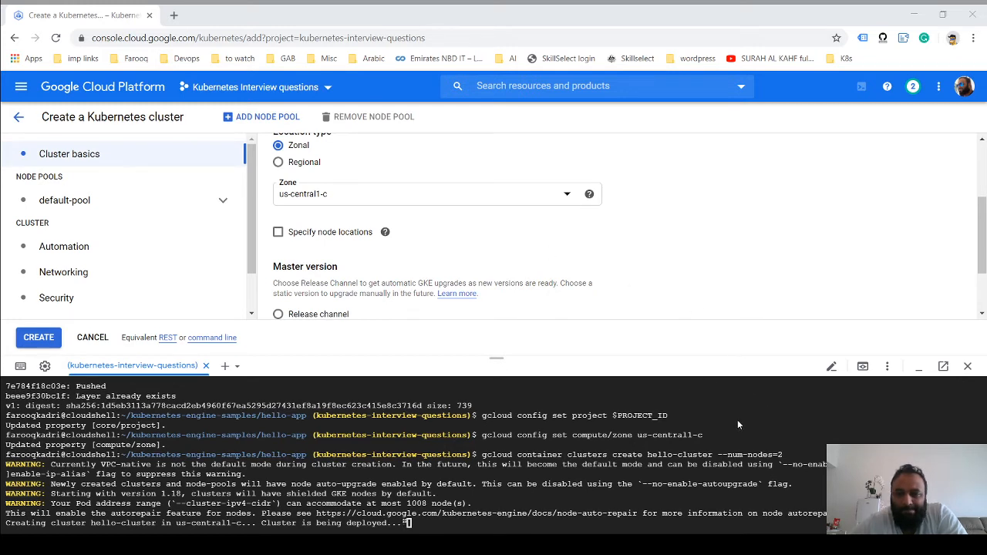
{"action": "mouse_move", "coordinate": [753, 358]}
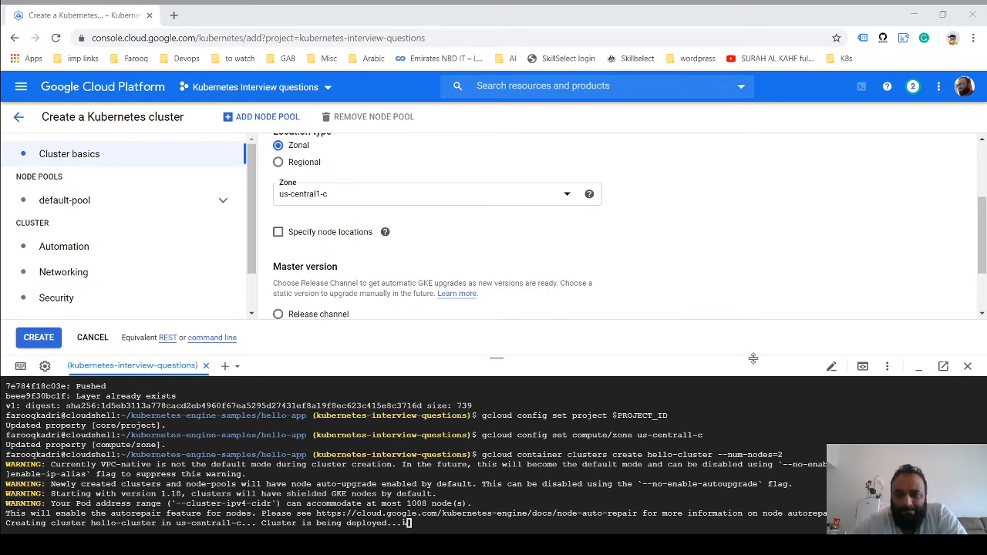
{"action": "mouse_move", "coordinate": [739, 371]}
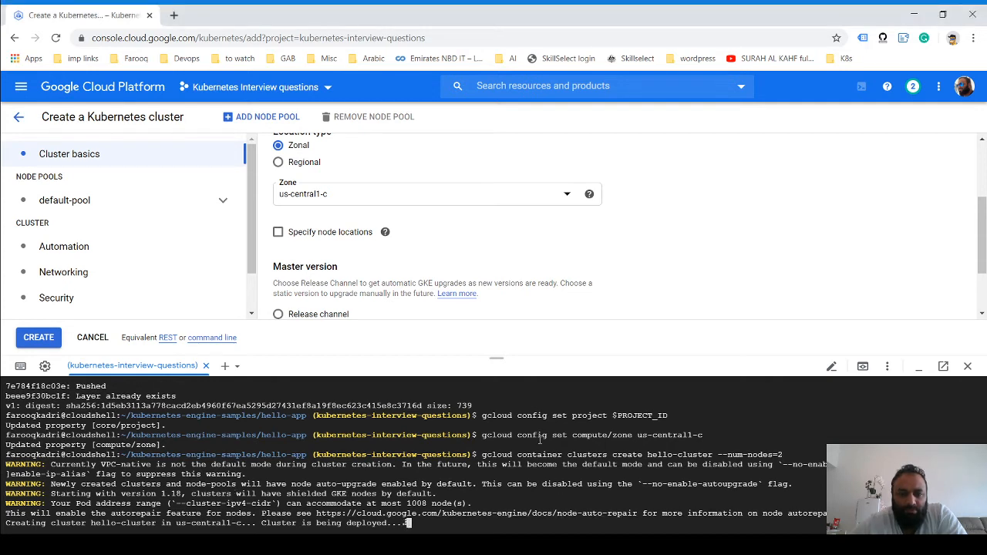
Cancel the cluster create form and return to the Clusters list while hello-cluster builds
{"action": "left_click", "coordinate": [38, 337]}
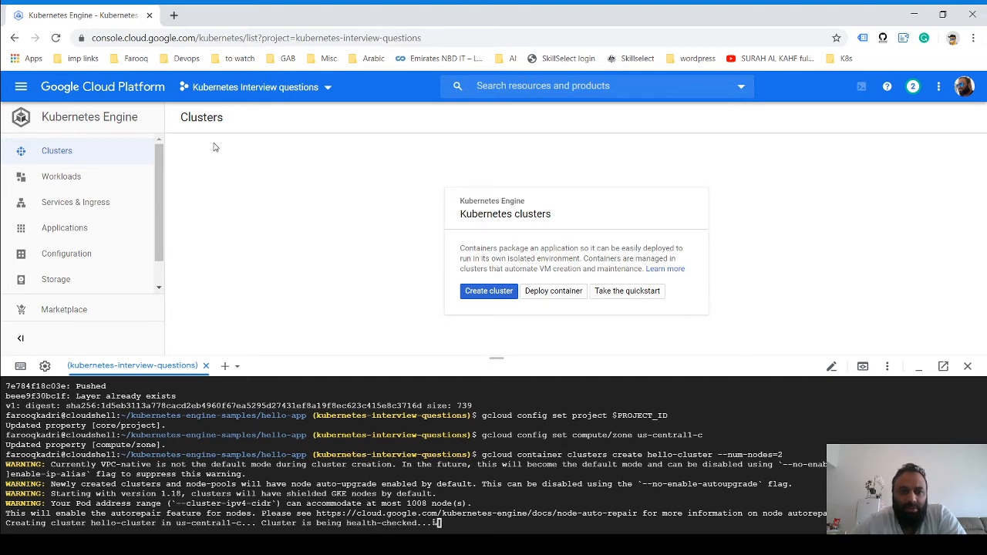
{"action": "mouse_move", "coordinate": [227, 170]}
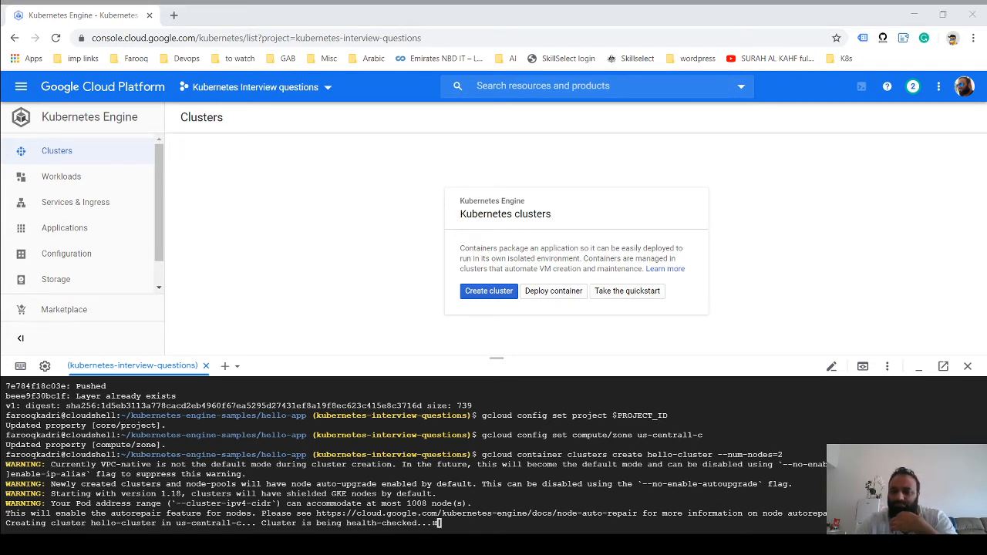
{"action": "mouse_move", "coordinate": [738, 411]}
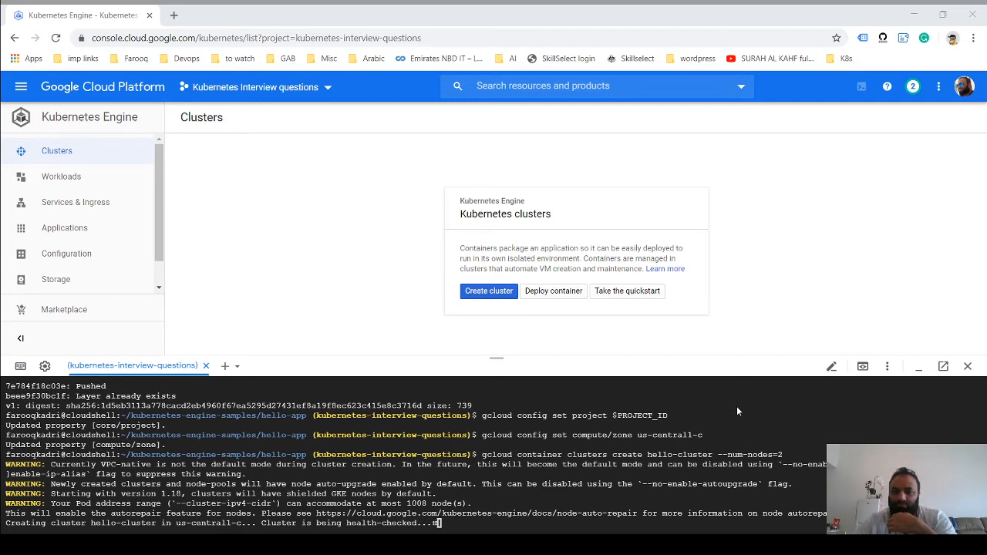
{"action": "mouse_move", "coordinate": [730, 431]}
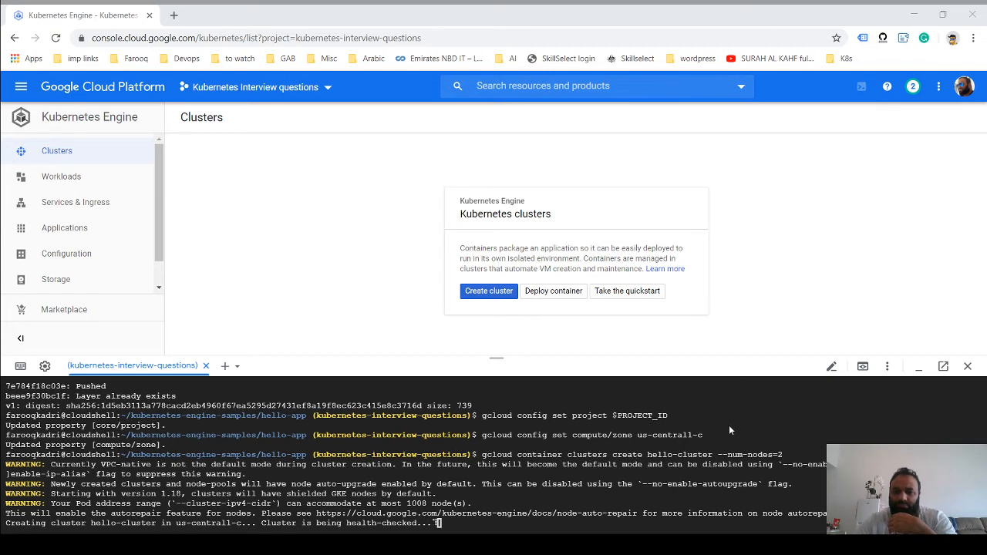
{"action": "mouse_move", "coordinate": [716, 97]}
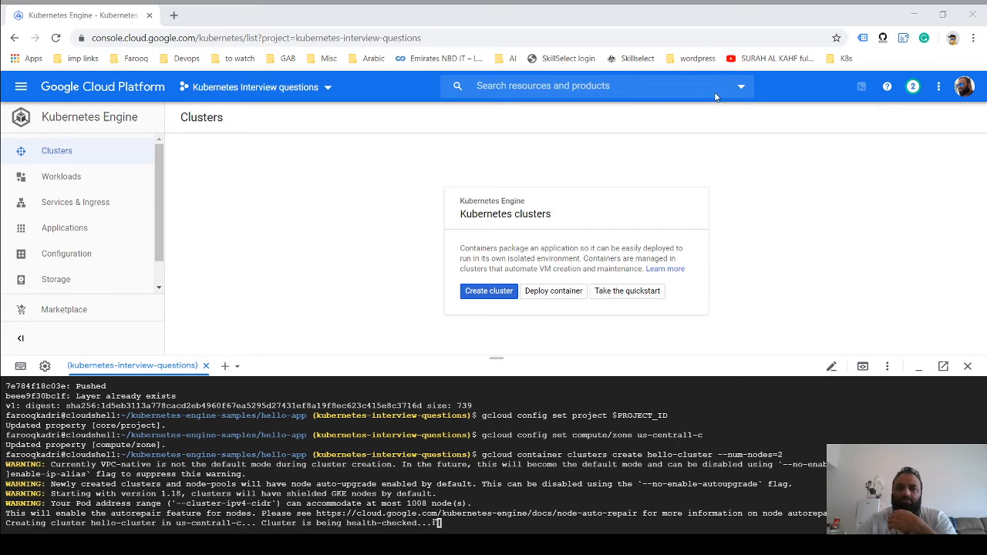
{"action": "mouse_move", "coordinate": [648, 182]}
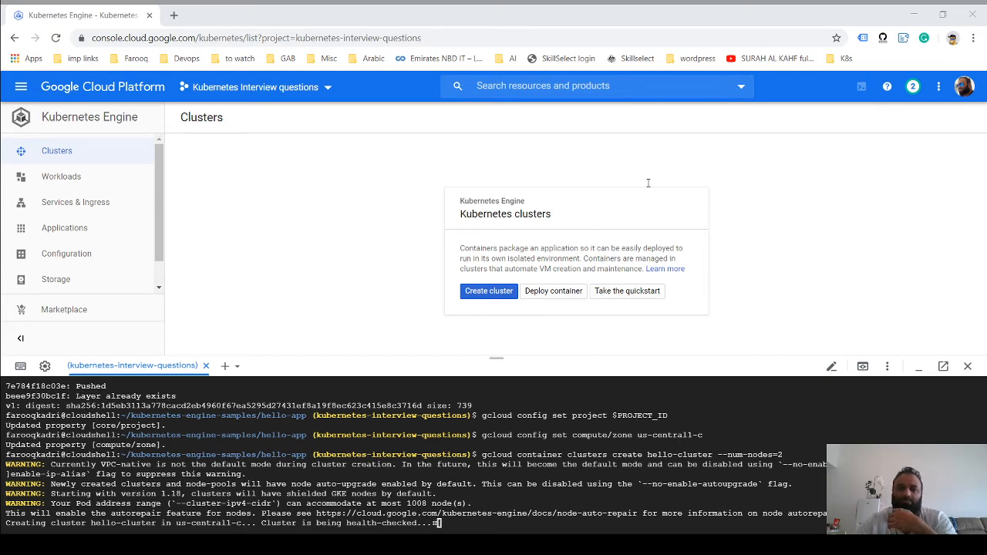
{"action": "mouse_move", "coordinate": [435, 253]}
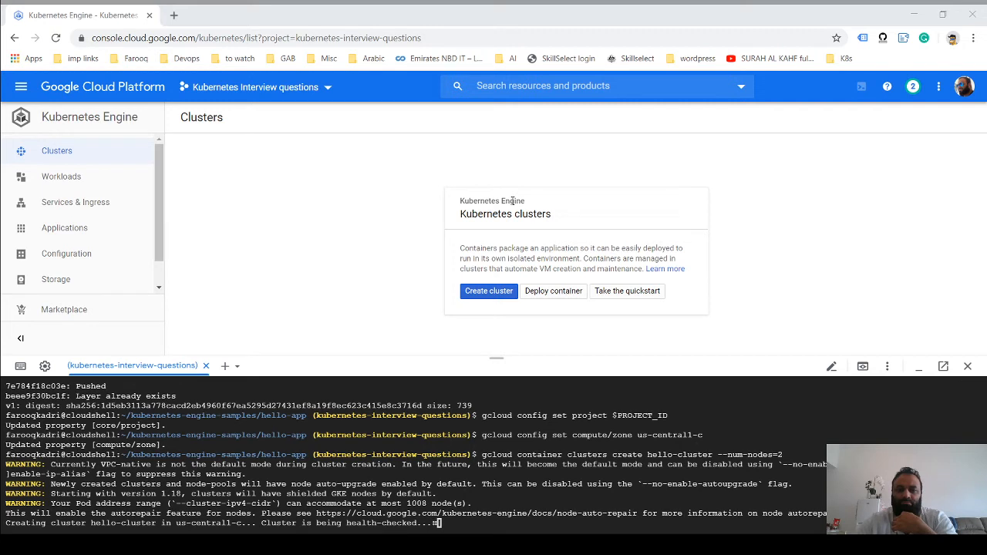
{"action": "mouse_move", "coordinate": [710, 201]}
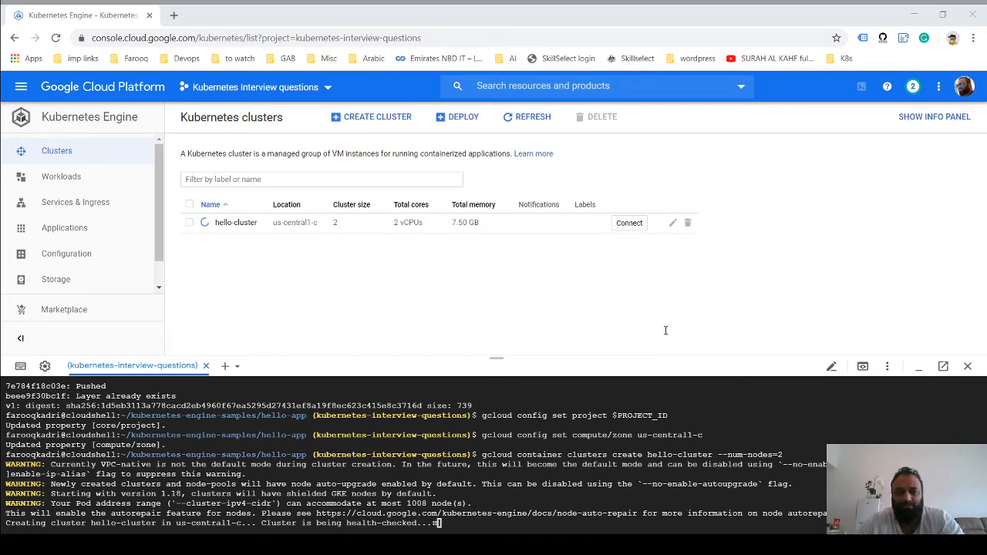
{"action": "mouse_move", "coordinate": [749, 434]}
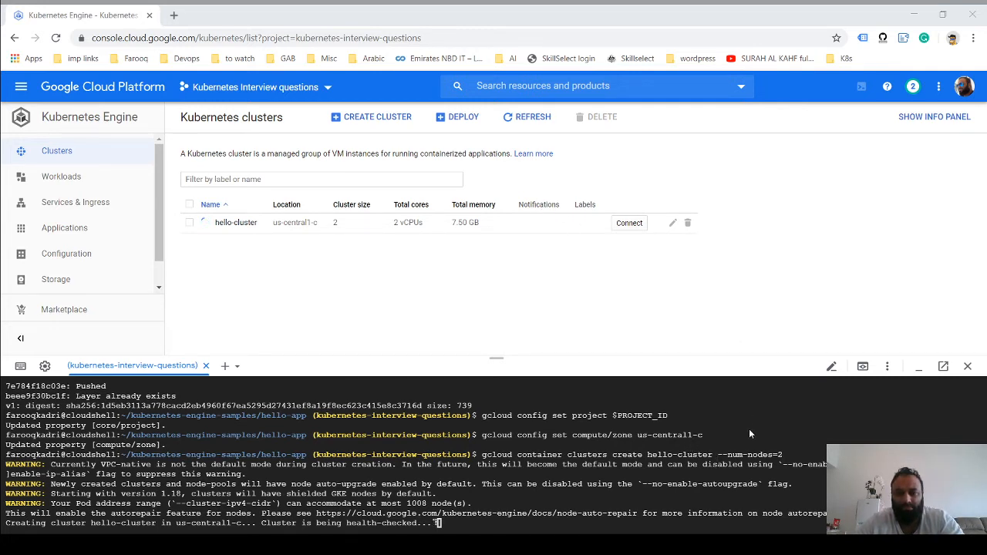
{"action": "mouse_move", "coordinate": [748, 425]}
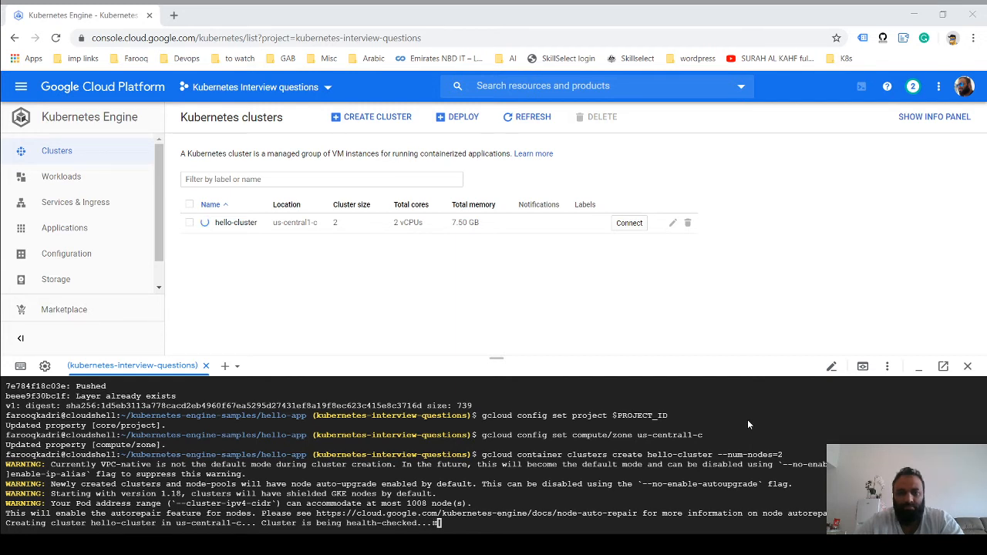
{"action": "mouse_move", "coordinate": [413, 324]}
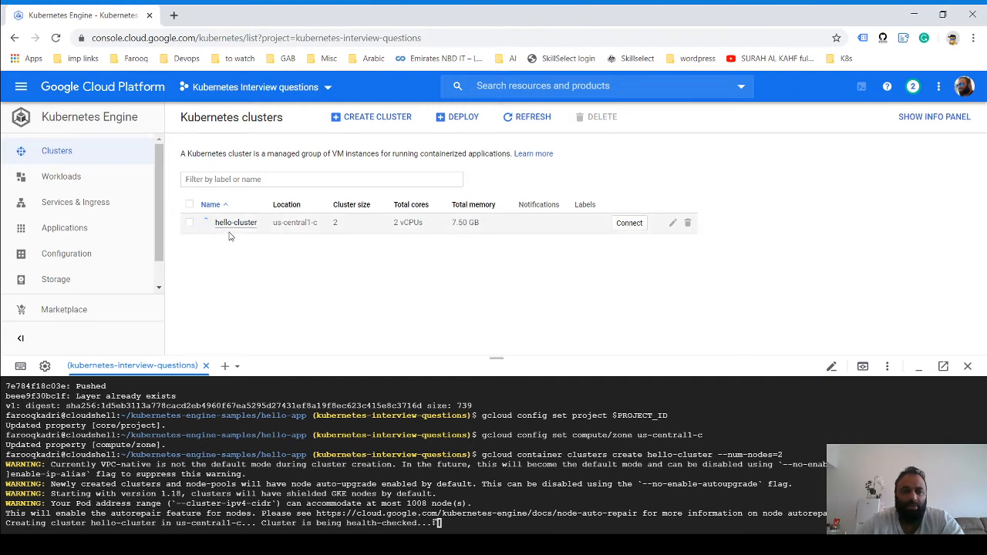
{"action": "mouse_move", "coordinate": [297, 222]}
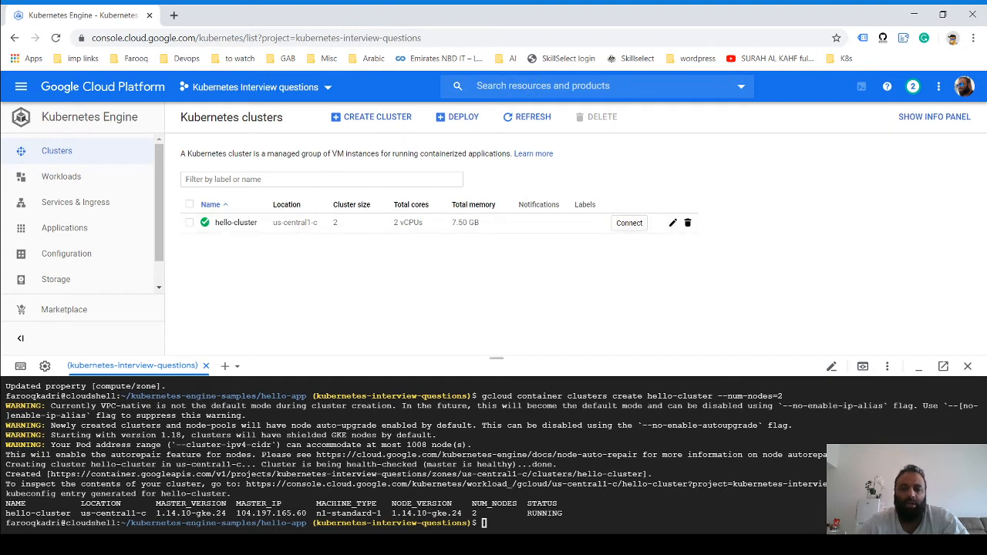
List the project's VM instances with gcloud and select a hello-cluster node name
{"action": "type", "text": "gcloud compute instances list"}
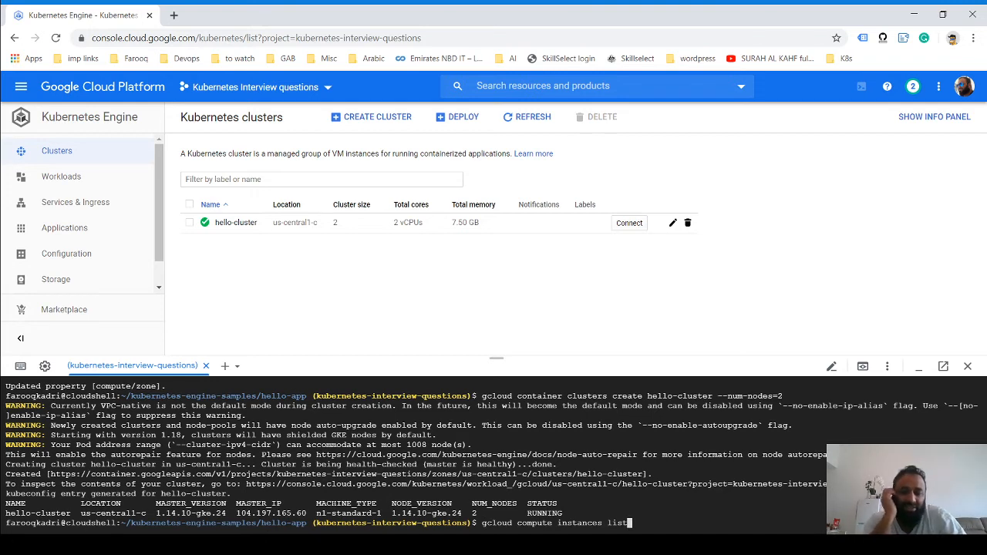
{"action": "key", "text": "Return"}
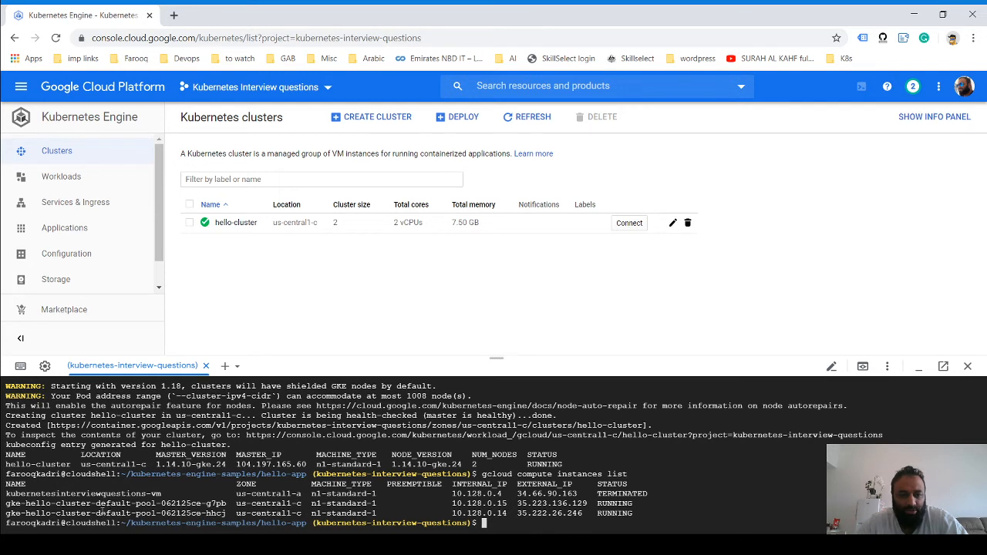
{"action": "double_click", "coordinate": [100, 493]}
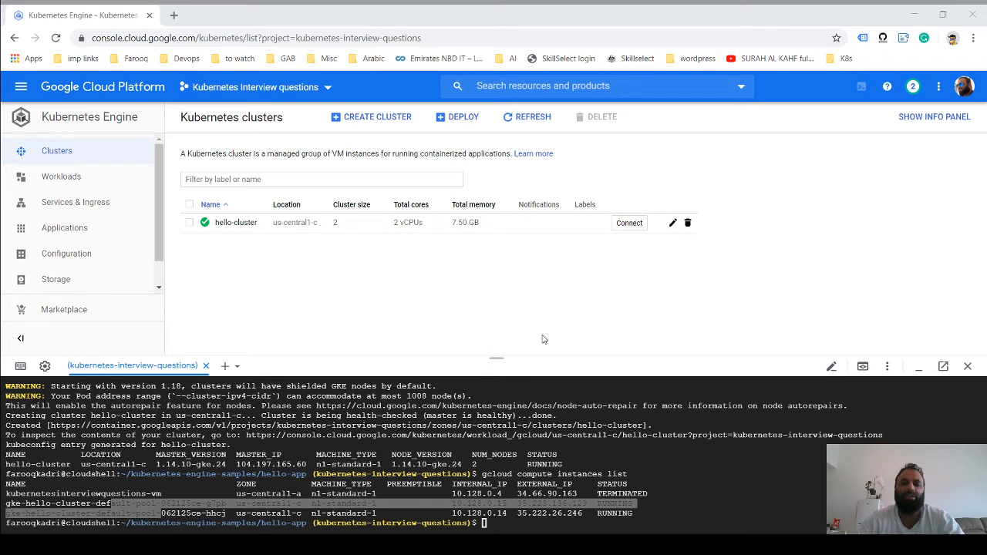
{"action": "mouse_move", "coordinate": [755, 444]}
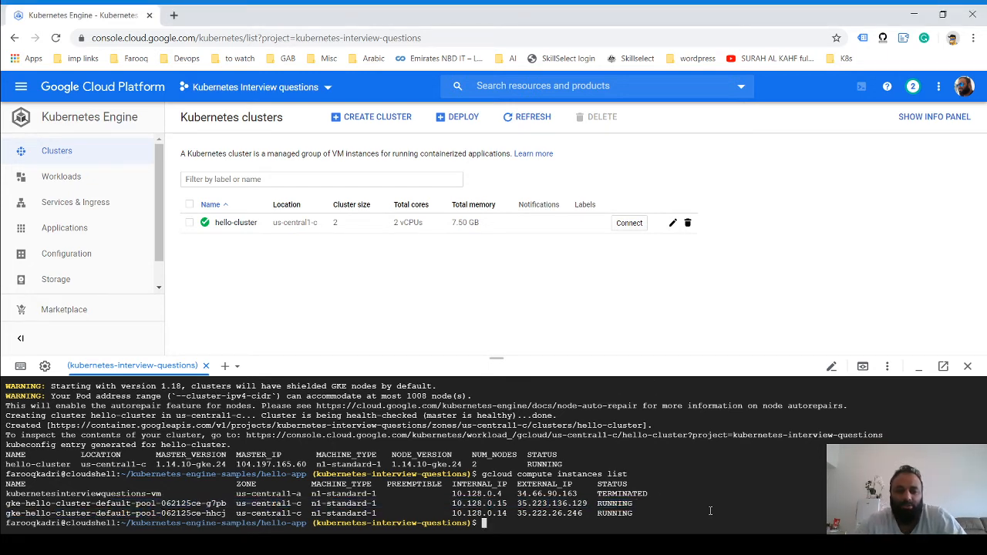
Create the hello-web deployment from the gcr.io hello-app image with kubectl
{"action": "type", "text": "kubectl create deployment hello-web --image=gcr.io/${PROJECT_ID}/hello"}
{"action": "type", "text": "kubectl get pods"}
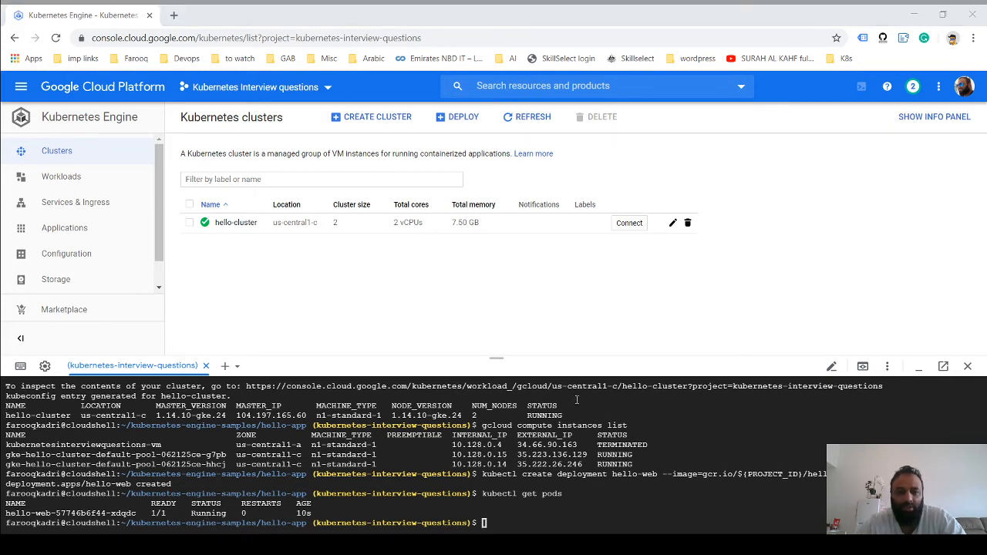
{"action": "mouse_move", "coordinate": [758, 375]}
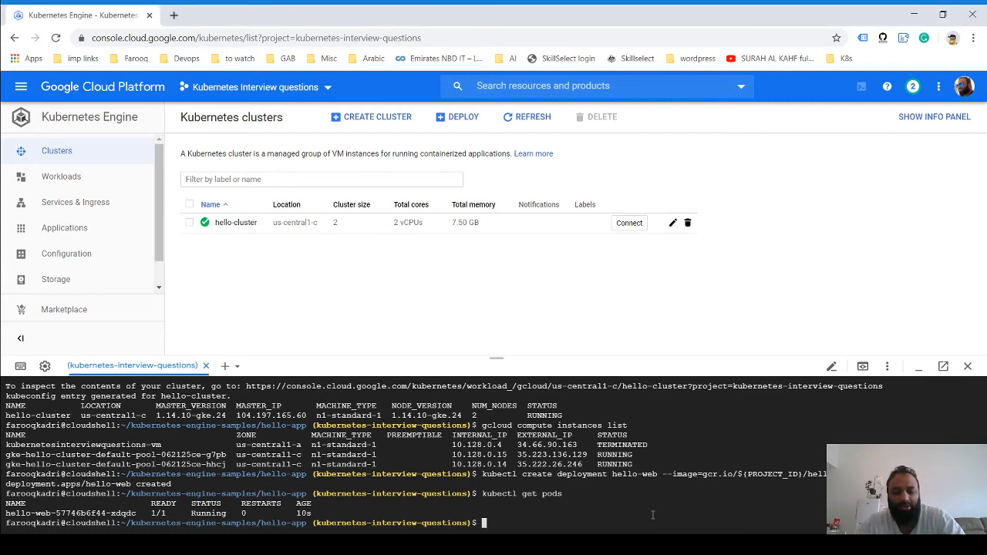
Expose hello-web as a LoadBalancer on port 80 targeting 8080, then check pods and deployments
{"action": "type", "text": "kubectl expose deployment hello-web --type=LoadBalancer --port 80 --t"}
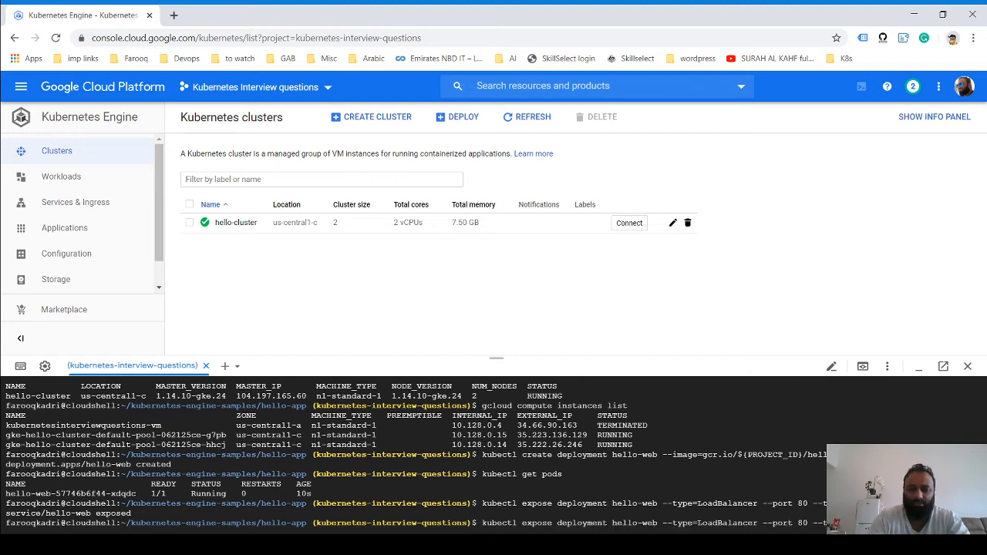
{"action": "type", "text": "kubectl get po"}
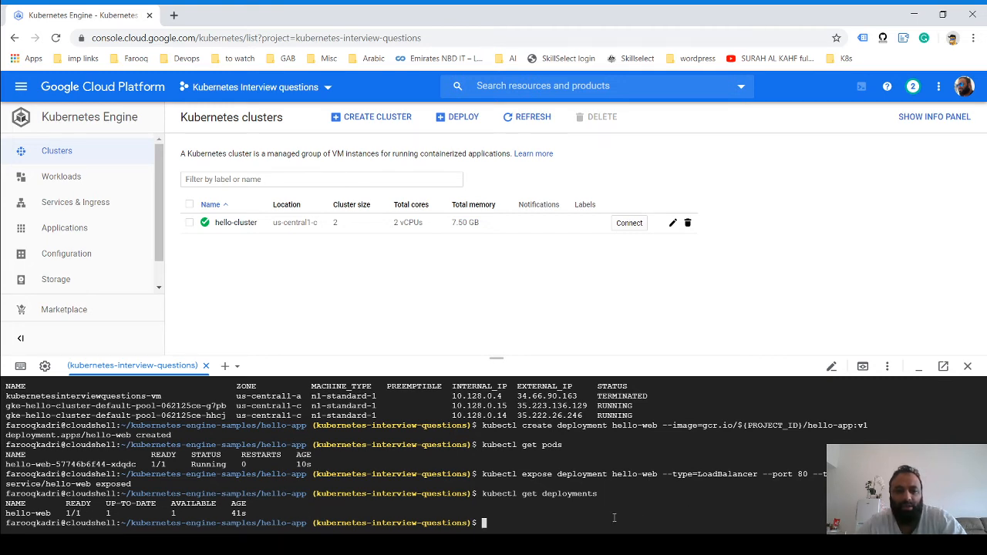
{"action": "mouse_move", "coordinate": [752, 368]}
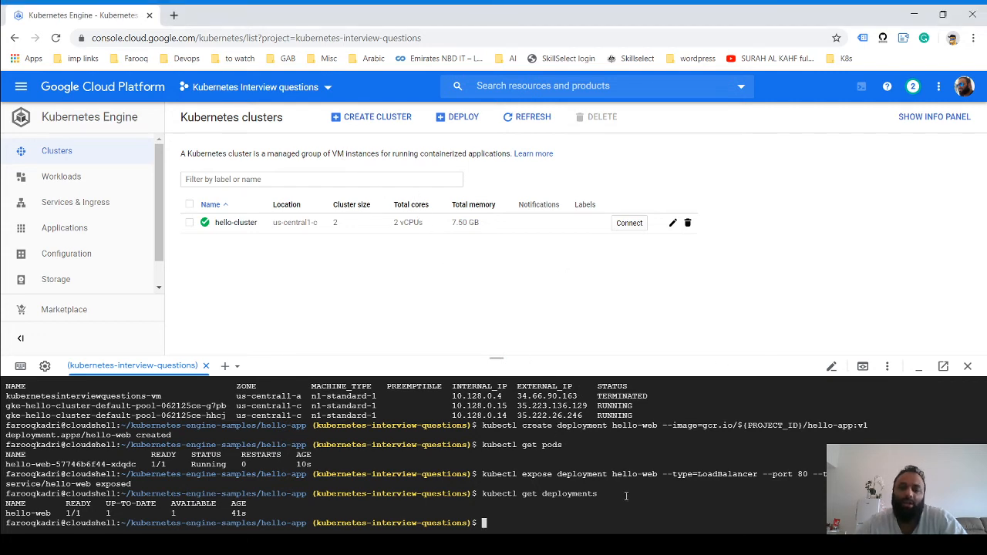
{"action": "double_click", "coordinate": [715, 473]}
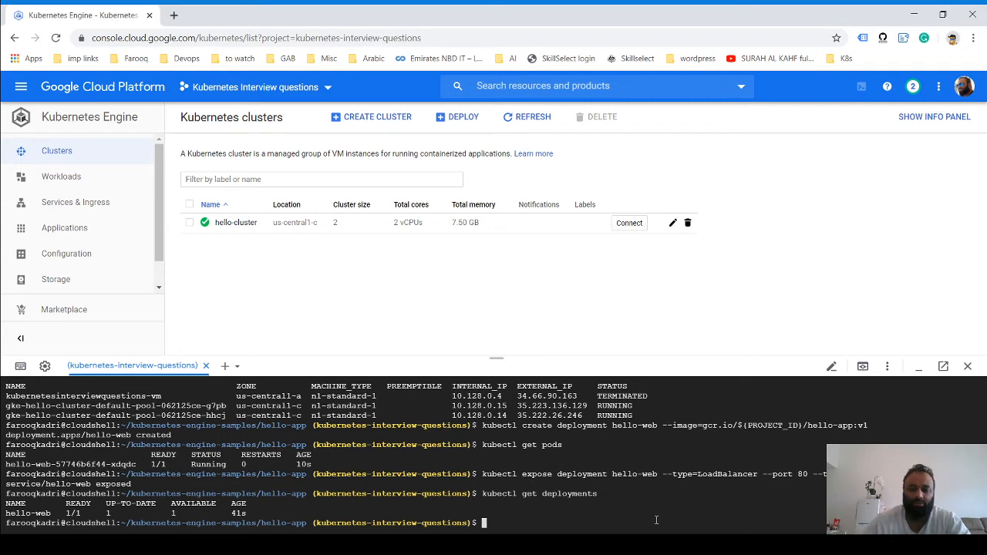
{"action": "type", "text": "kubectl get depl"}
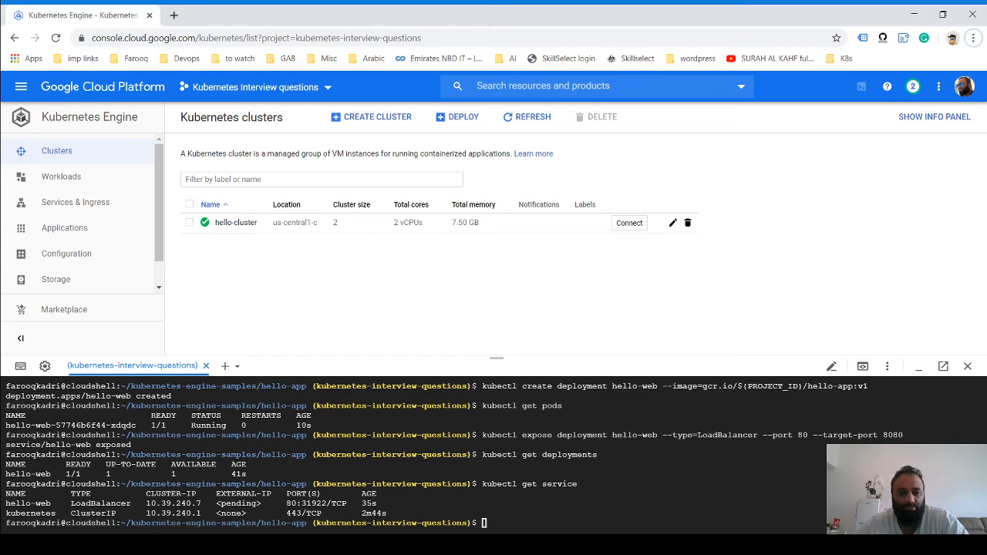
Recheck the service and copy hello-web's external IP 35.192.209.35 into a new tab
{"action": "type", "text": "kubectl get service"}
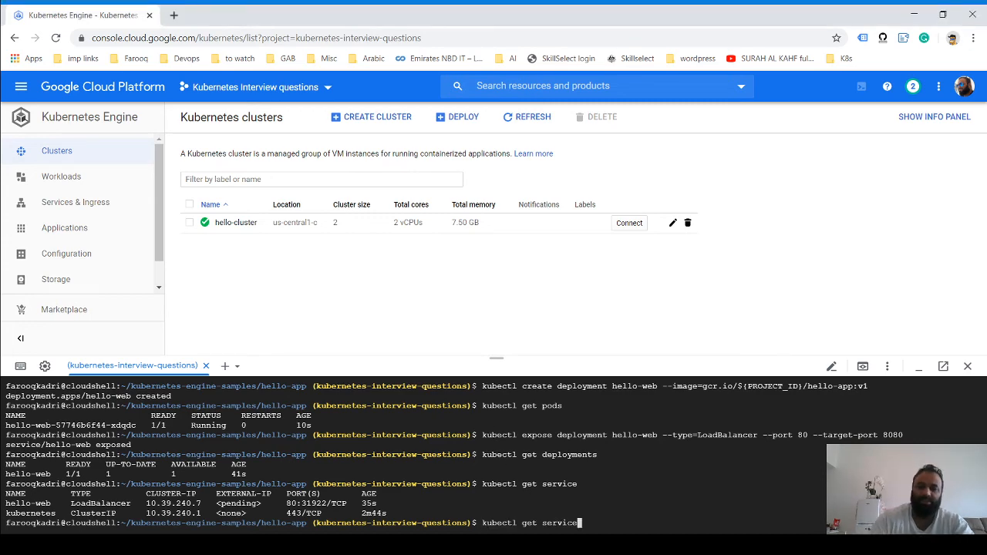
{"action": "key", "text": "Return"}
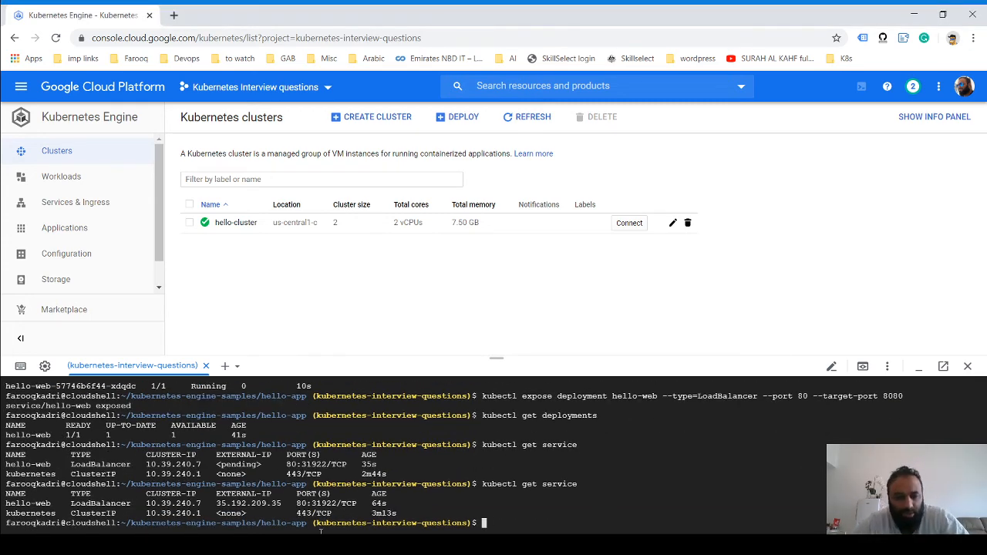
{"action": "double_click", "coordinate": [248, 503]}
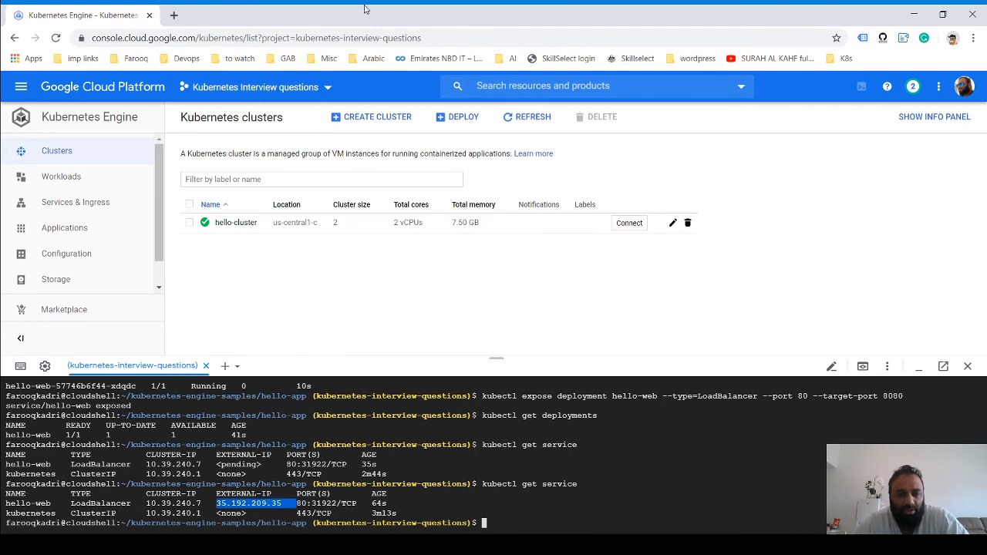
{"action": "left_click", "coordinate": [174, 15]}
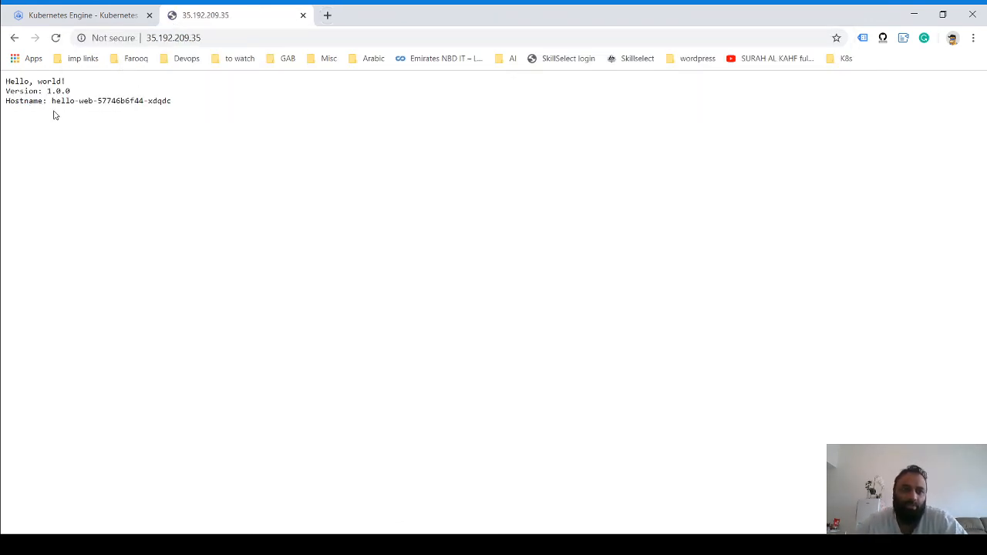
Check the Hello, world! response and hostname at 35.192.209.35, then return to the console
{"action": "left_click_drag", "start_coordinate": [5, 81], "coordinate": [110, 101]}
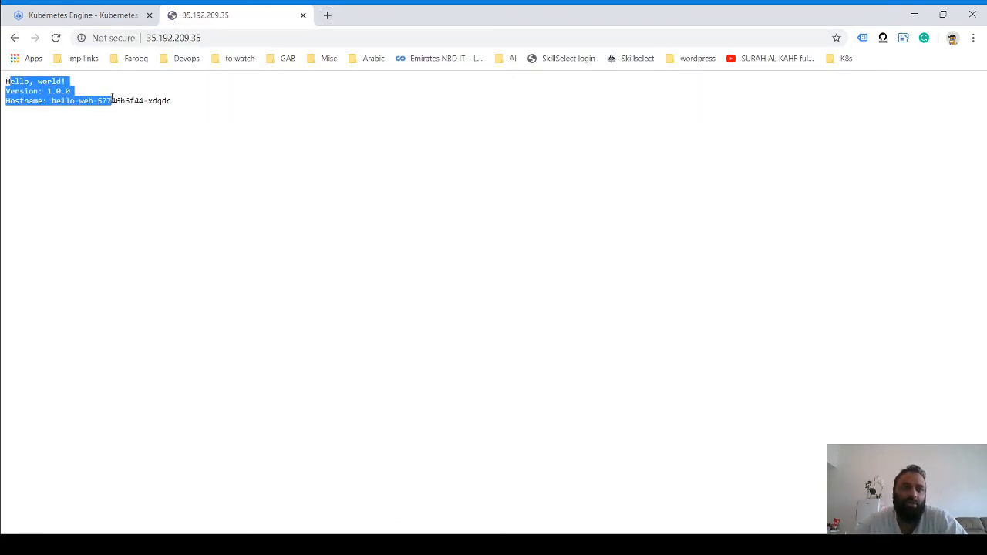
{"action": "left_click_drag", "start_coordinate": [112, 100], "coordinate": [172, 100]}
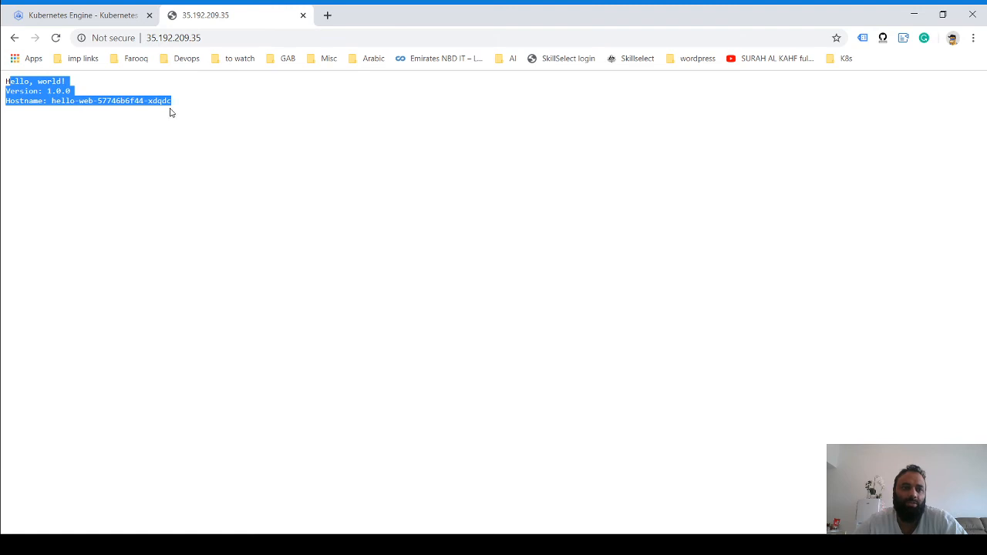
{"action": "left_click", "coordinate": [335, 369]}
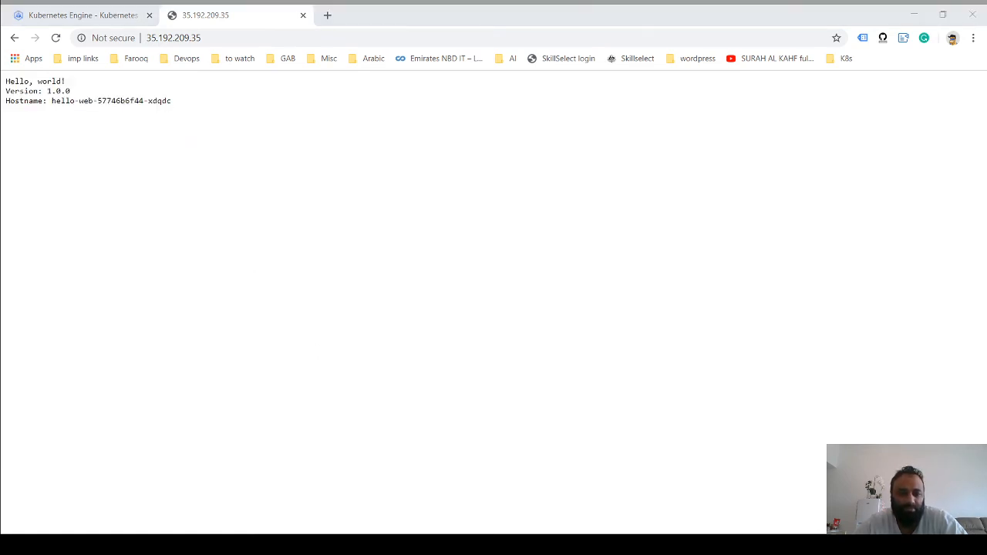
{"action": "left_click", "coordinate": [77, 15]}
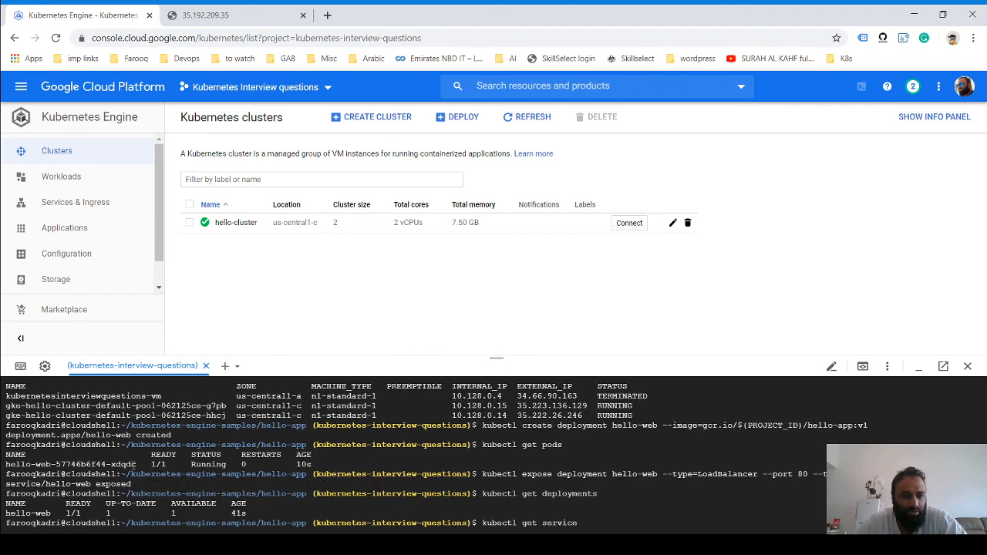
Compare the running pod name hello-web-57746b6f44-xdqdc against the page's hostname
{"action": "double_click", "coordinate": [68, 464]}
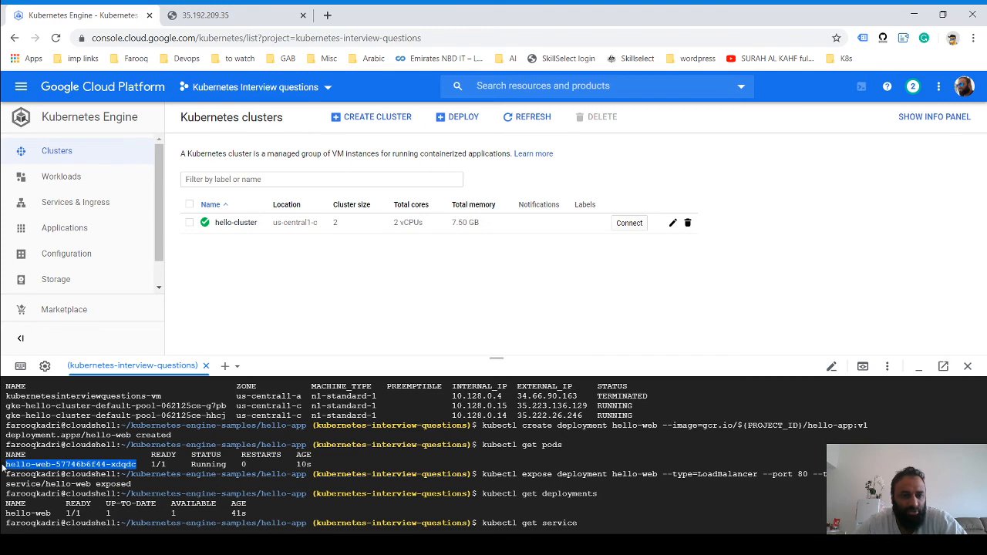
{"action": "left_click", "coordinate": [231, 15]}
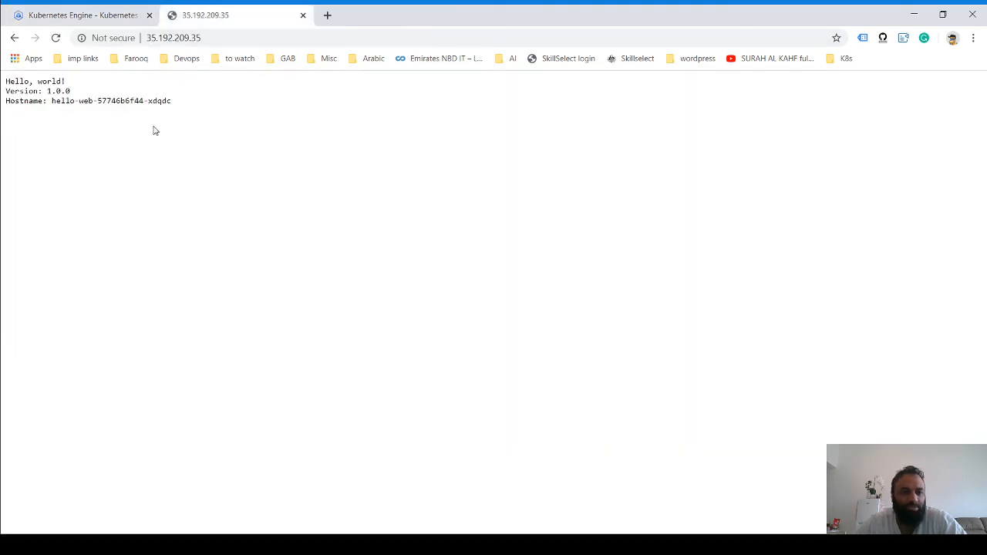
{"action": "left_click", "coordinate": [80, 14]}
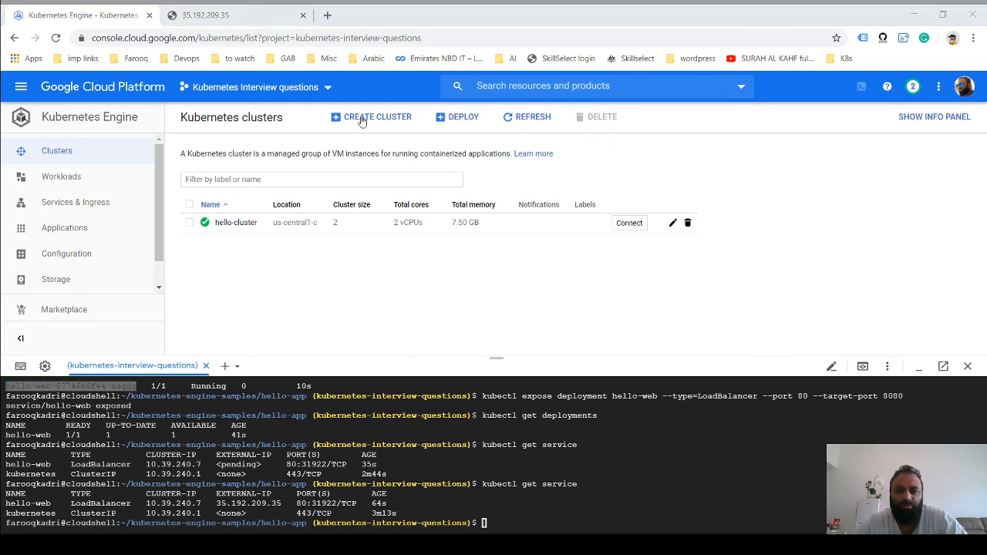
{"action": "mouse_move", "coordinate": [747, 358]}
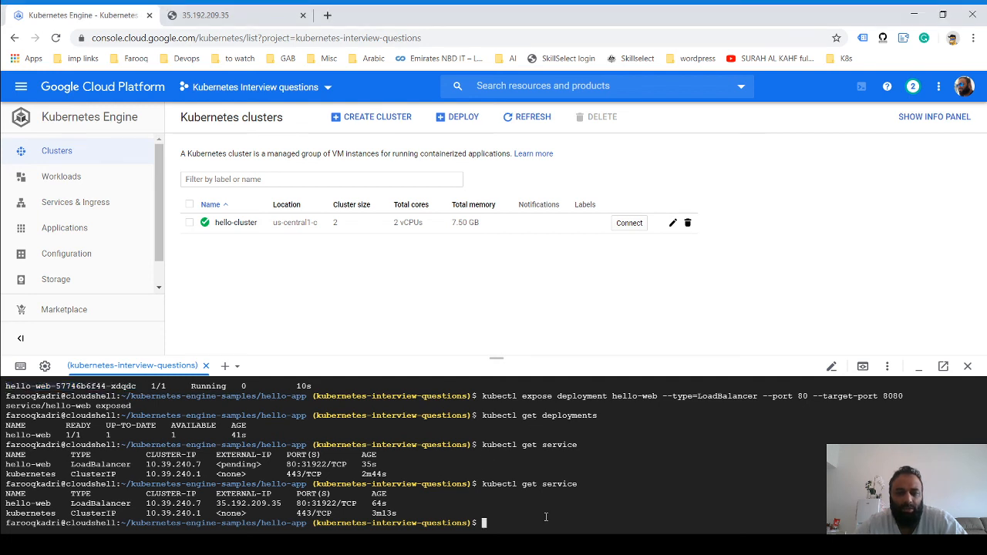
Scale hello-web to 3 replicas and confirm three pods are Running
{"action": "type", "text": "kubectl scale deployment hello-web --replicas=3"}
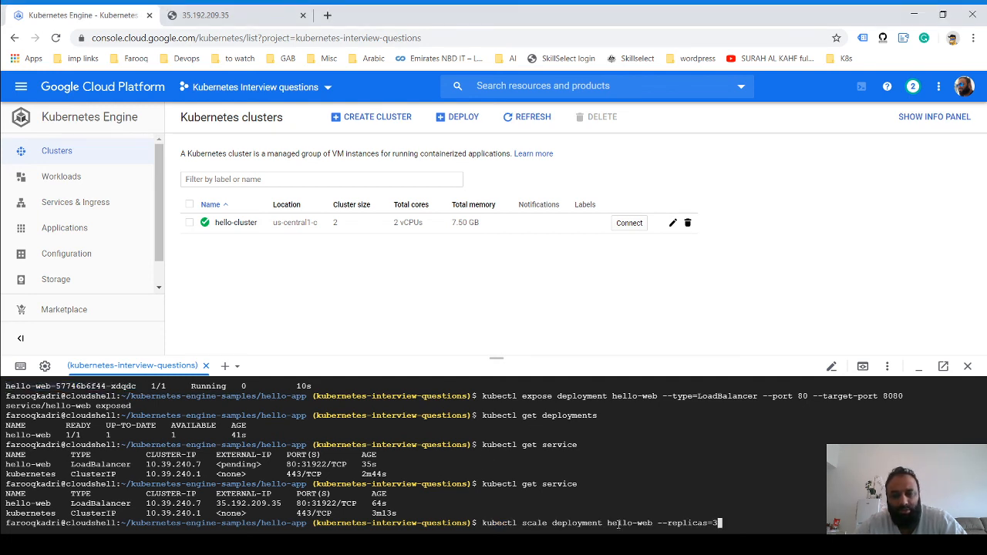
{"action": "key", "text": "Return"}
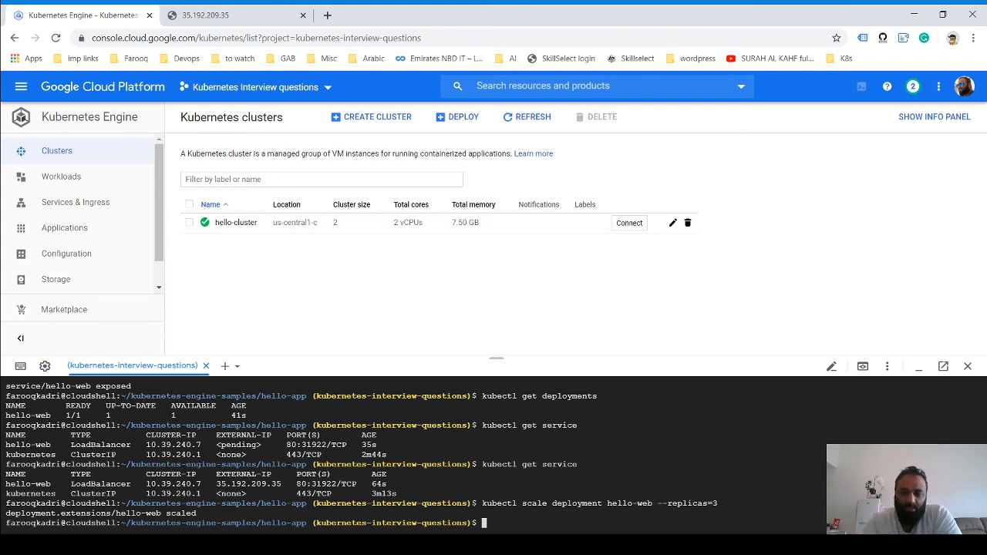
{"action": "type", "text": "kubectl get deployments"}
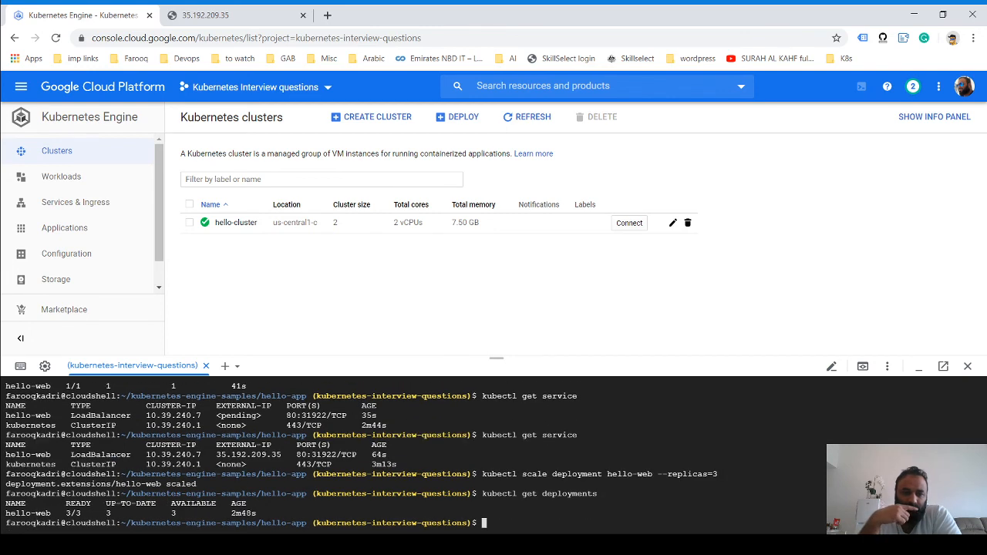
{"action": "type", "text": "kubectl get deployments"}
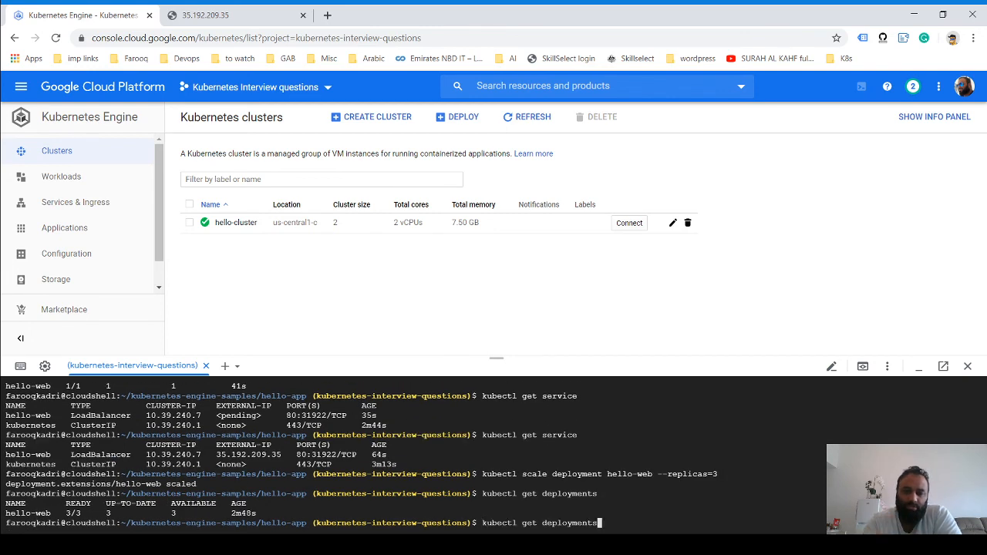
{"action": "type", "text": "kubectl expose deployment hello-web --type=LoadBalancer --port 80 --t"}
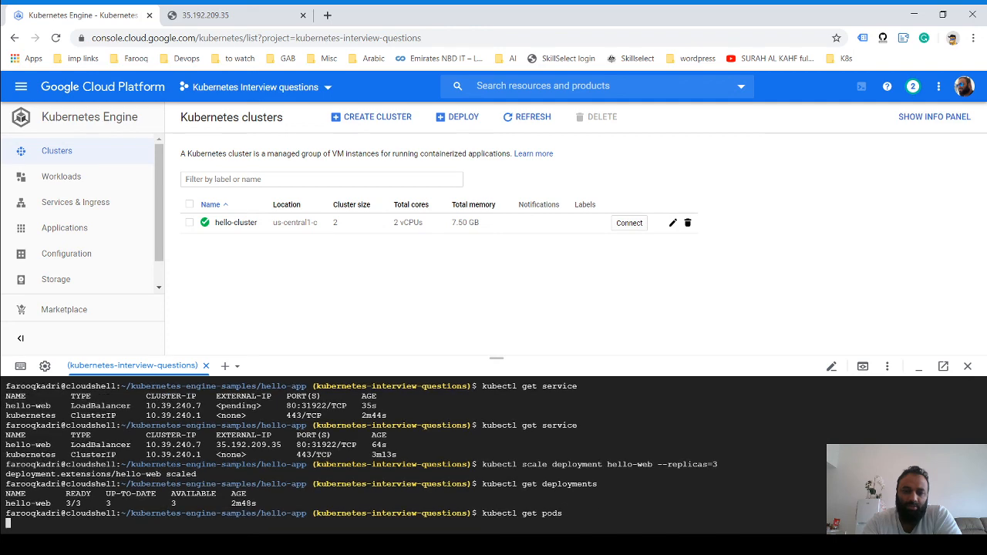
{"action": "key", "text": "Return"}
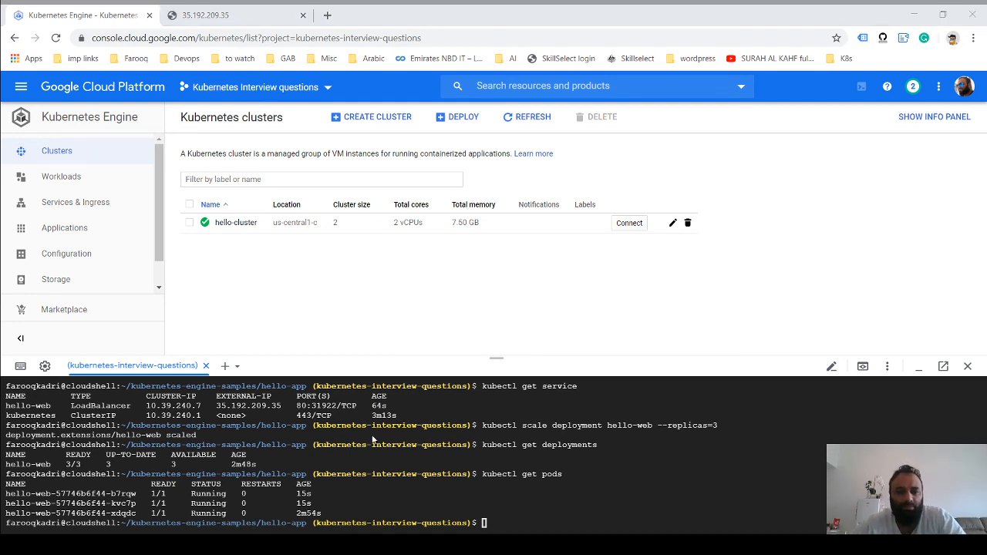
{"action": "mouse_move", "coordinate": [682, 350]}
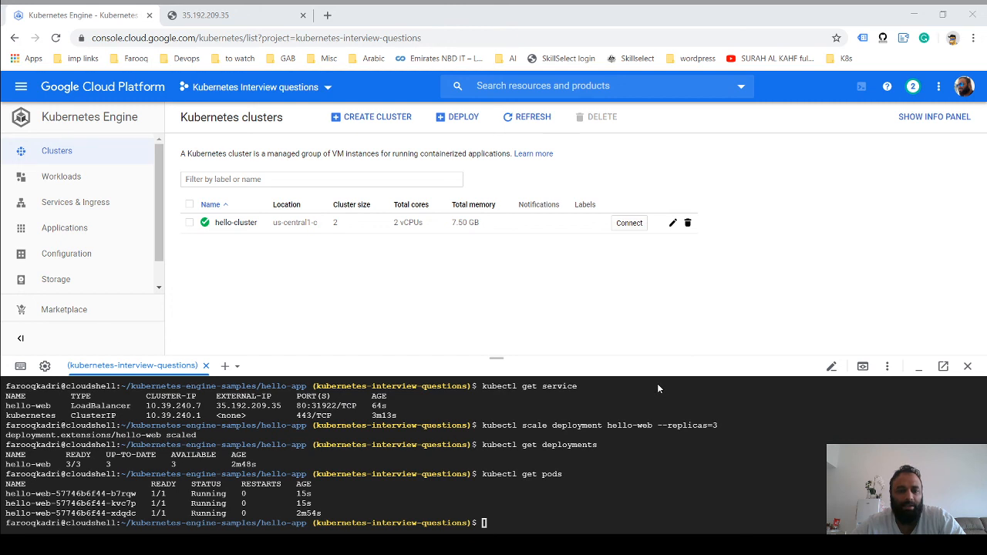
{"action": "mouse_move", "coordinate": [453, 335]}
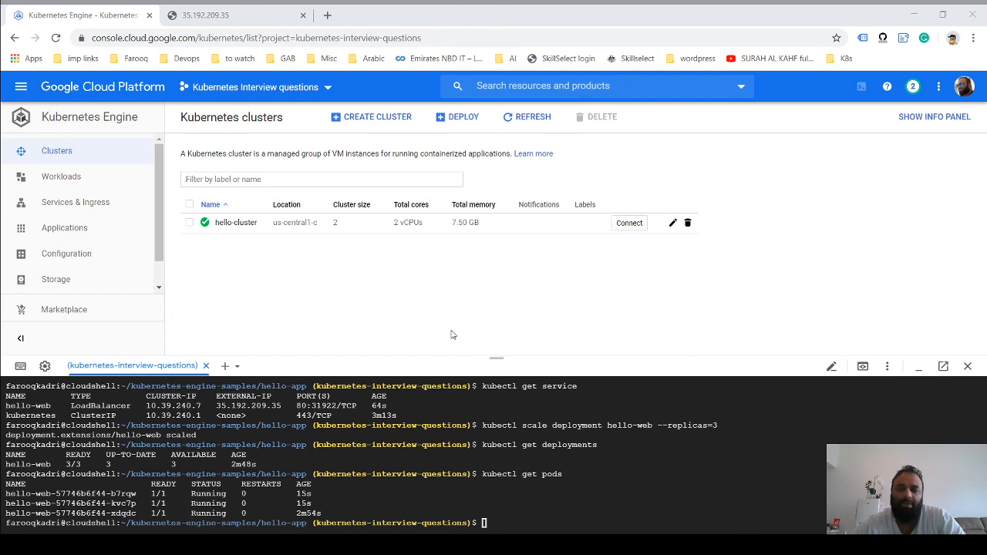
{"action": "mouse_move", "coordinate": [438, 335]}
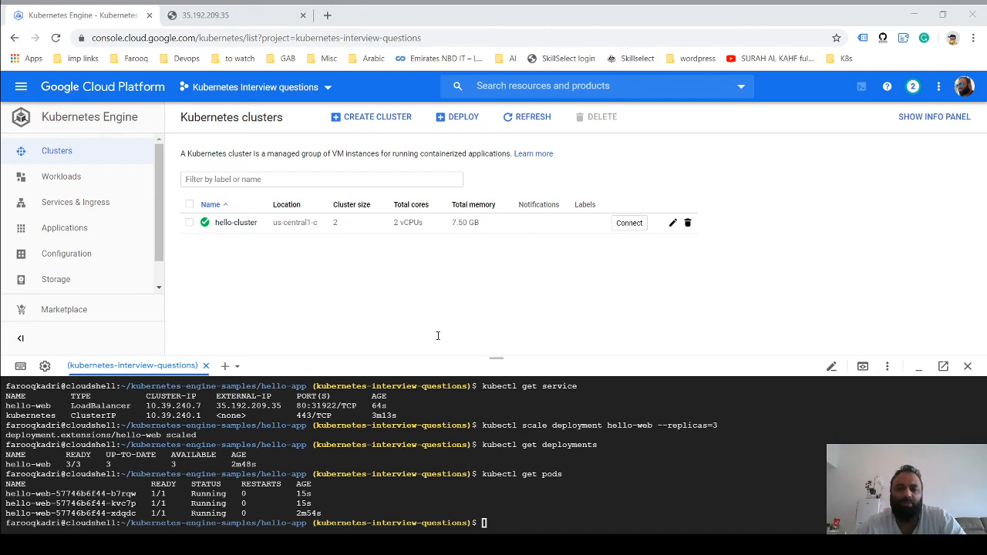
{"action": "mouse_move", "coordinate": [366, 74]}
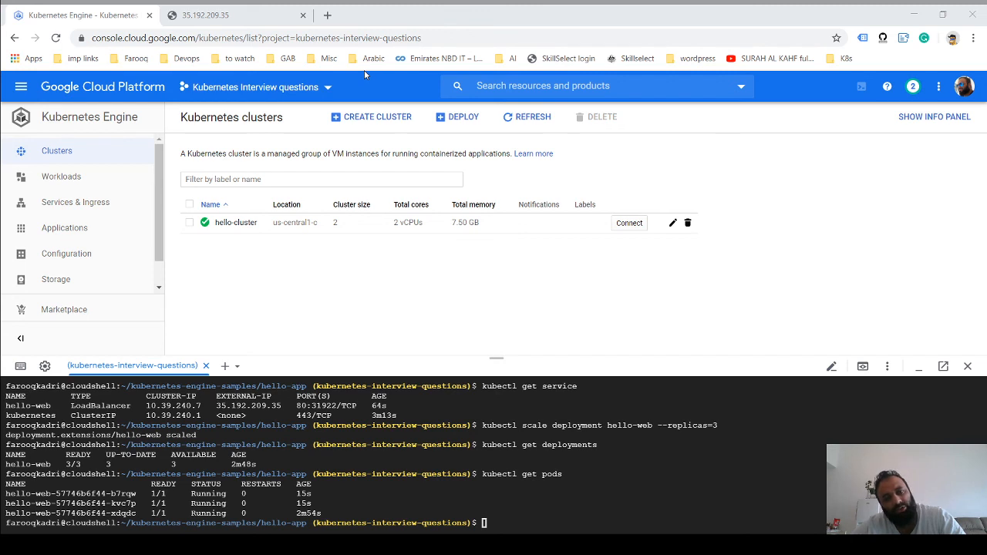
{"action": "mouse_move", "coordinate": [356, 320]}
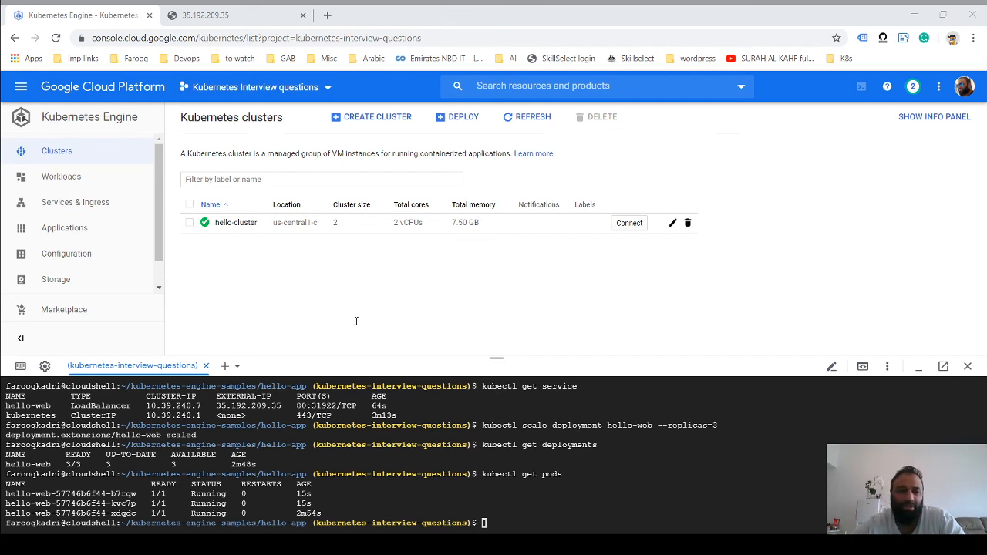
{"action": "mouse_move", "coordinate": [541, 415]}
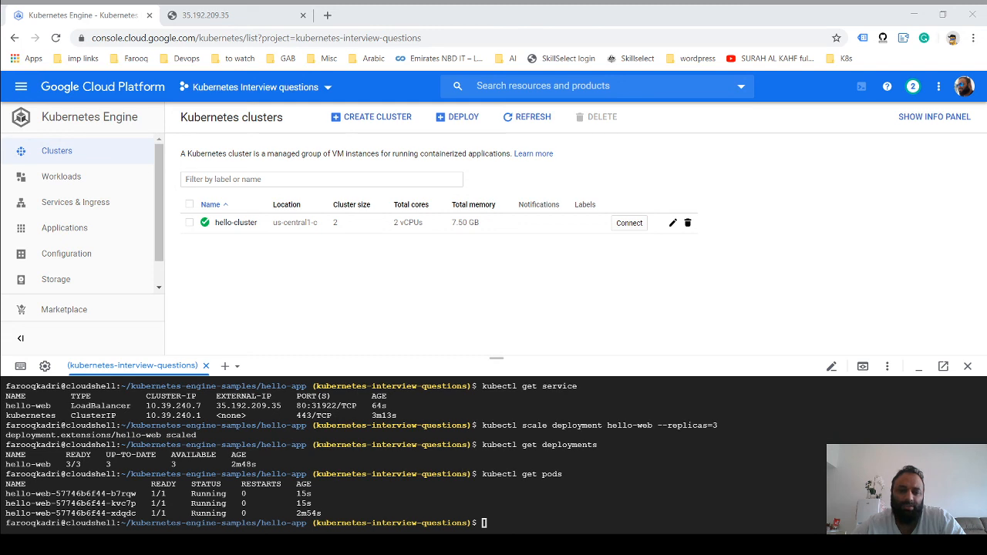
{"action": "mouse_move", "coordinate": [538, 392]}
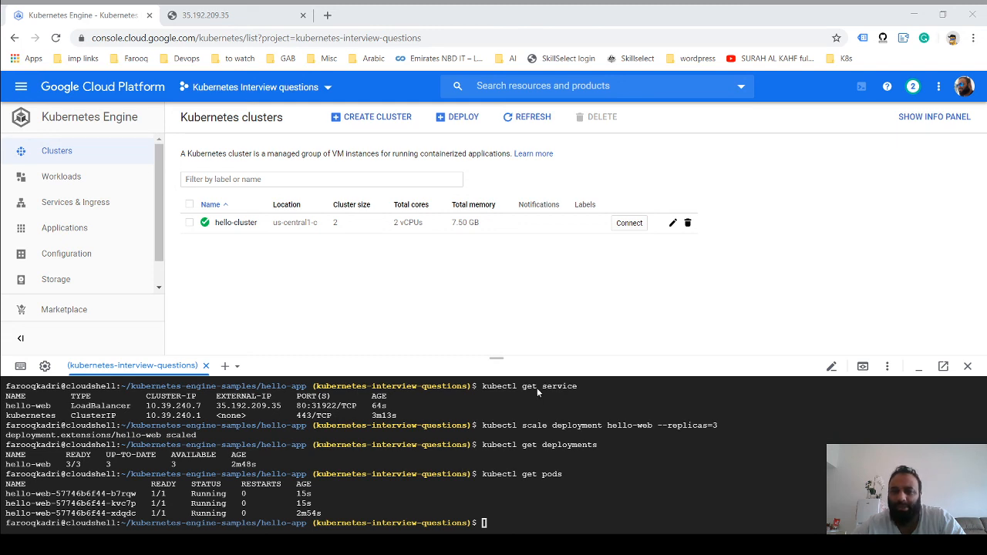